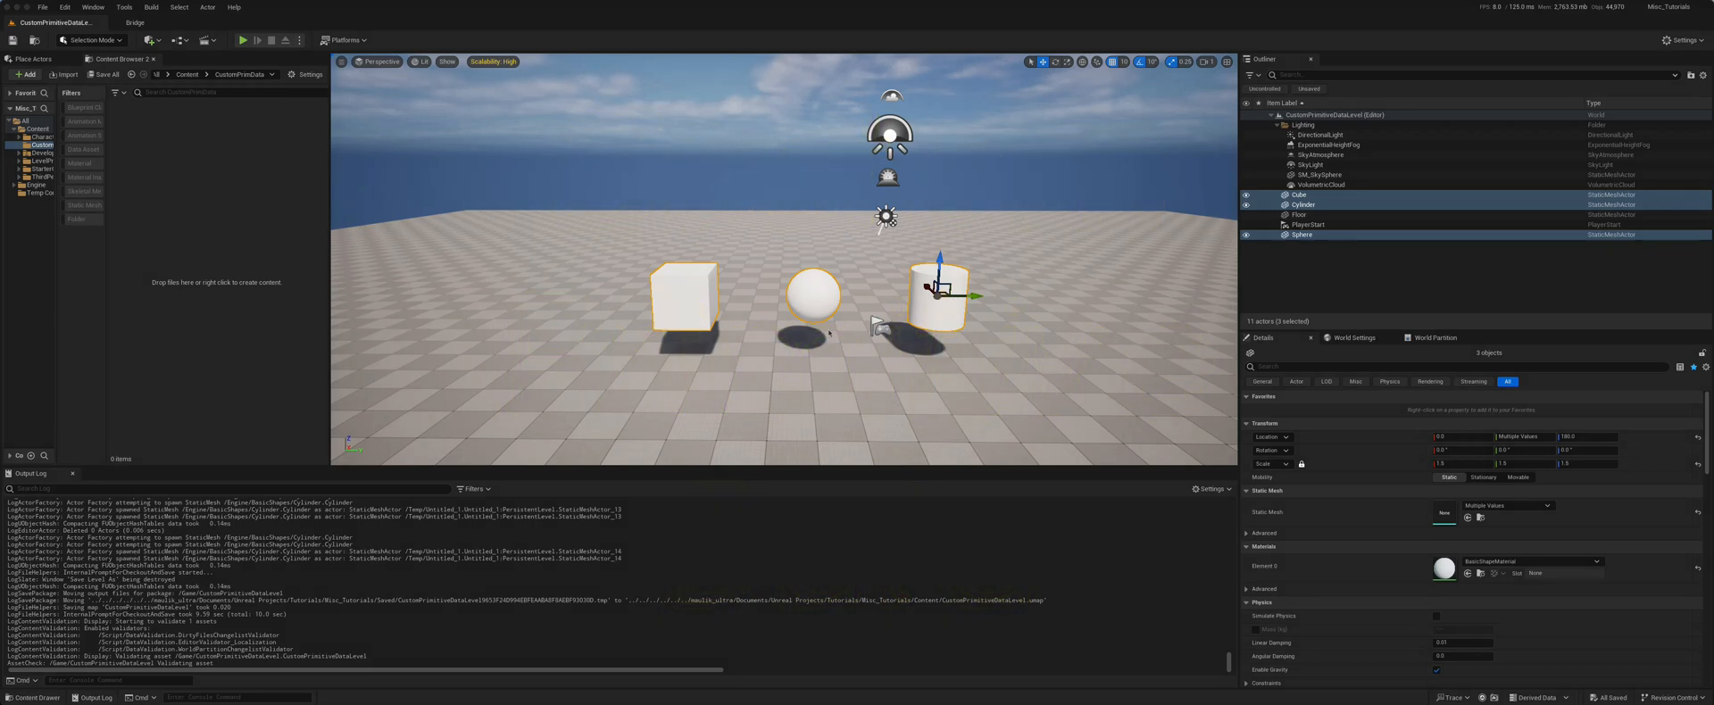
pyautogui.moveTo(714, 382)
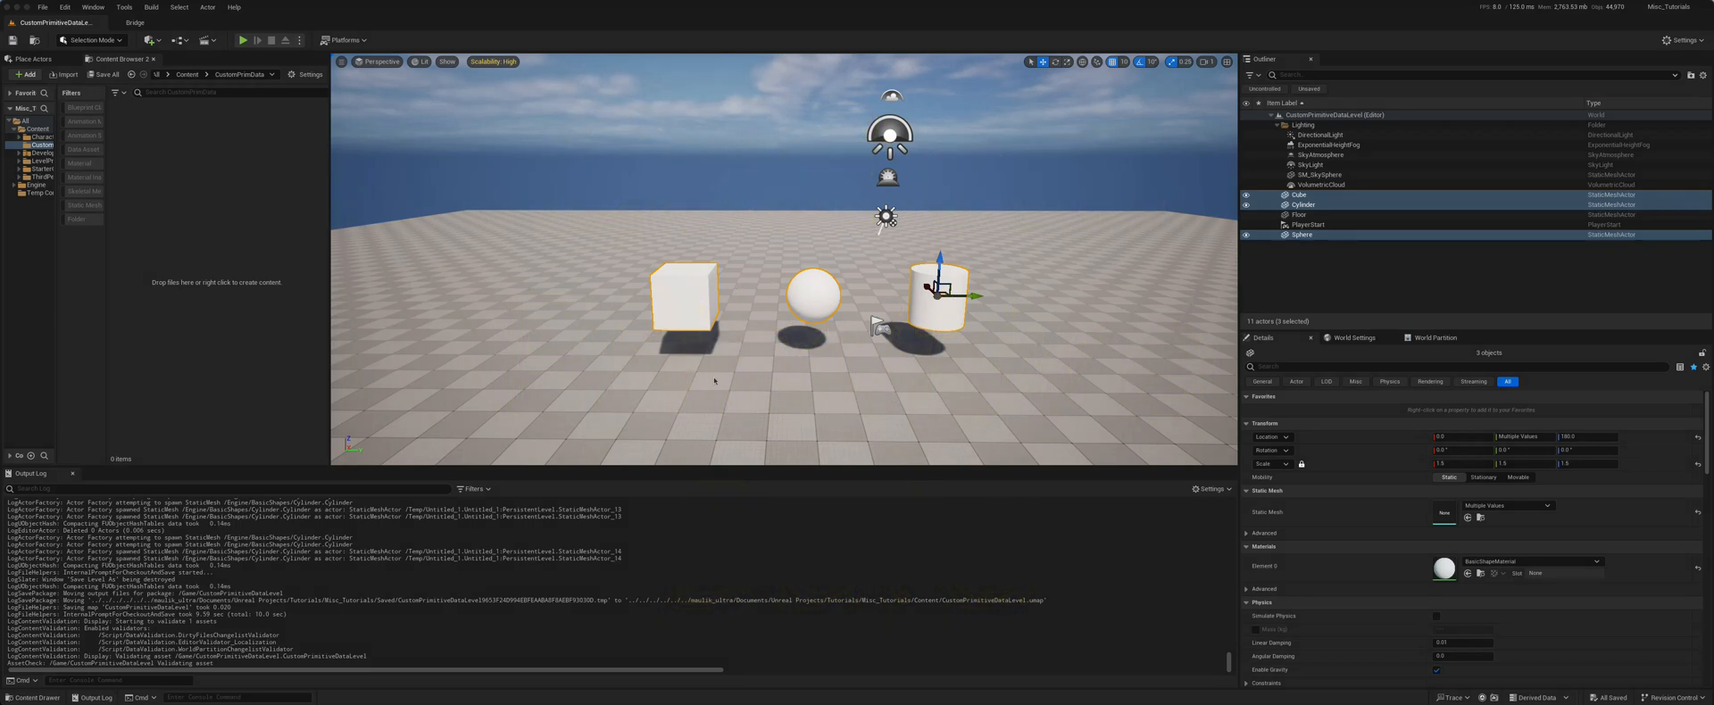
pyautogui.moveTo(836, 317)
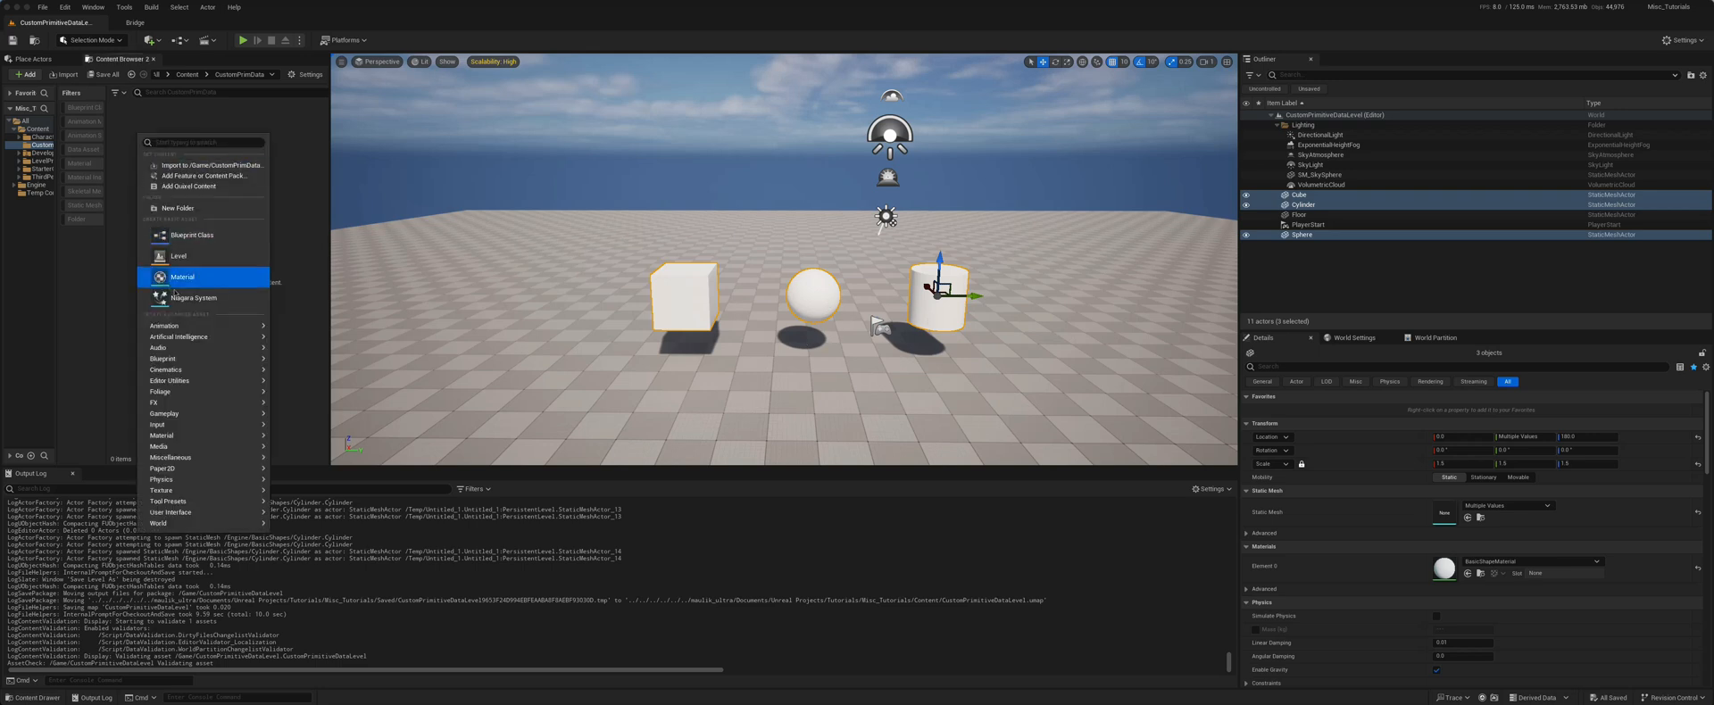
# Create the M_Shape material with a ColorShape vector parameter driving Base Color, setting its default colour
pyautogui.click(181, 276)
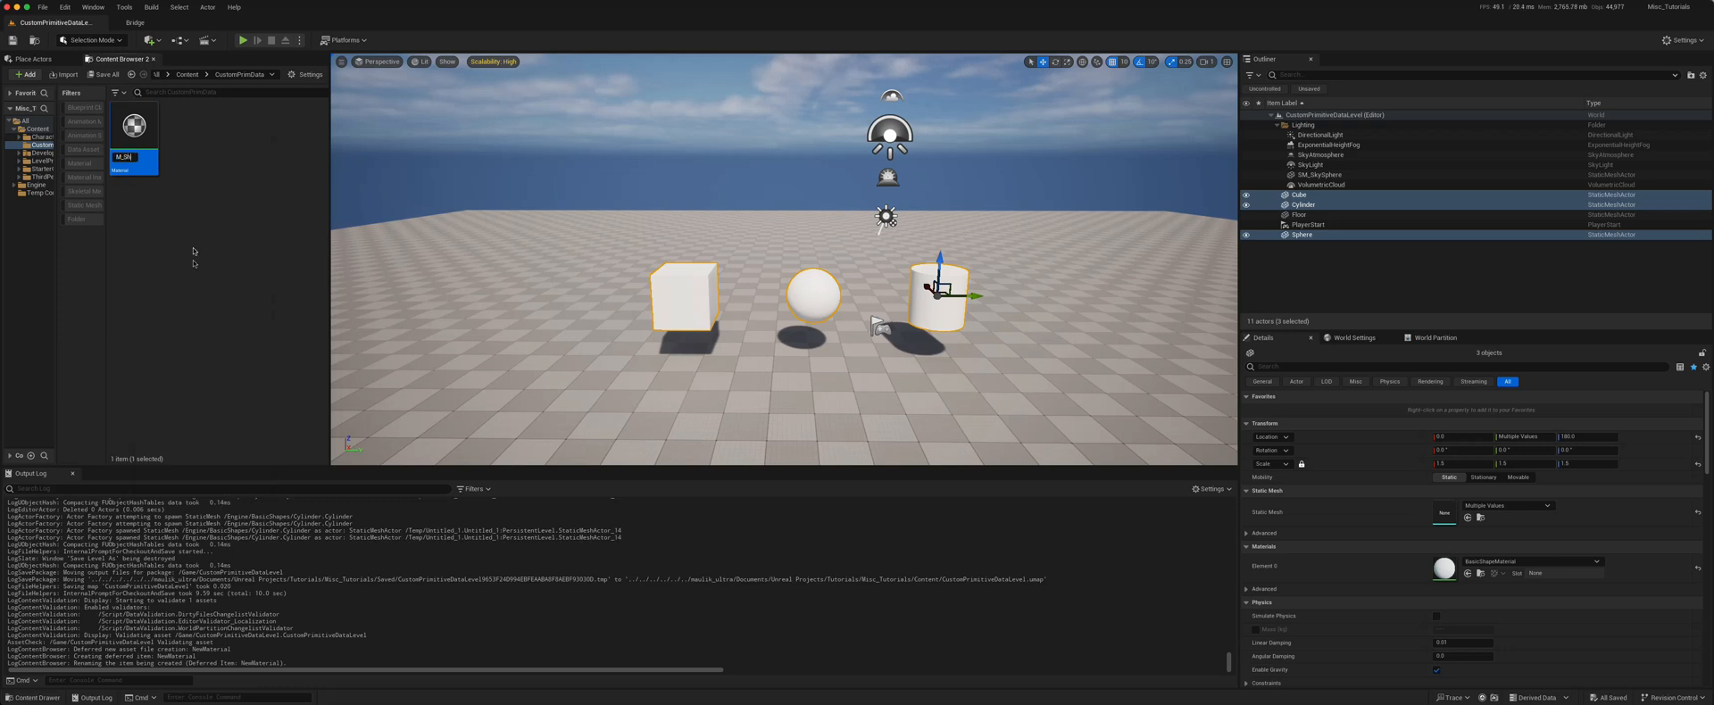
pyautogui.doubleClick(132, 123)
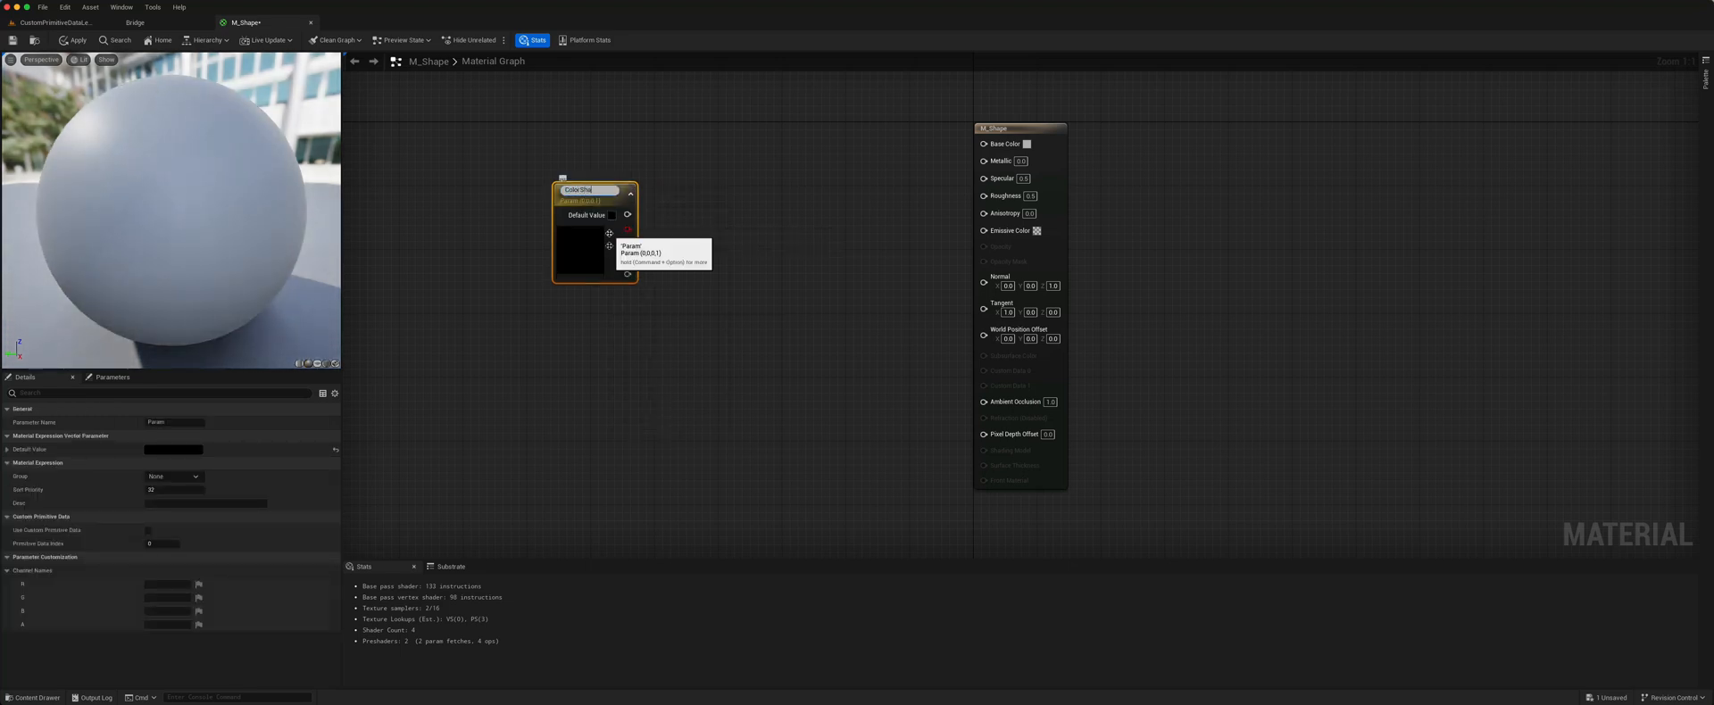
pyautogui.moveTo(627, 212); pyautogui.dragTo(825, 153)
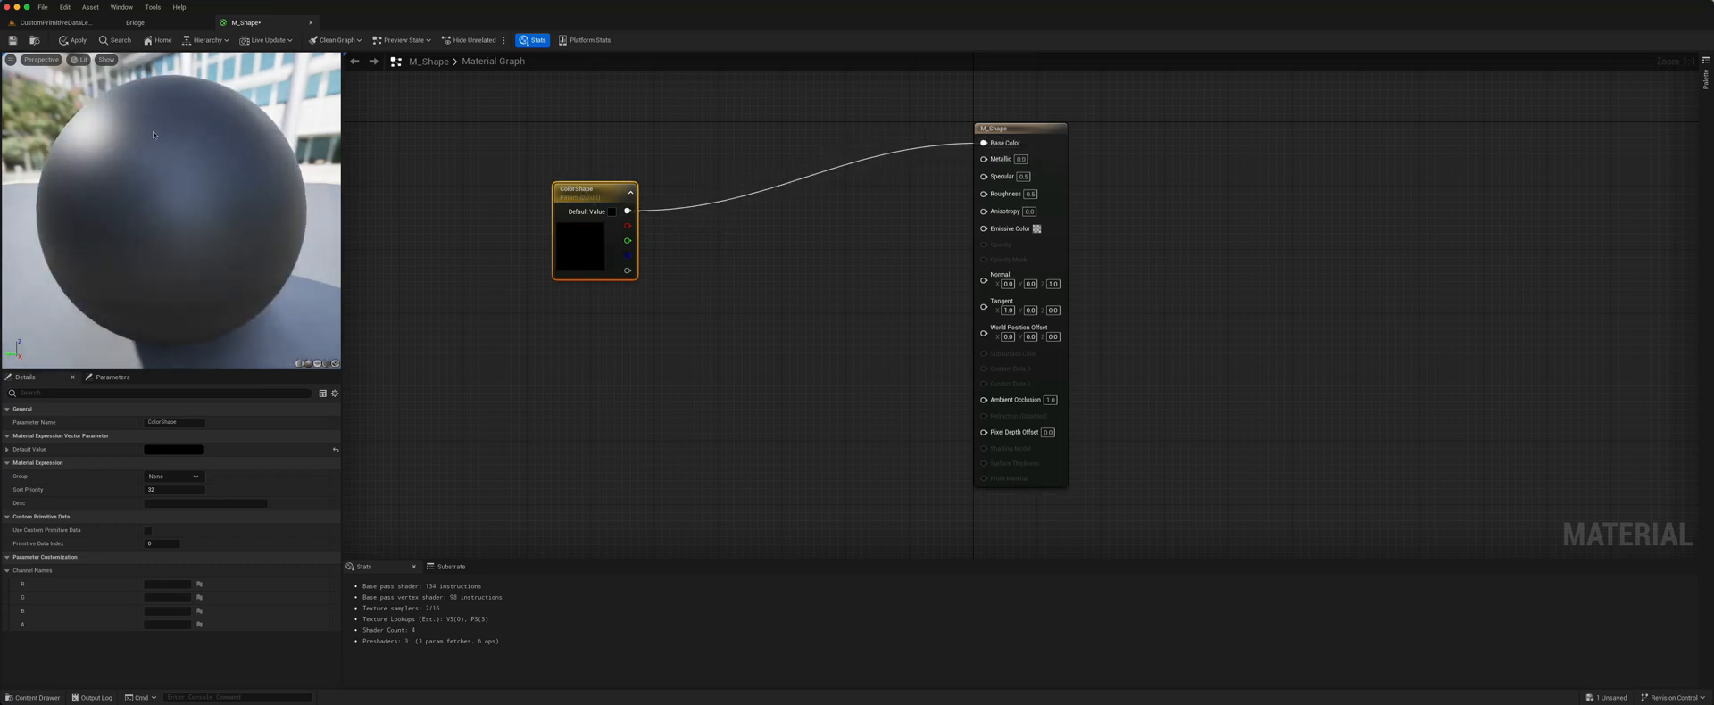
pyautogui.click(72, 40)
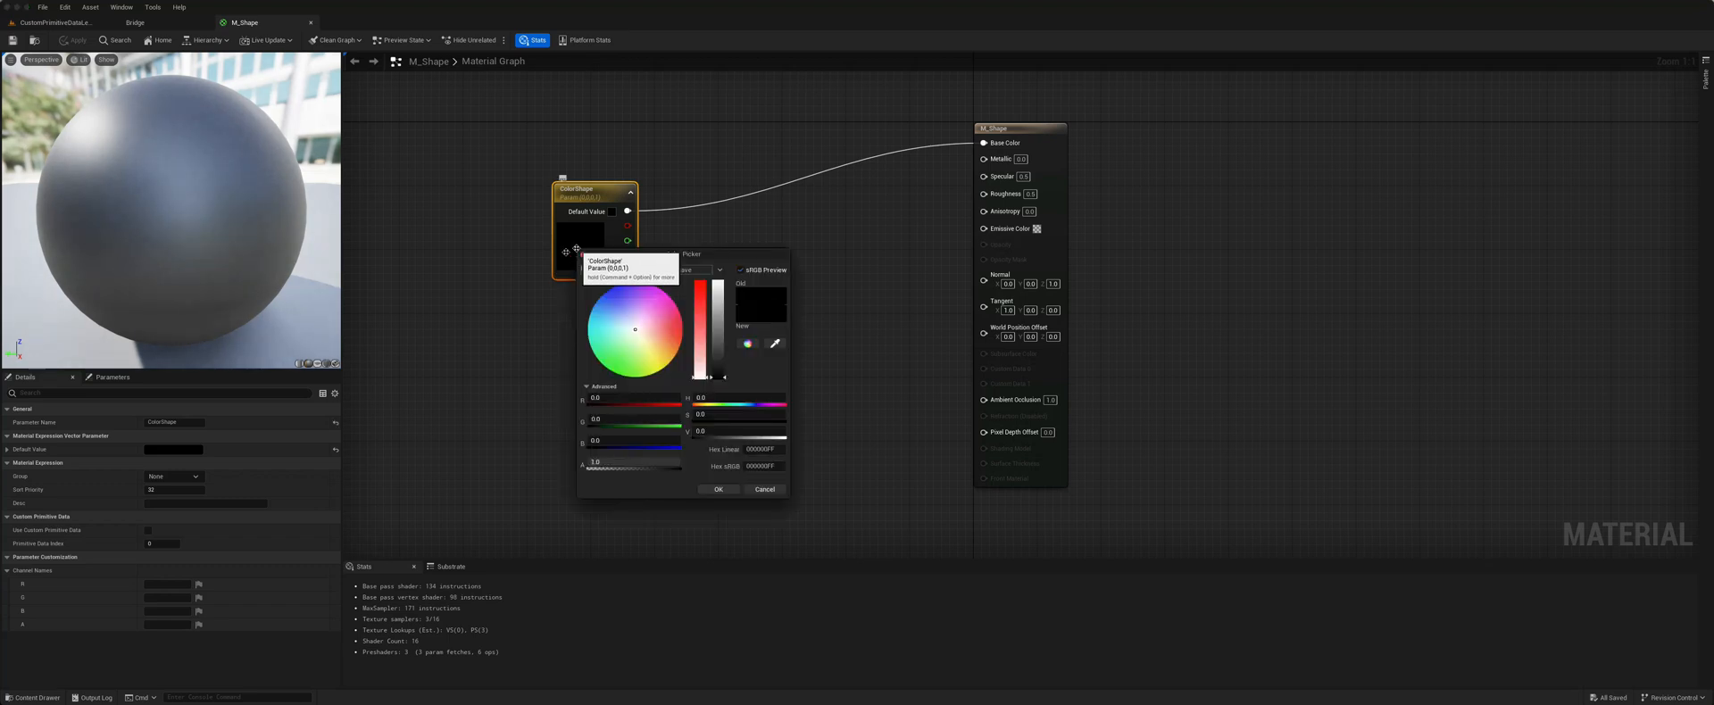
pyautogui.click(718, 488)
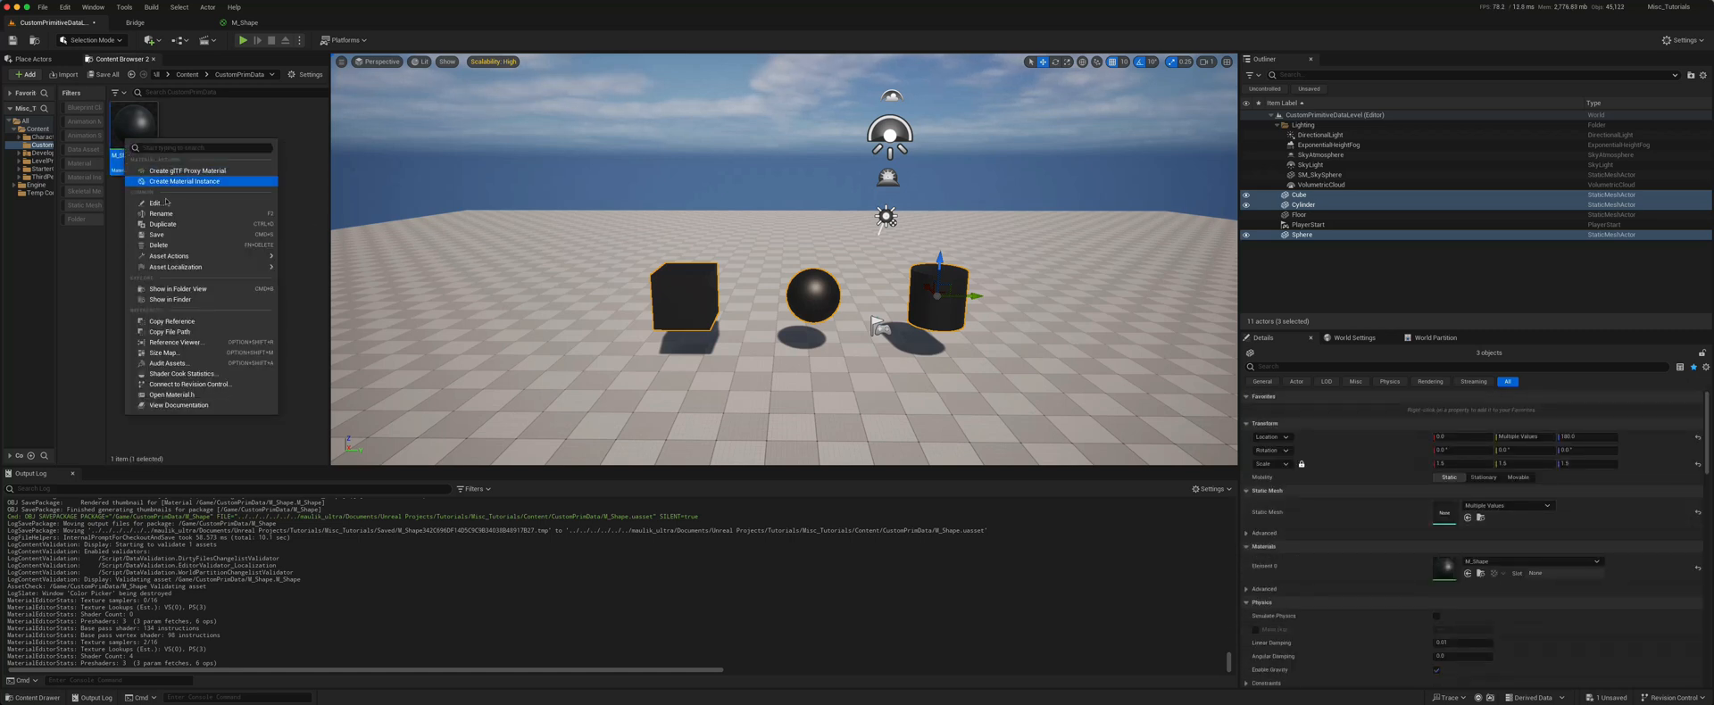
# Create a material instance of M_Shape for the cube with ColorShape set to magenta
pyautogui.click(188, 181)
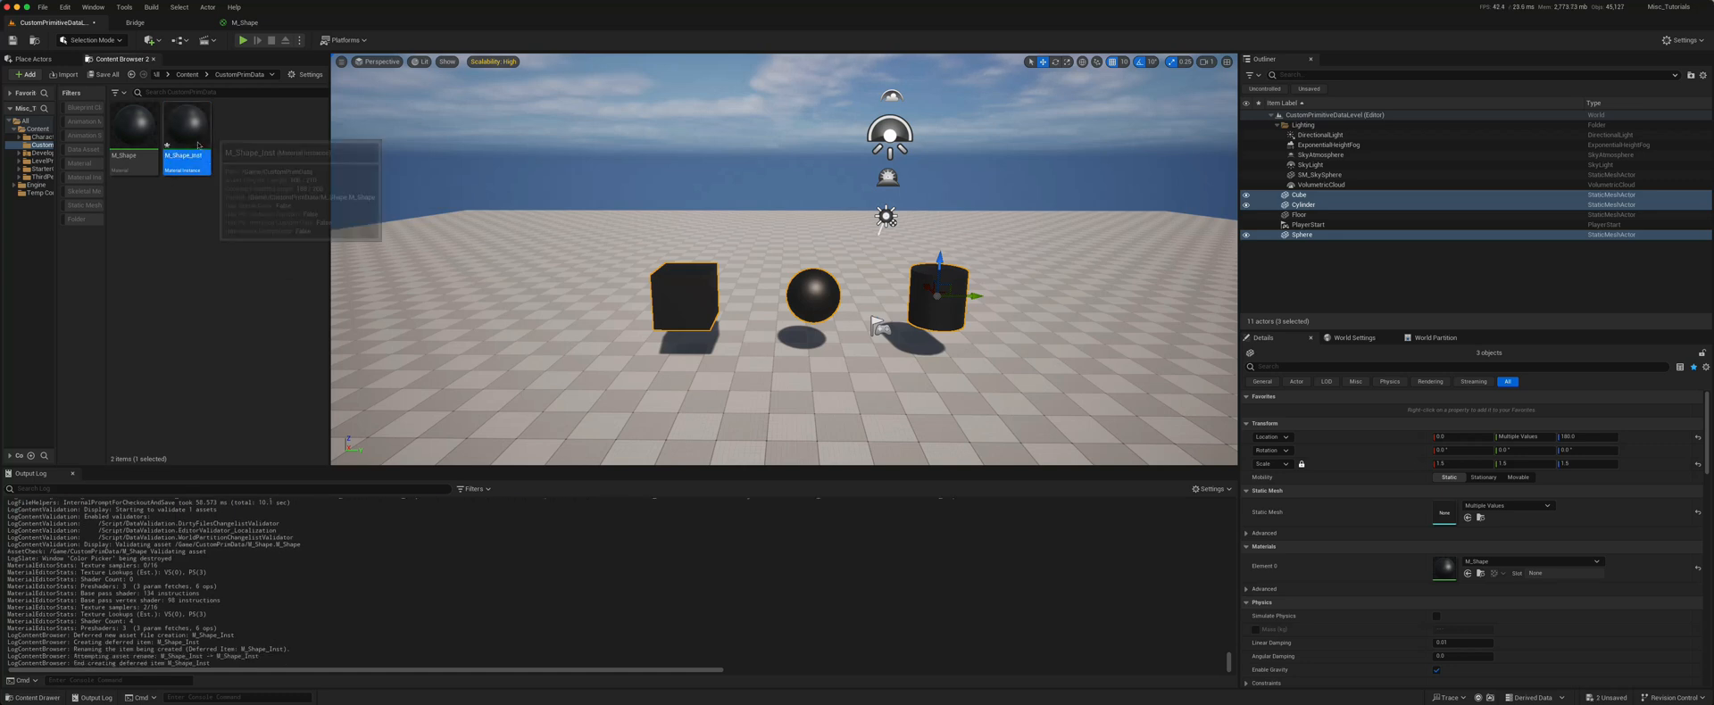
pyautogui.click(1300, 194)
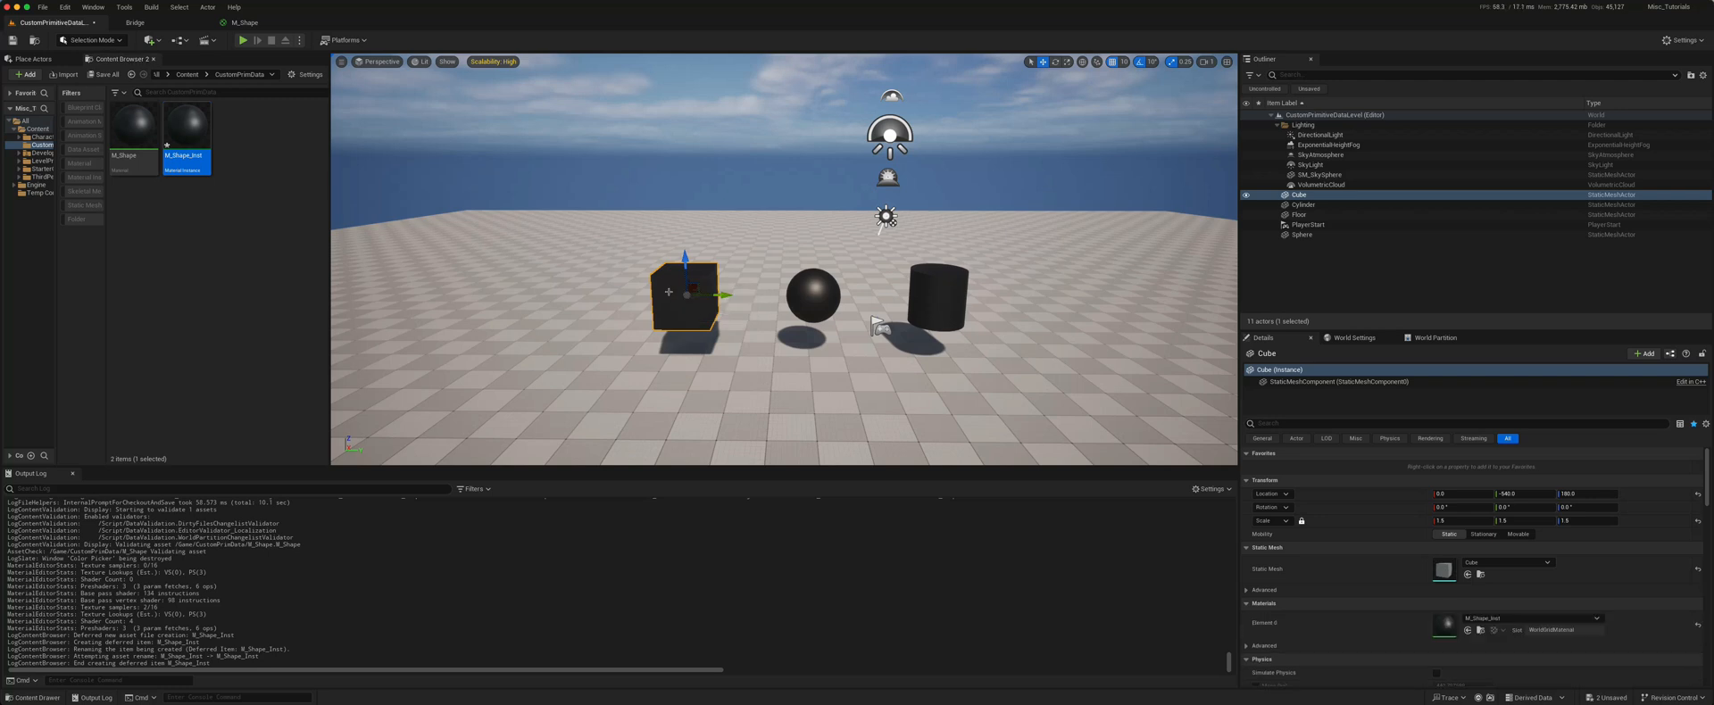
pyautogui.moveTo(184, 153)
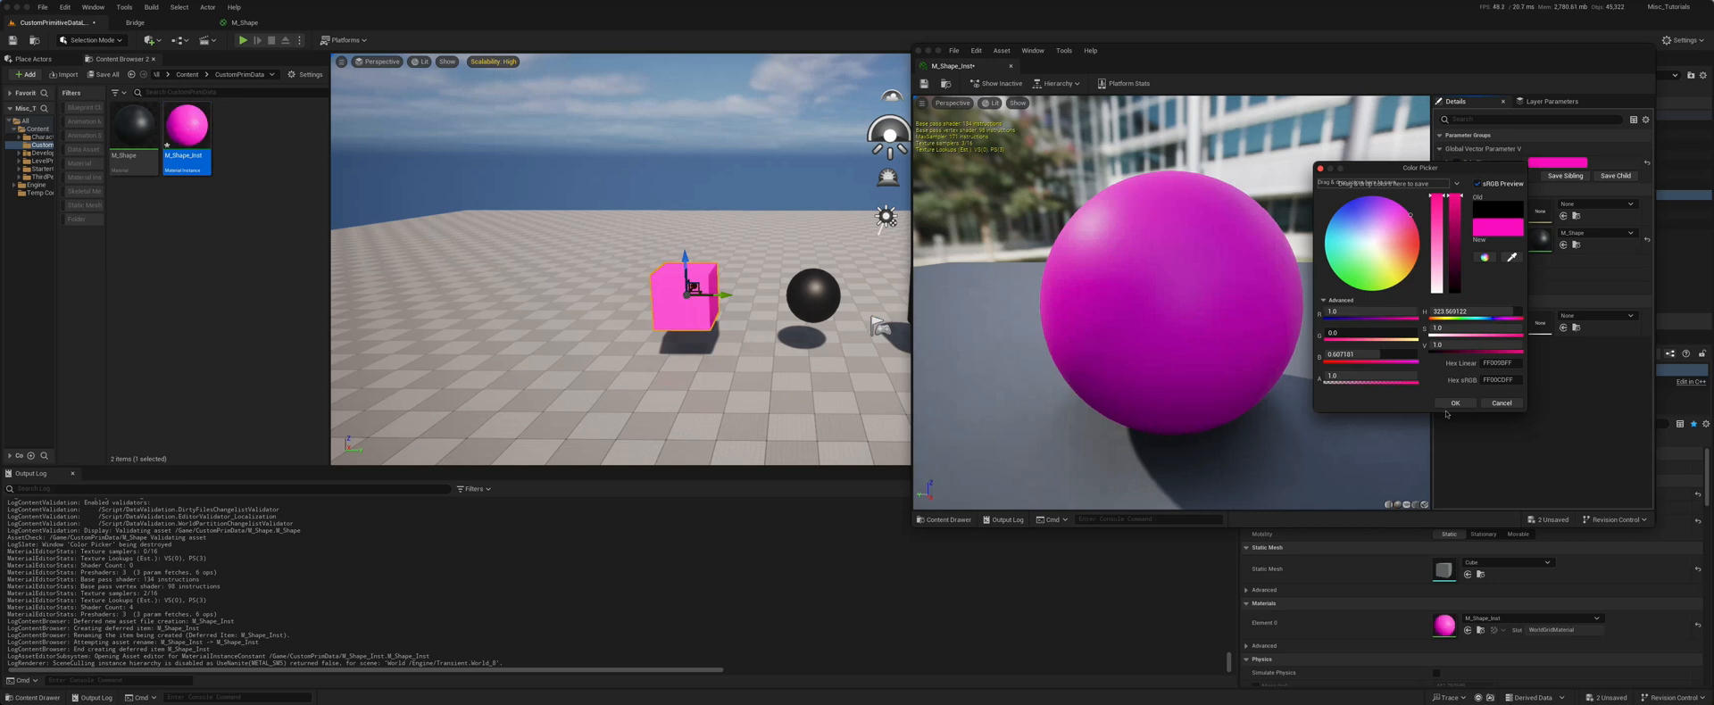
pyautogui.click(1456, 403)
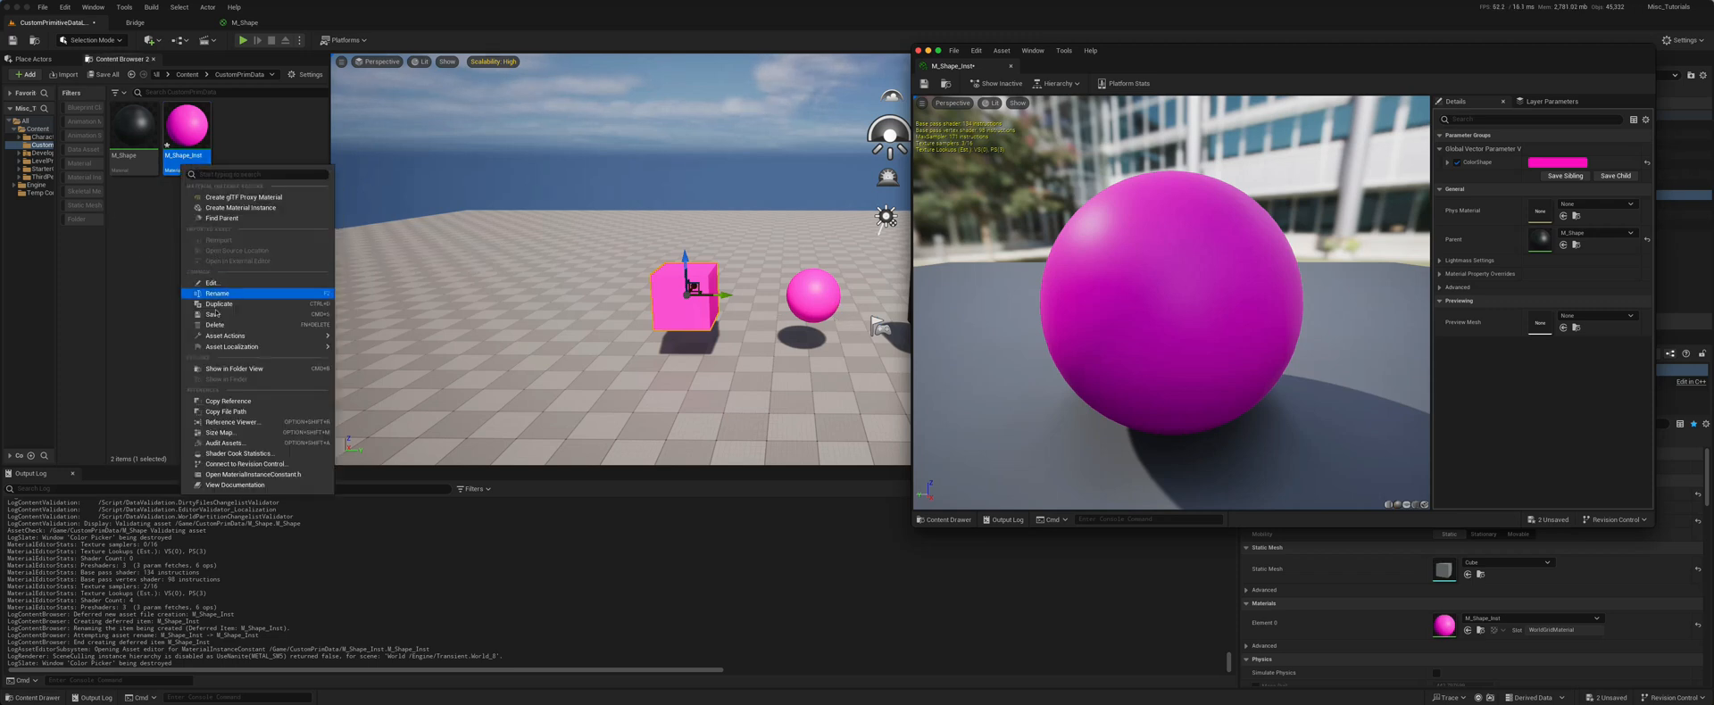
# Duplicate the instance, set its ColorShape to blue, and use it on the sphere
pyautogui.click(218, 303)
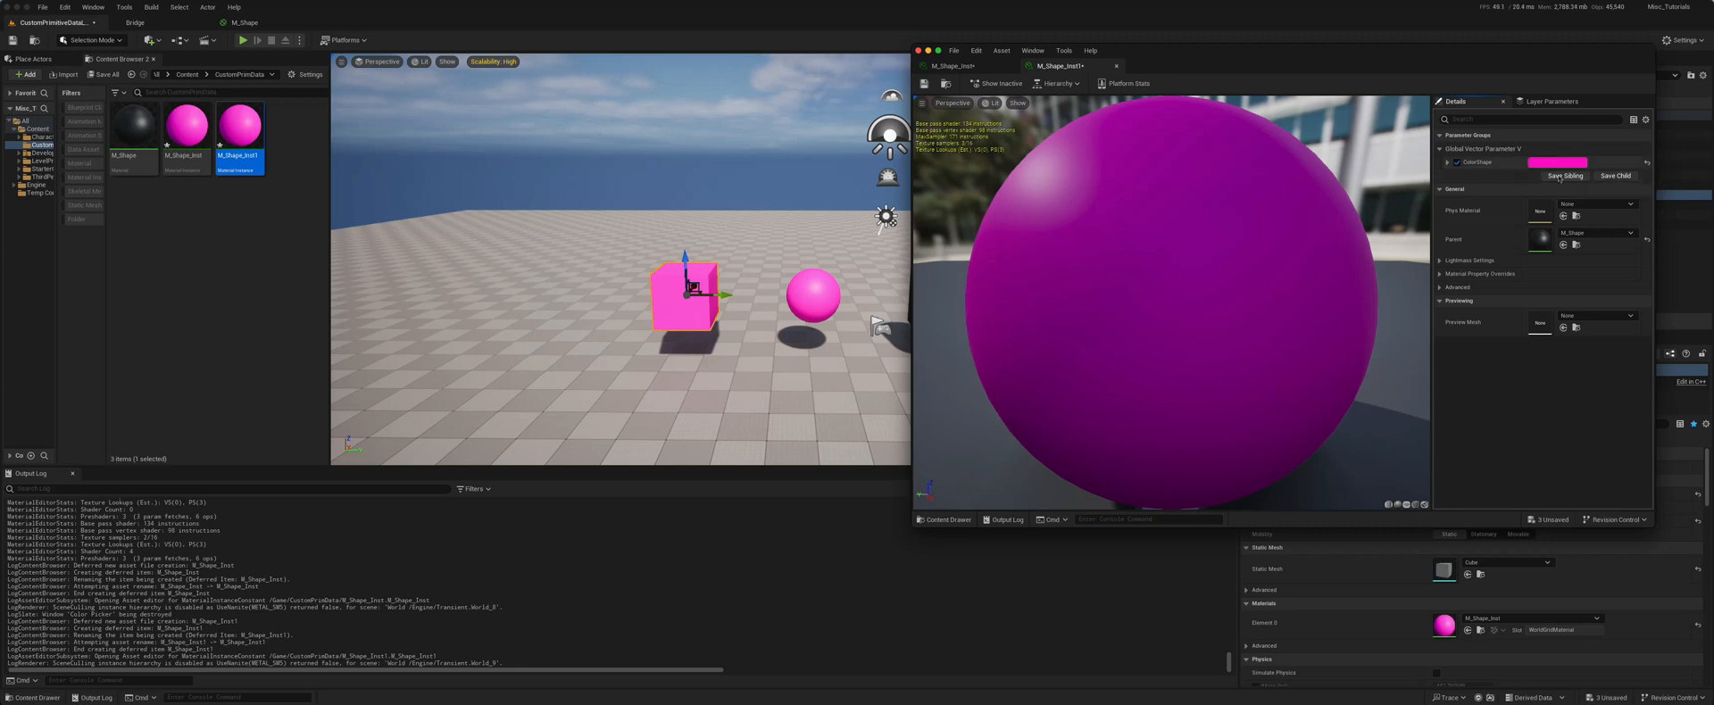
pyautogui.click(1561, 161)
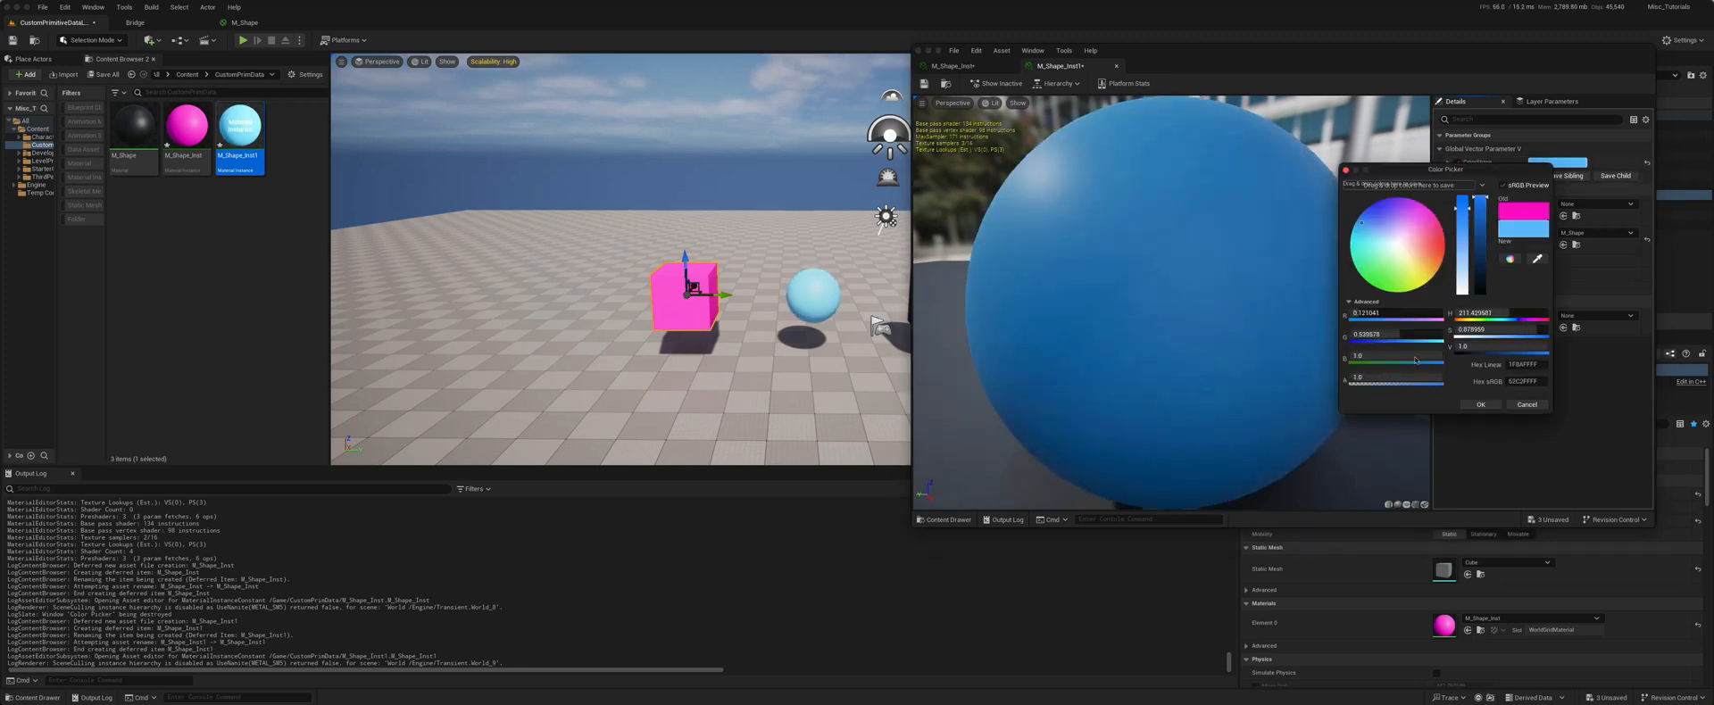
pyautogui.click(1481, 404)
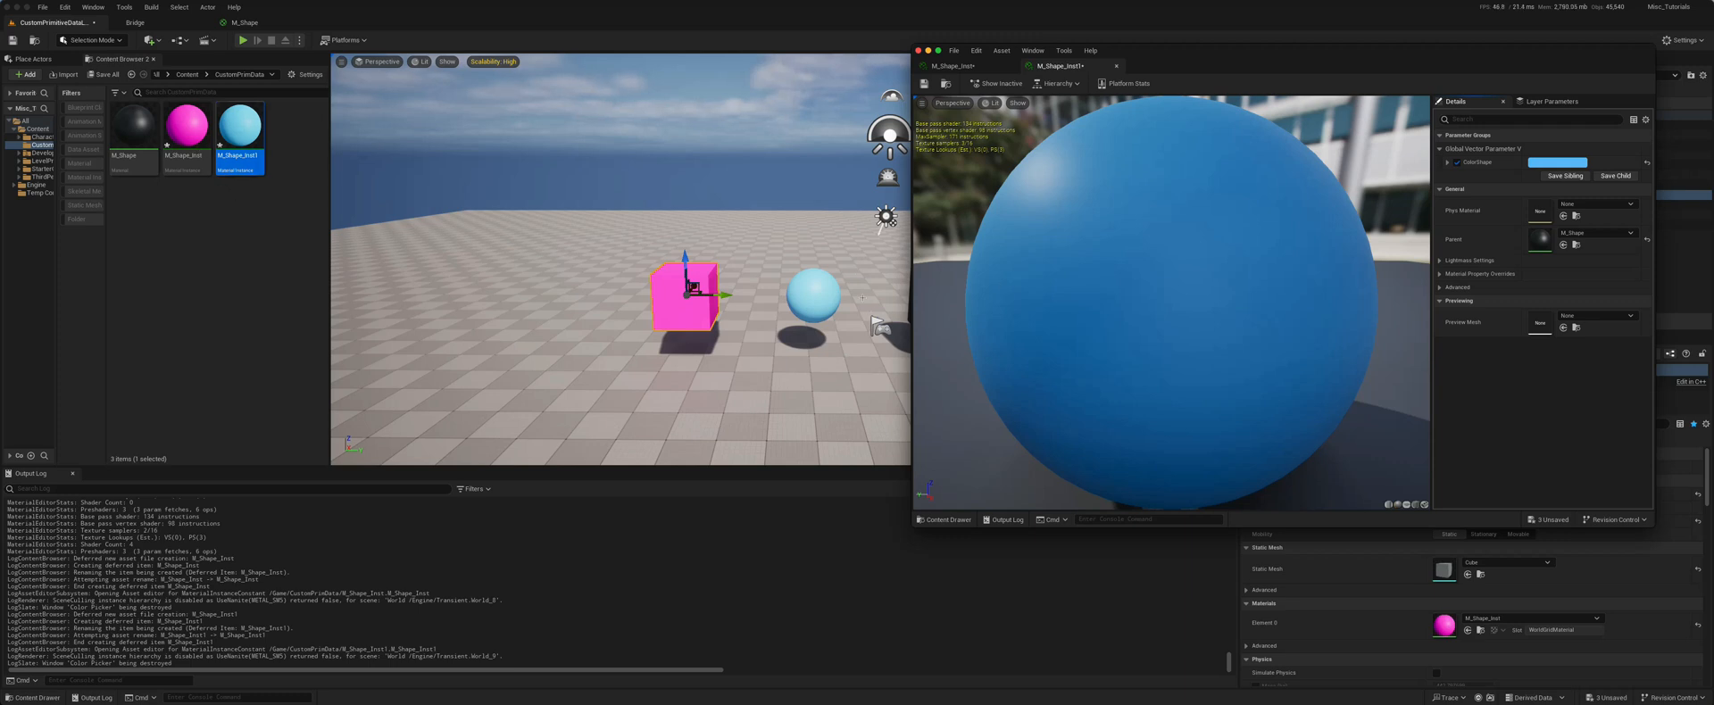
pyautogui.moveTo(946, 65)
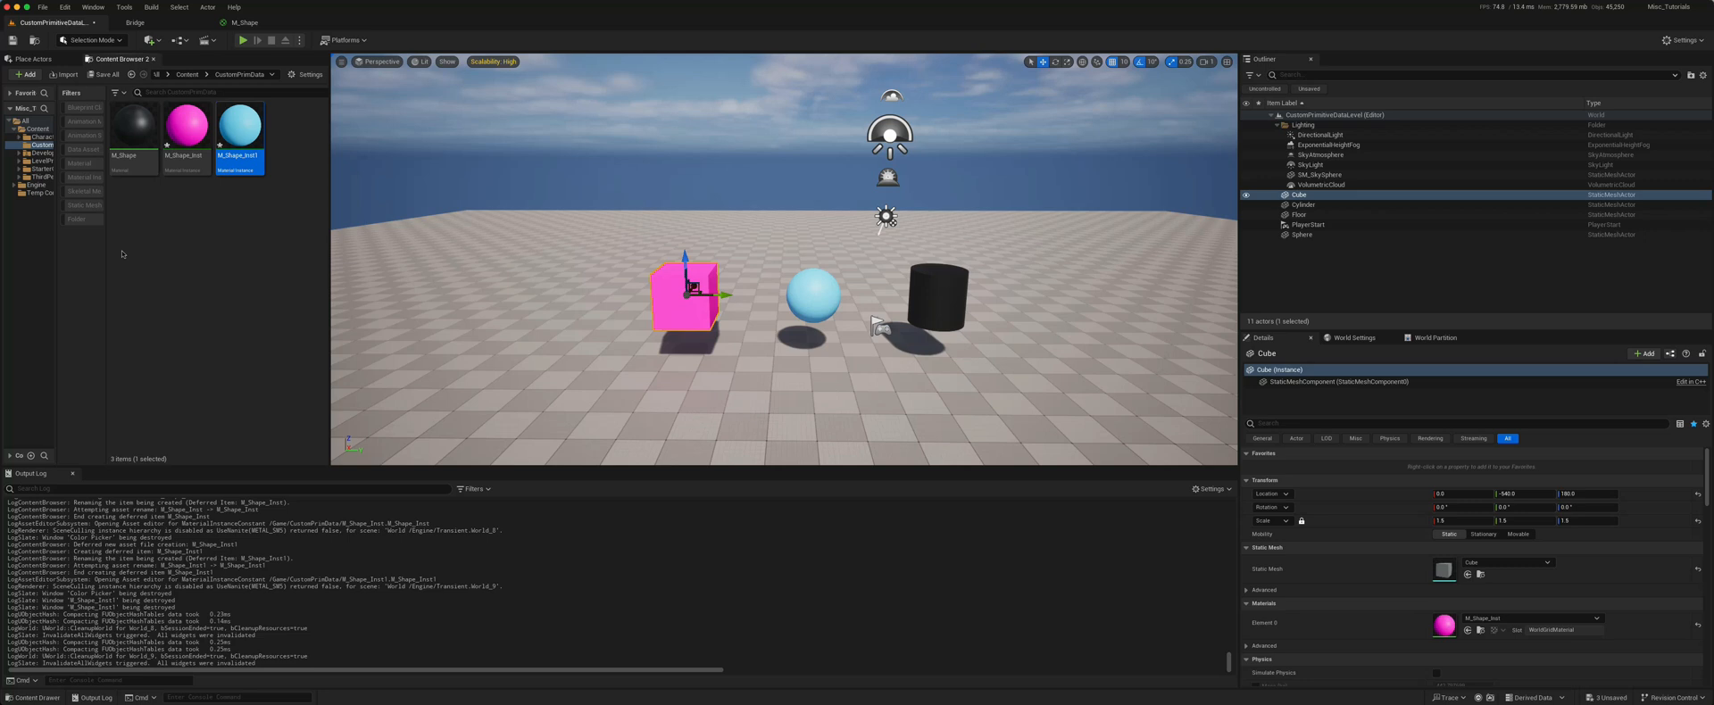
# Create a new material named M_CPD_Shape and open it in the editor
pyautogui.rightClick(121, 253)
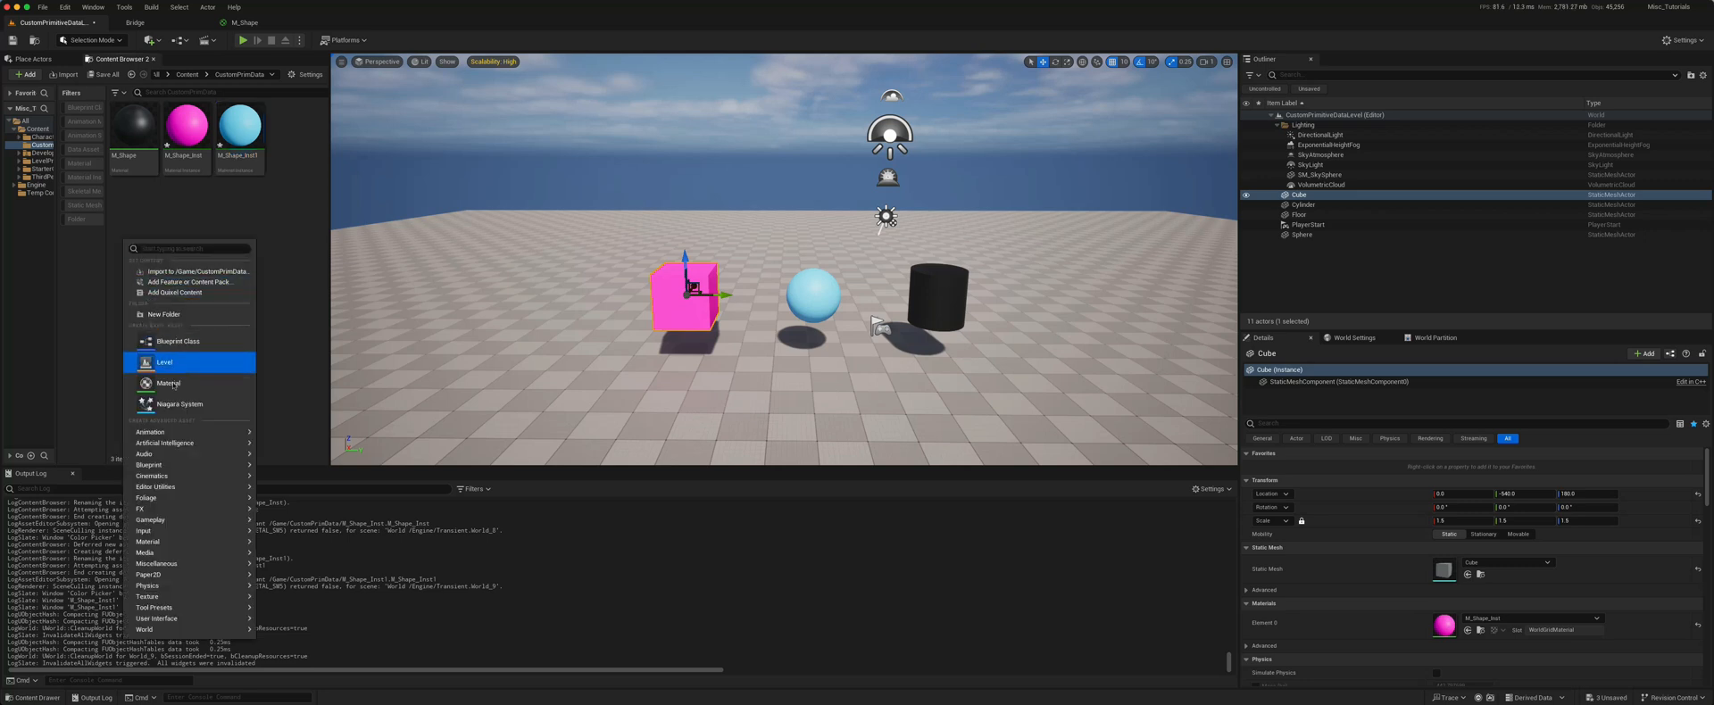
pyautogui.click(170, 383)
pyautogui.write('M_LPD_Di')
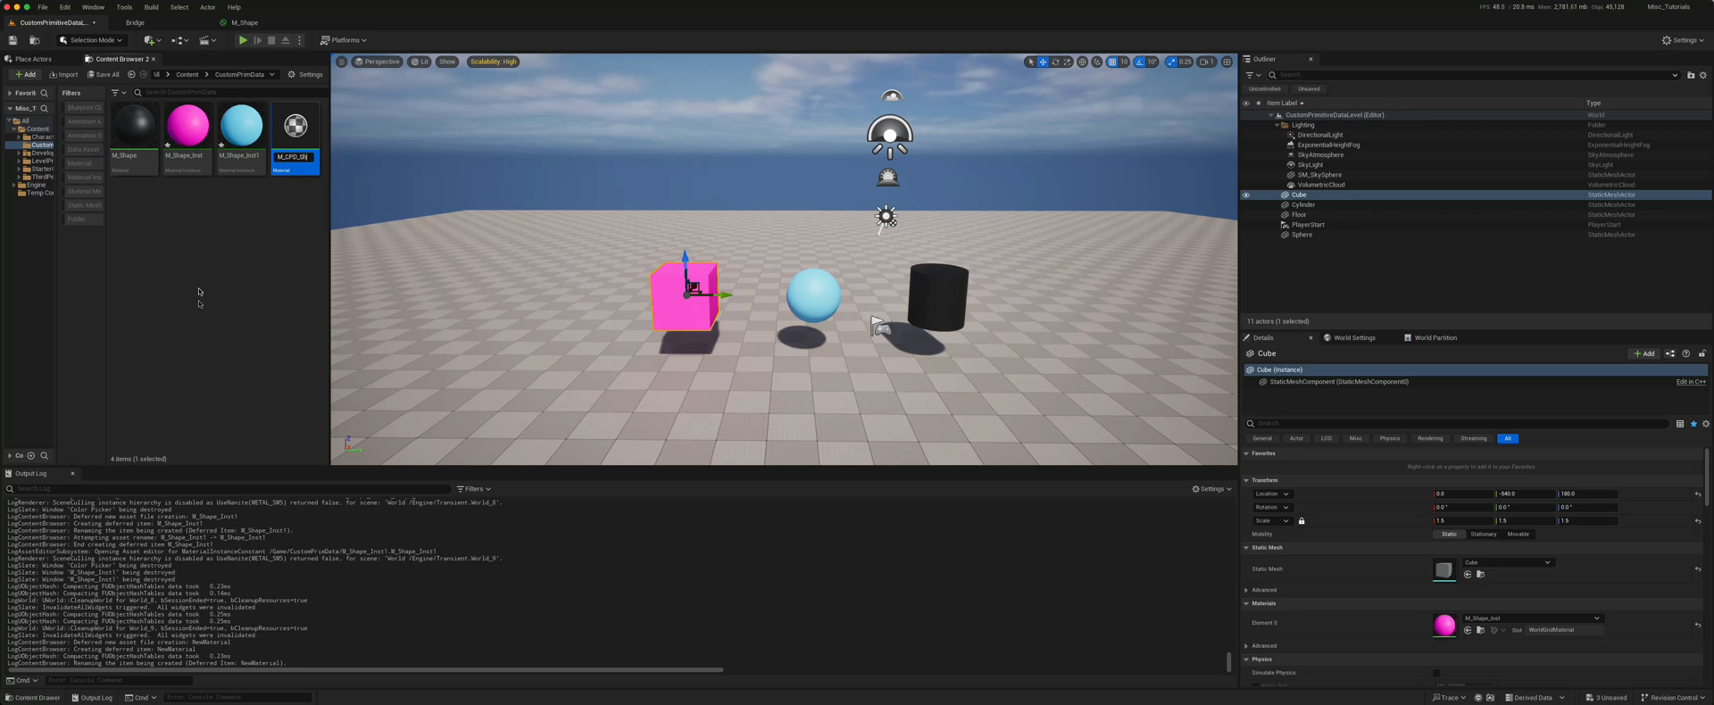
pyautogui.doubleClick(293, 125)
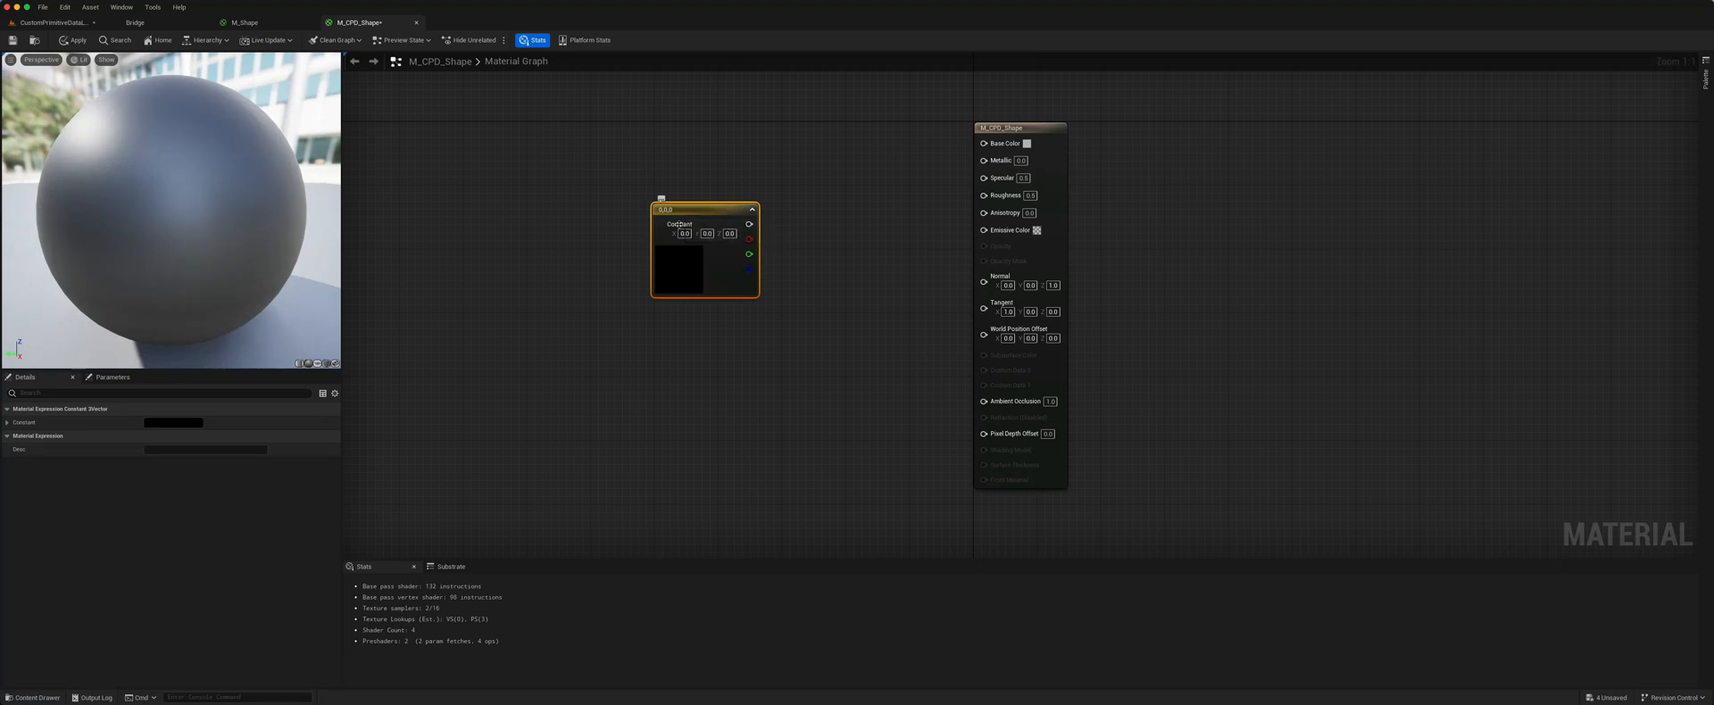
# Turn the constant colour into a Color parameter on Base Color using custom primitive data, and save
pyautogui.rightClick(683, 260)
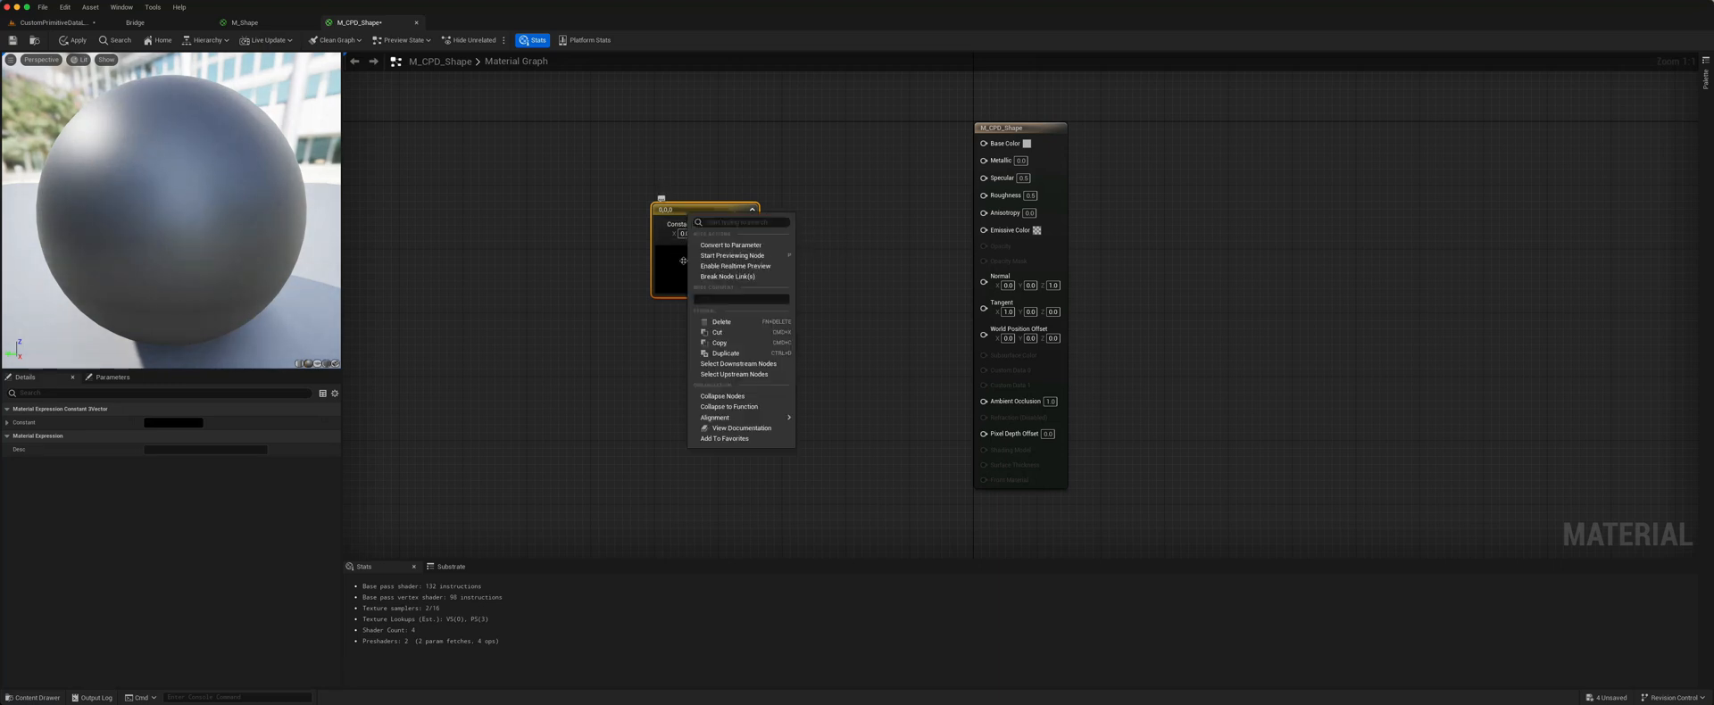
pyautogui.click(729, 244)
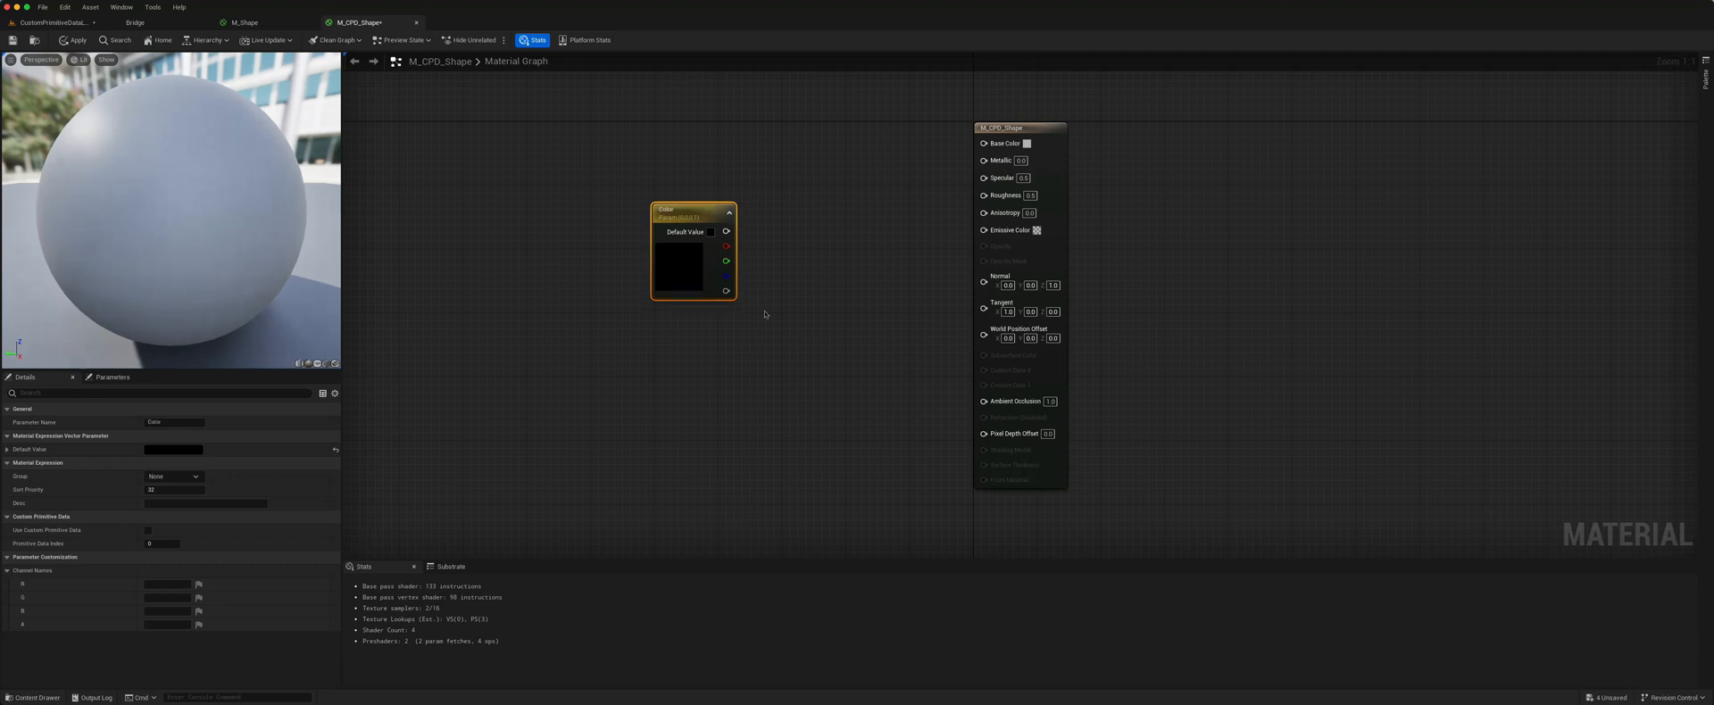
pyautogui.moveTo(726, 231); pyautogui.dragTo(973, 143)
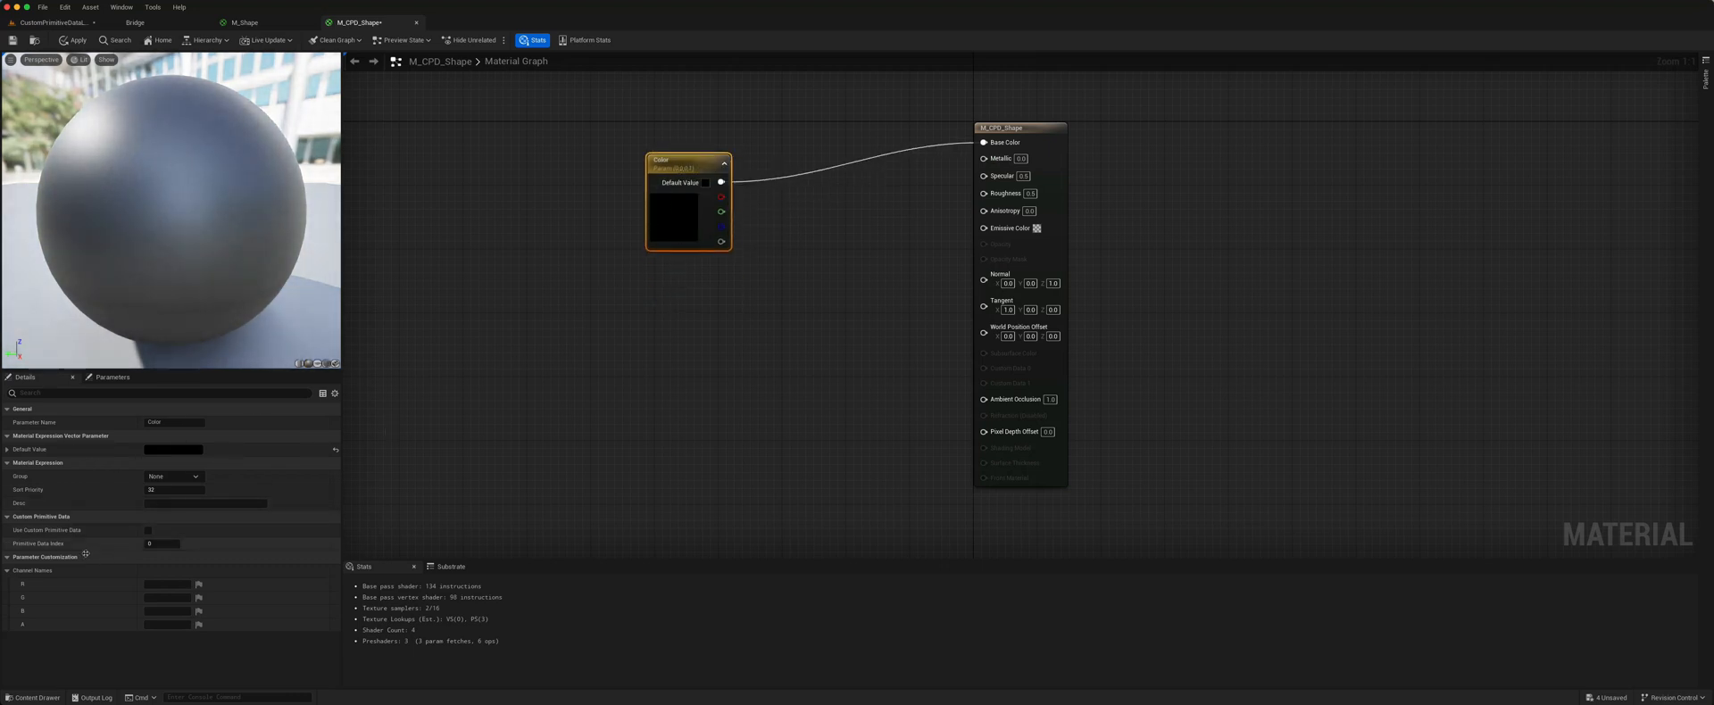
pyautogui.moveTo(149, 543)
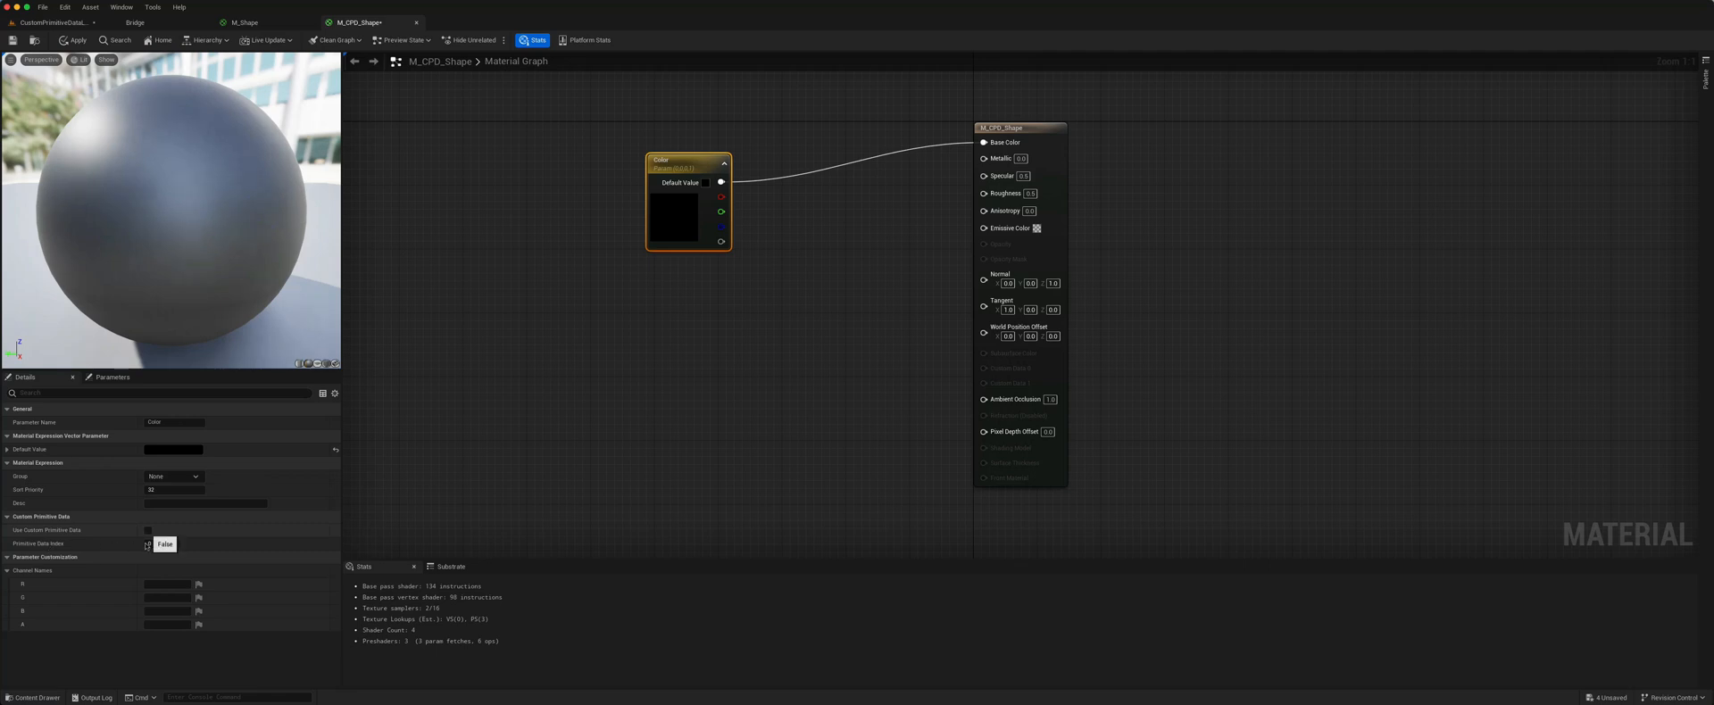
pyautogui.click(149, 530)
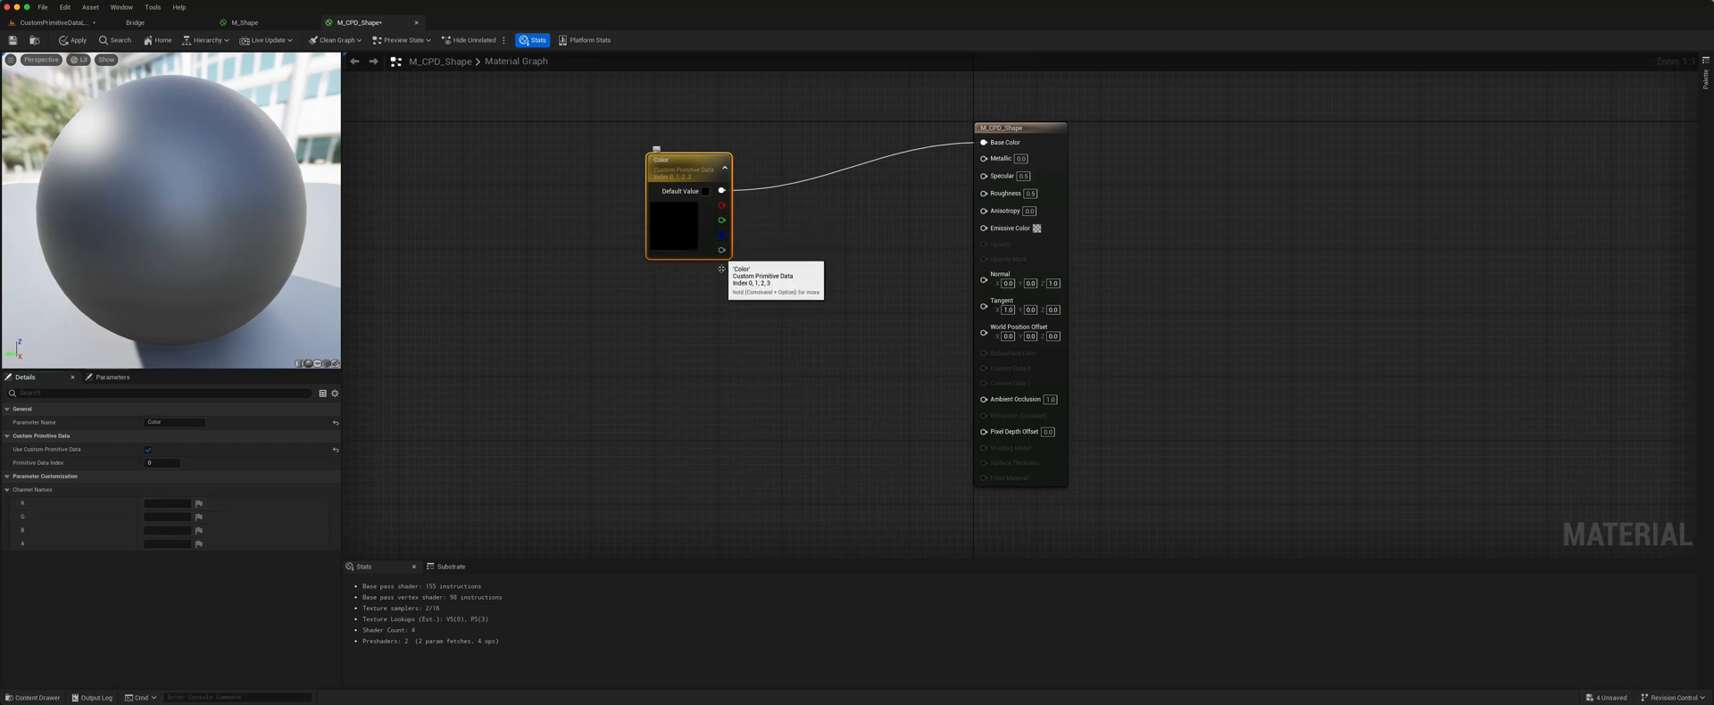
pyautogui.moveTo(695, 205)
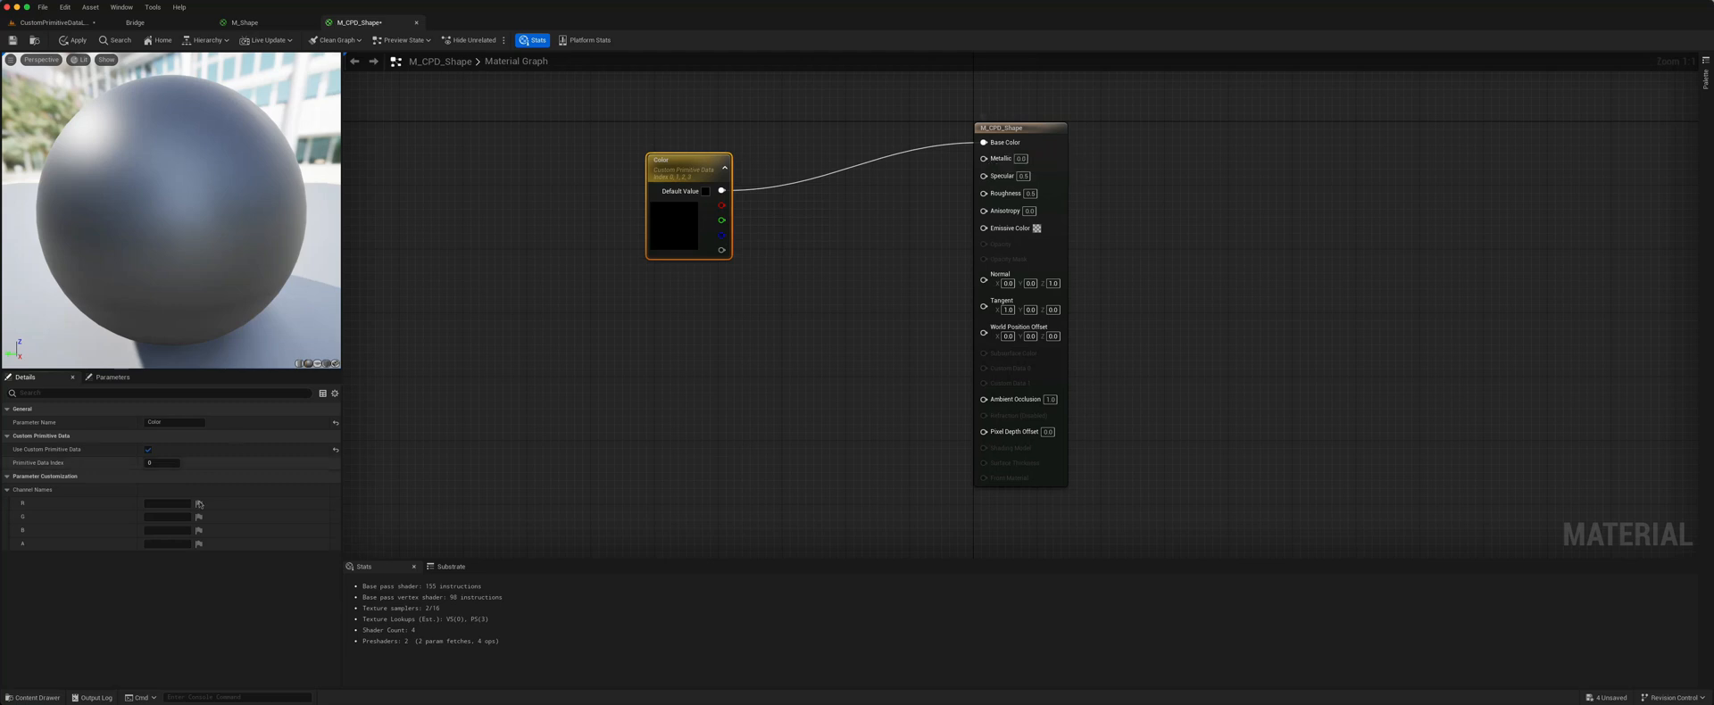
pyautogui.moveTo(288, 511)
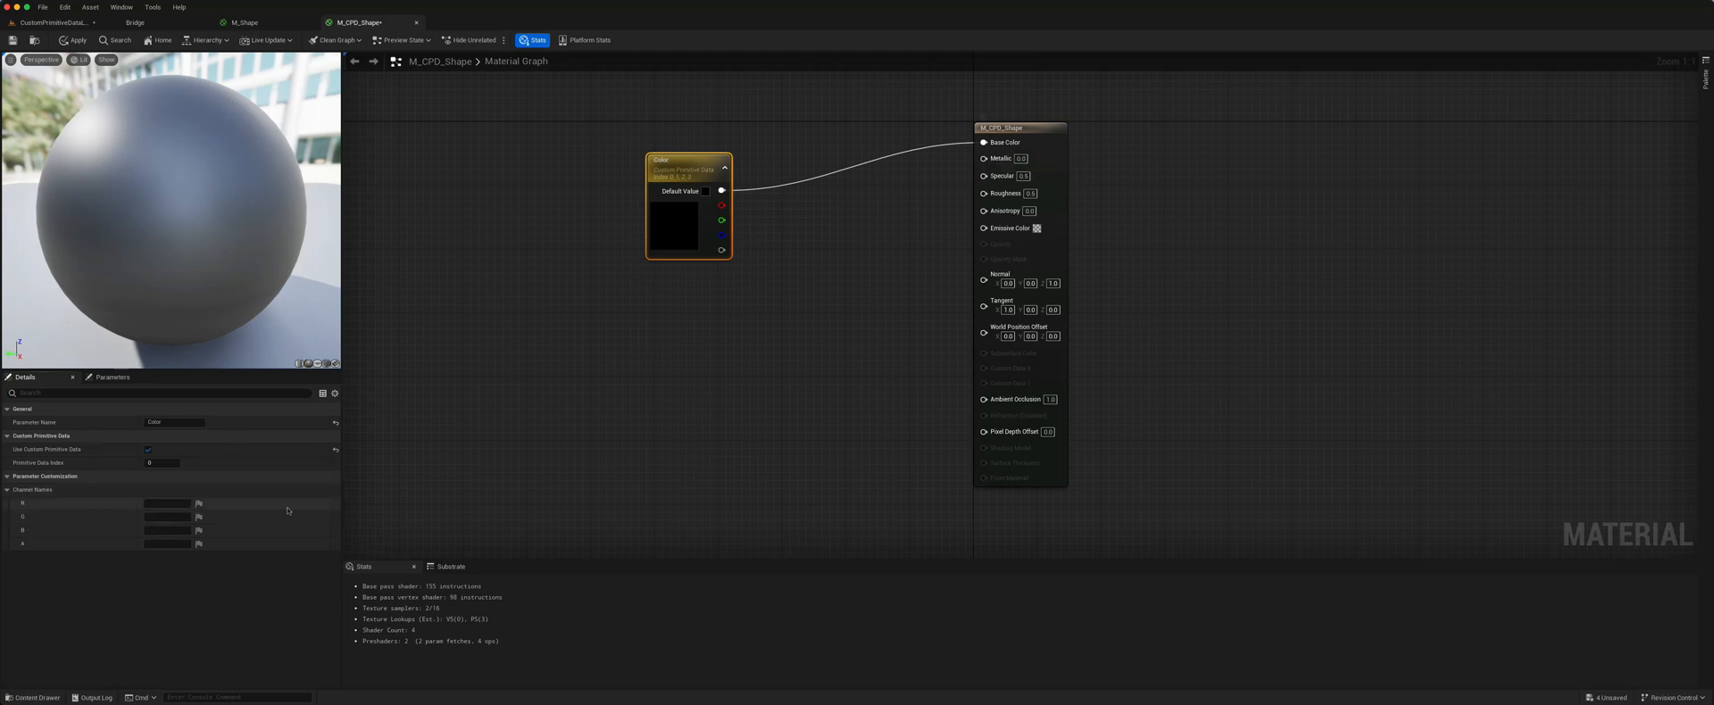
pyautogui.click(74, 40)
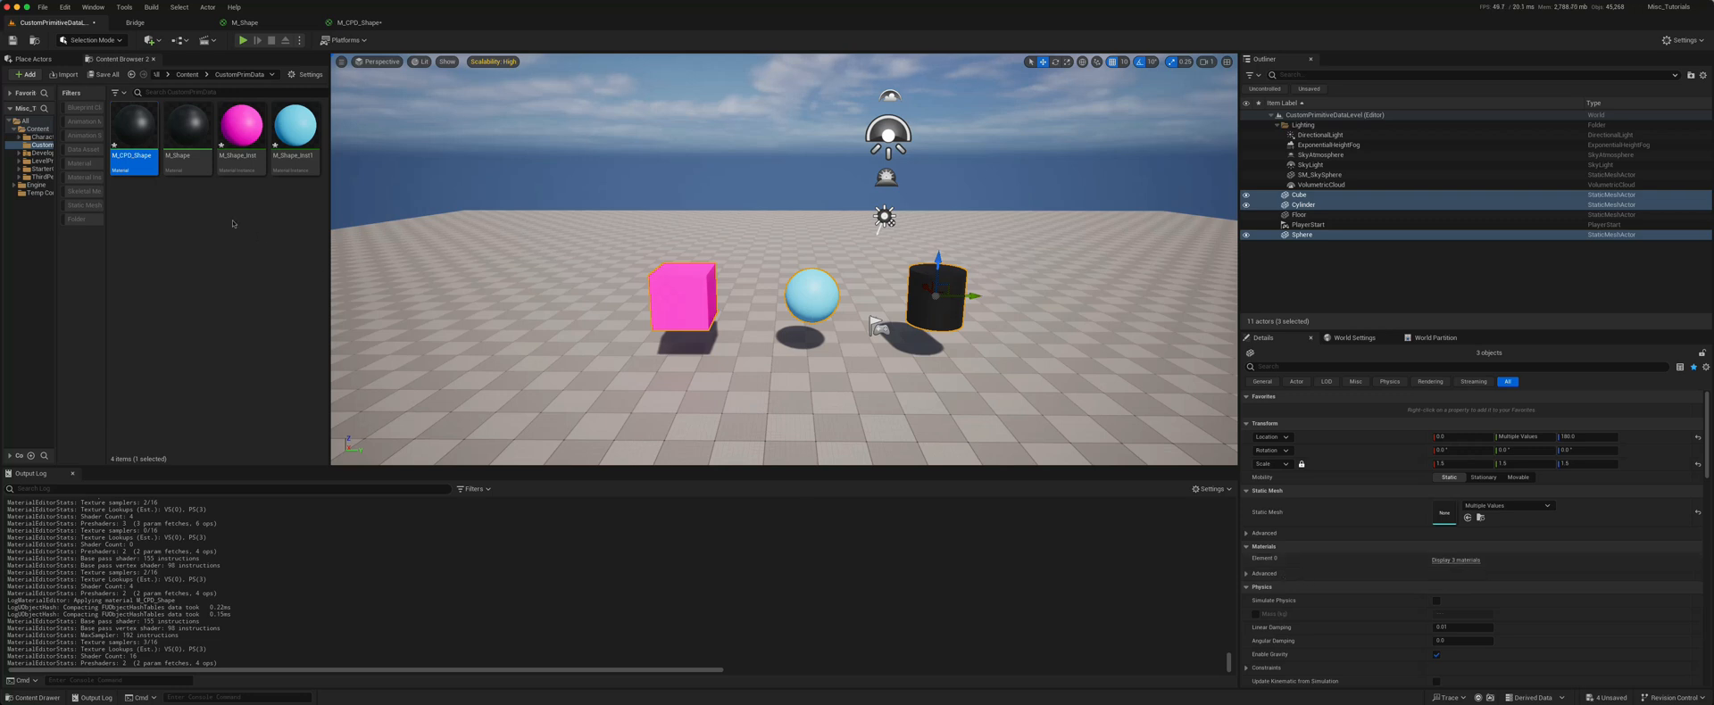
pyautogui.moveTo(672, 296)
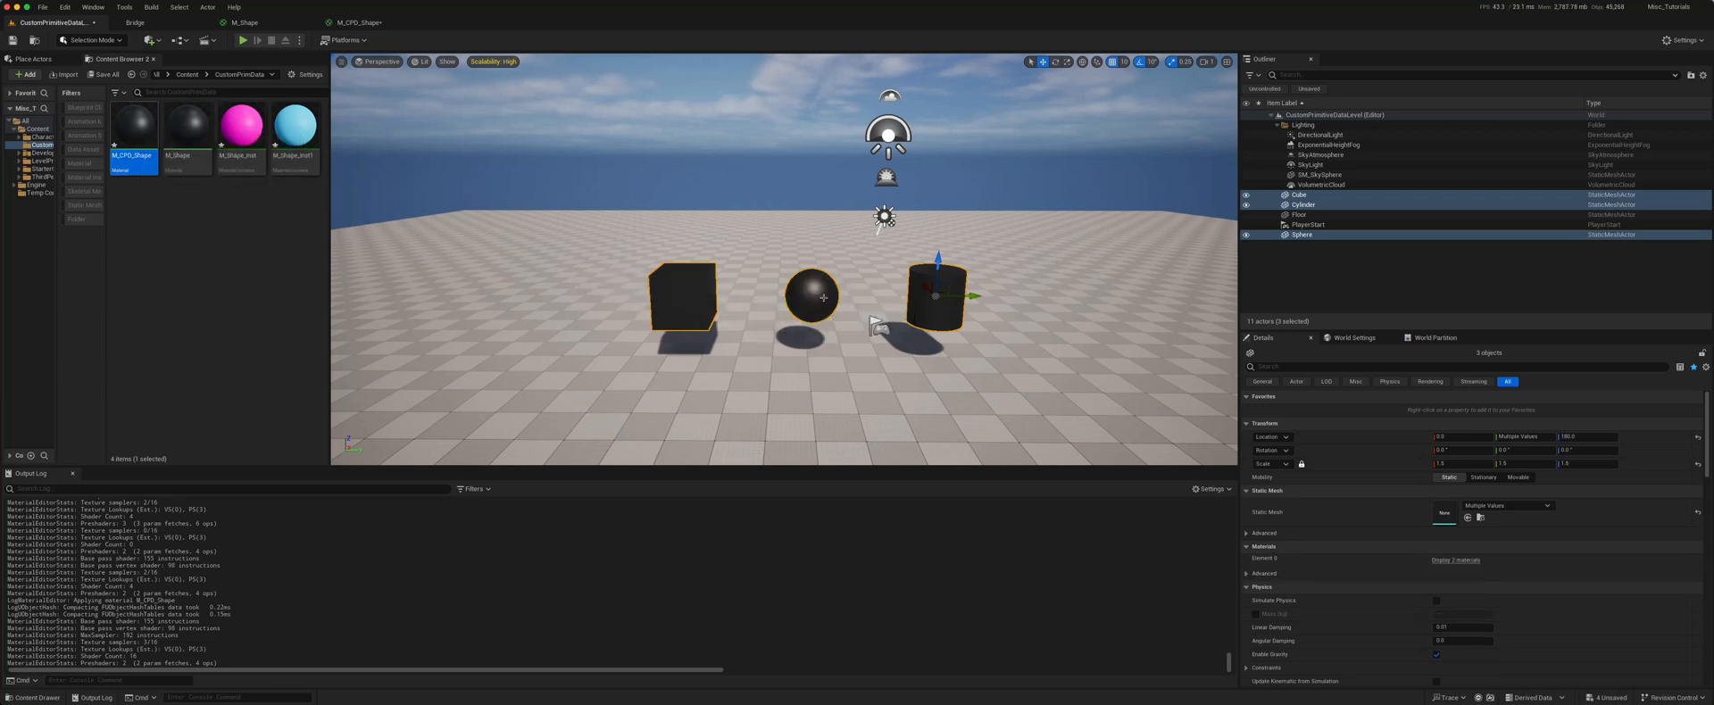
pyautogui.moveTo(936, 301)
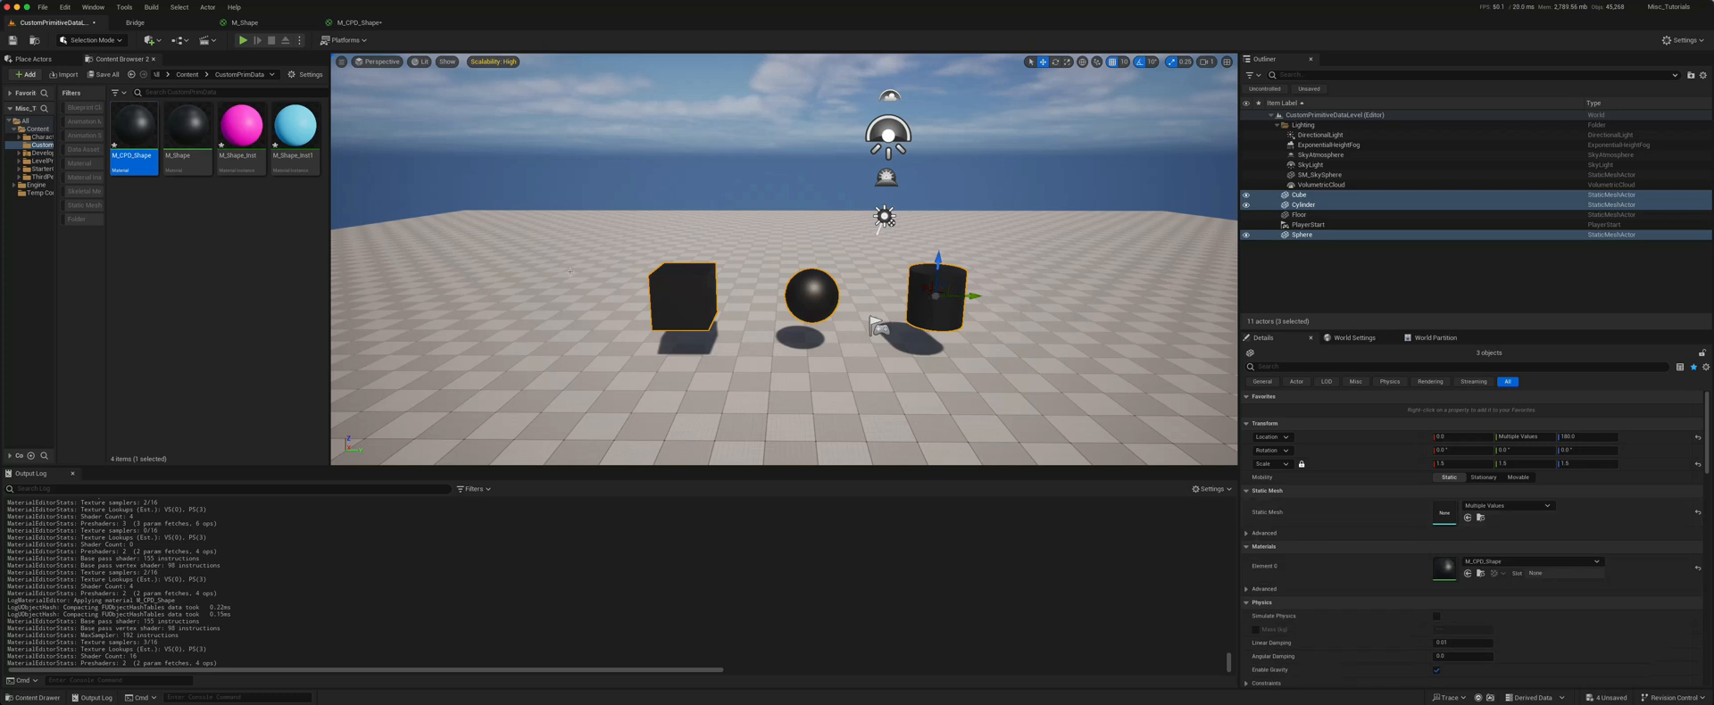
# With M_CPD_Shape on the cube, sphere and cylinder, select just the cube
pyautogui.click(1299, 195)
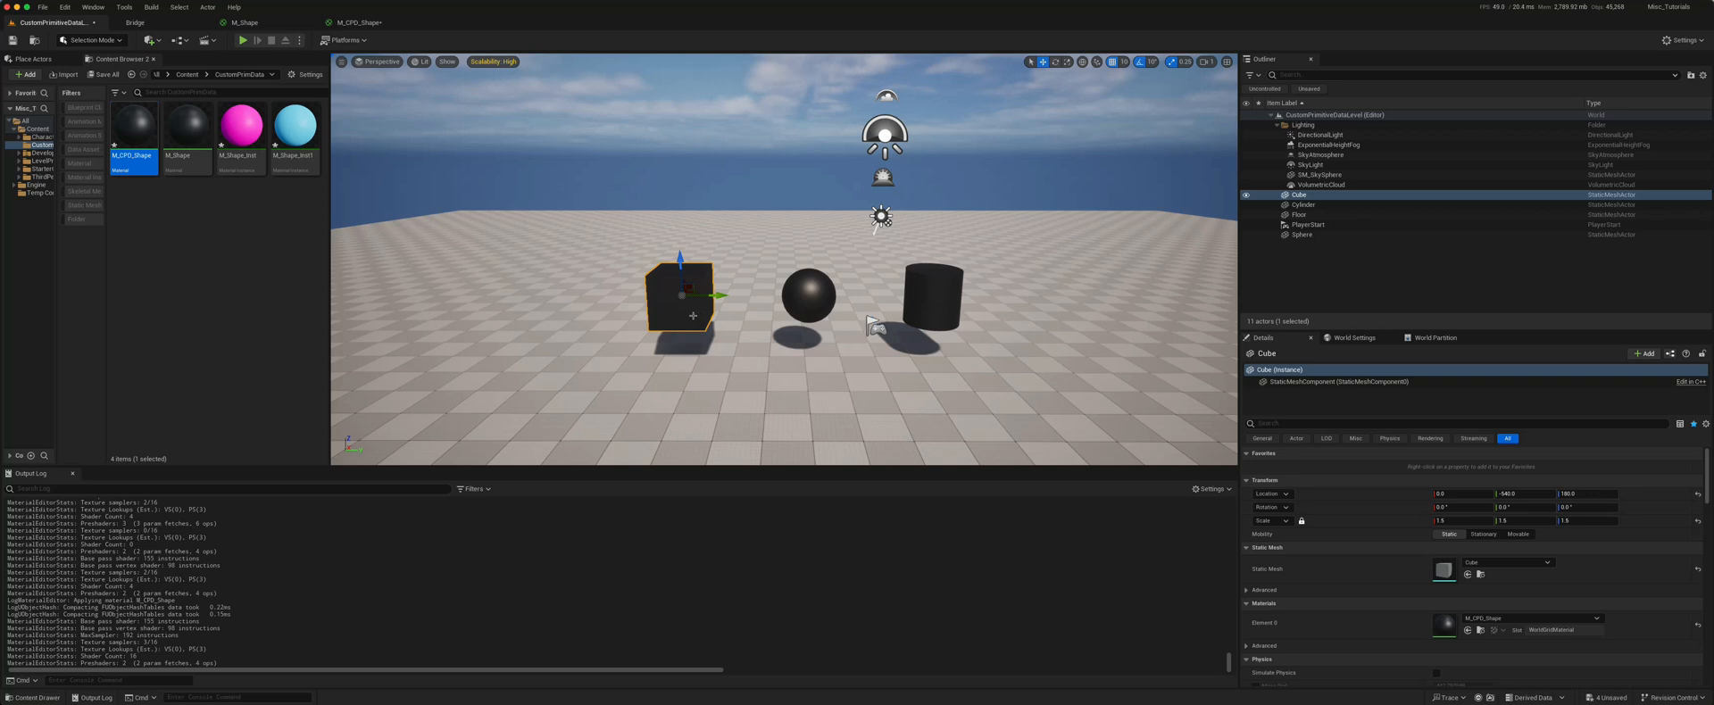
pyautogui.moveTo(1301, 208)
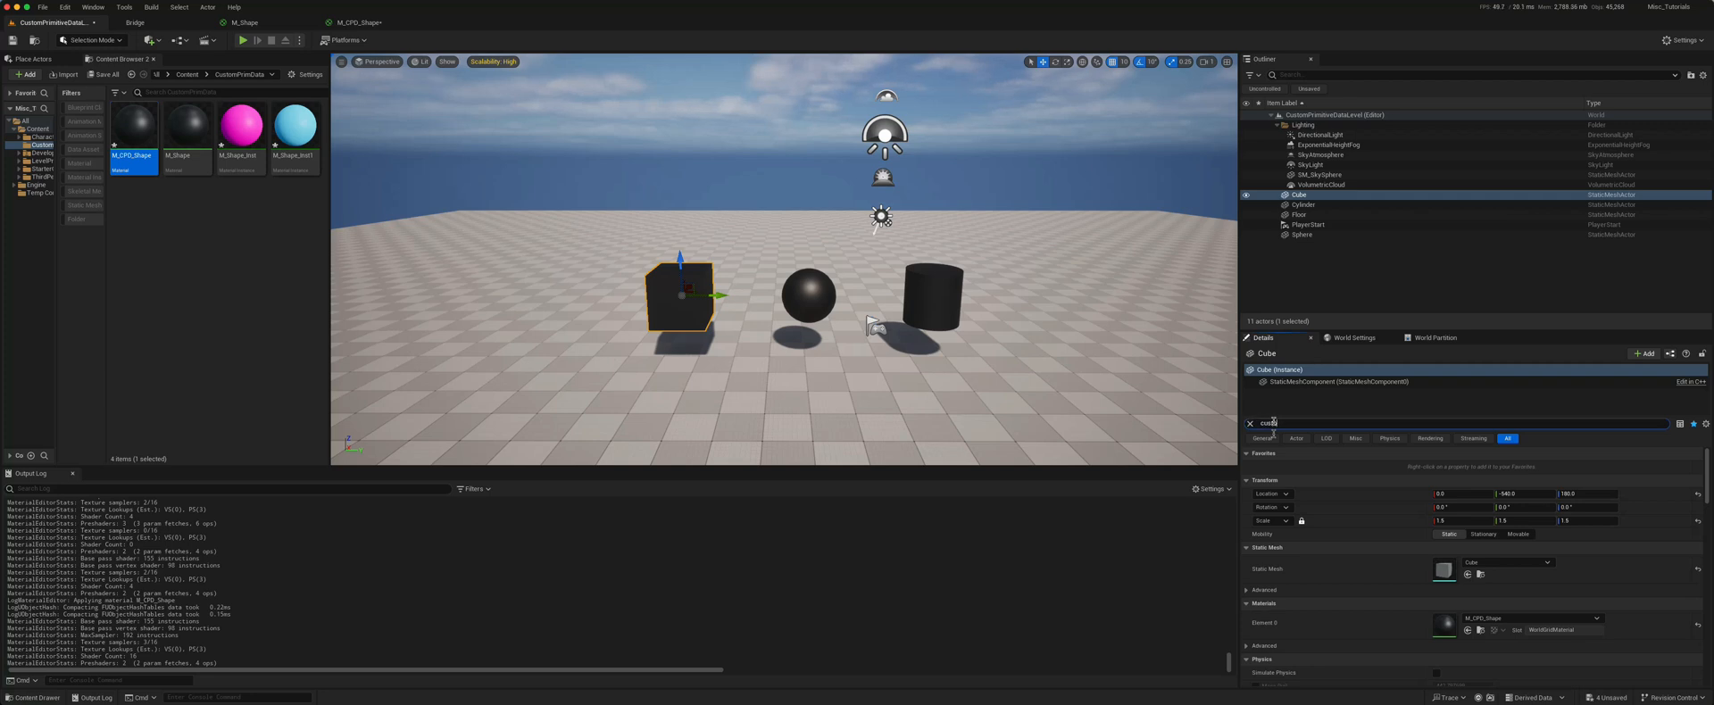
# Filter Details by 'custom' and add Color primitive data for the pink cube and blue sphere
pyautogui.write('custom')
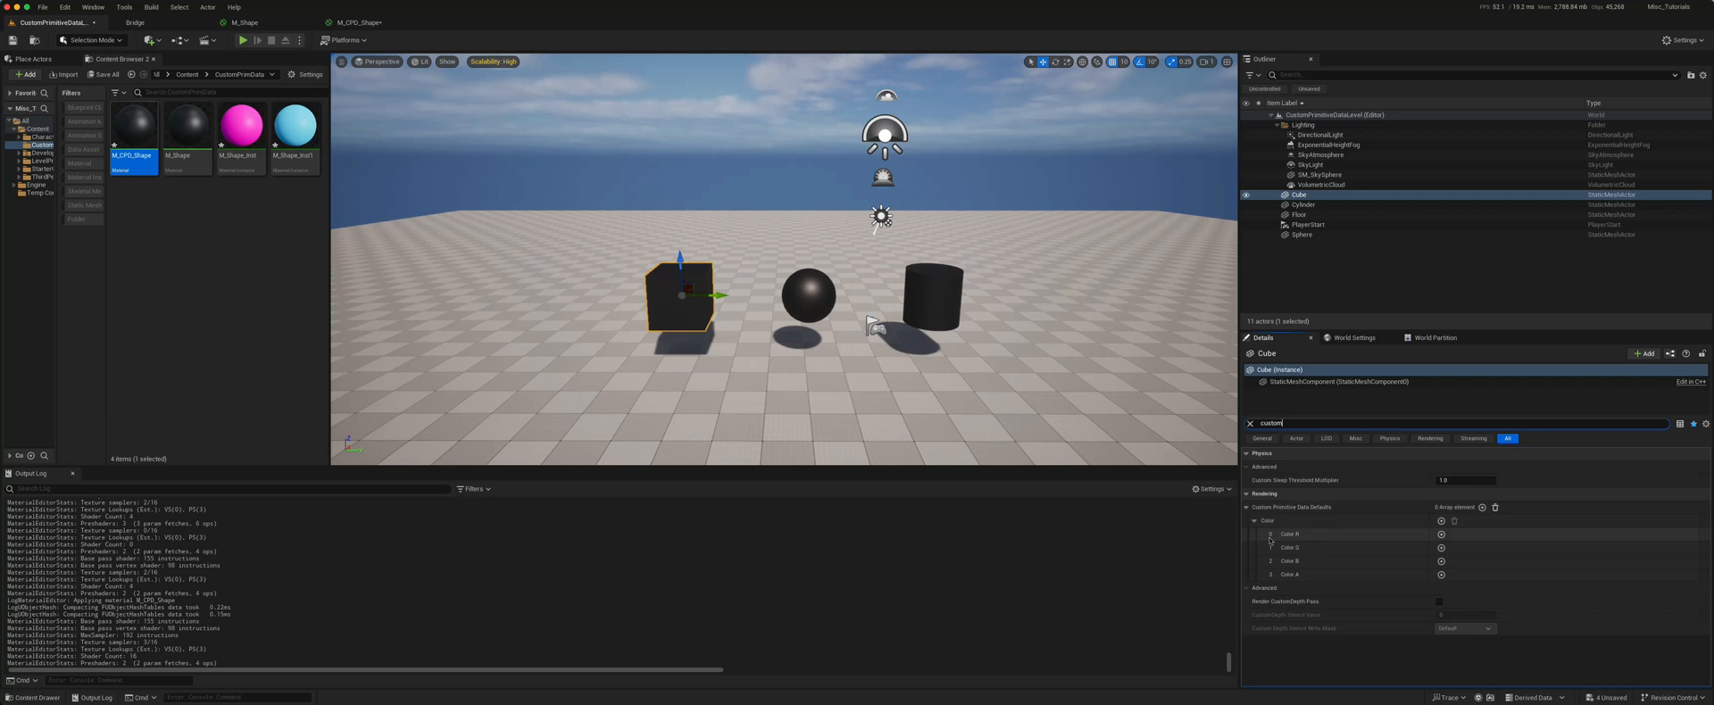
pyautogui.moveTo(1290, 534)
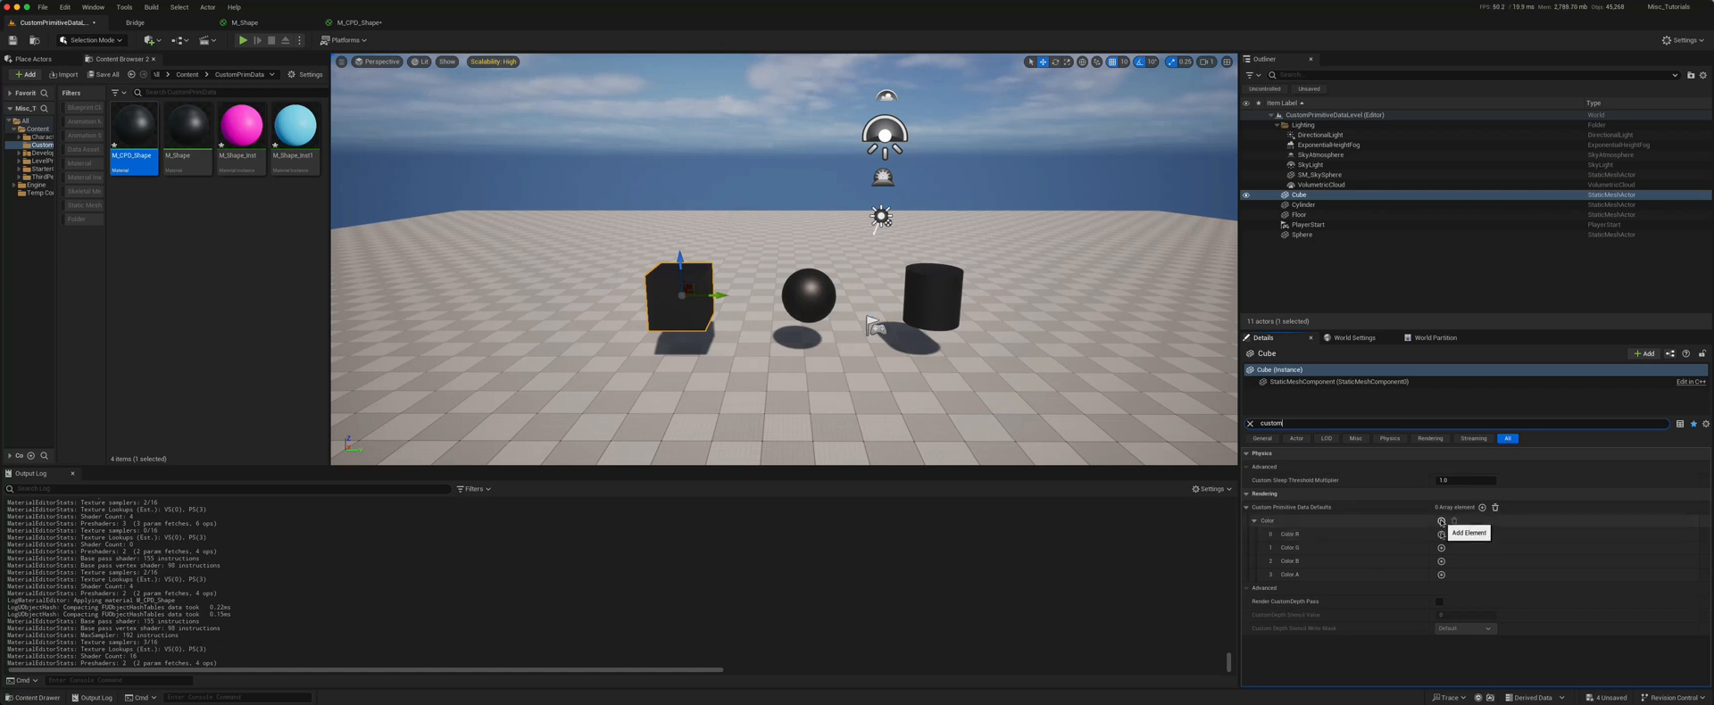
pyautogui.click(1254, 521)
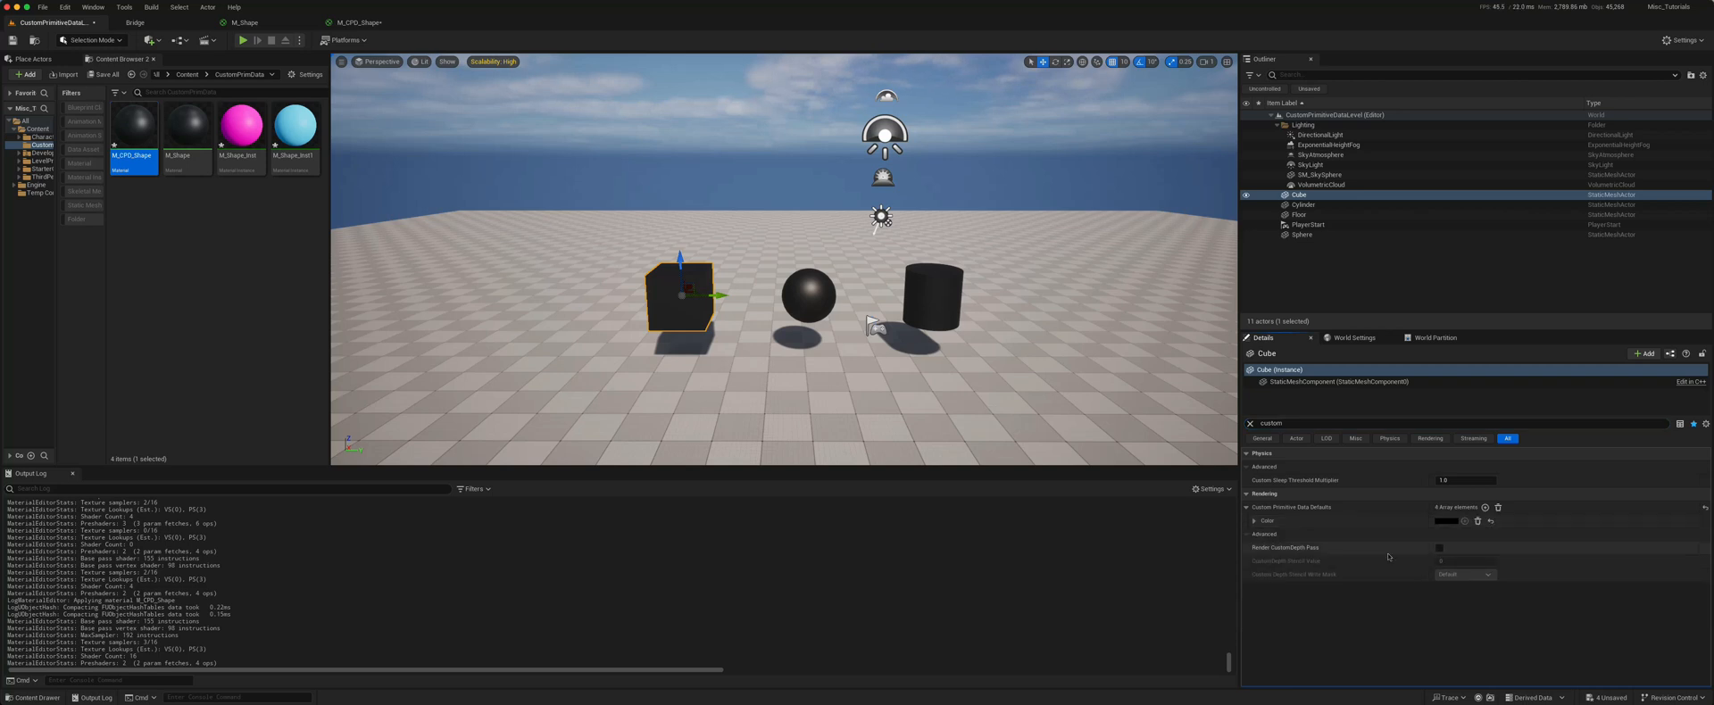
pyautogui.click(1450, 521)
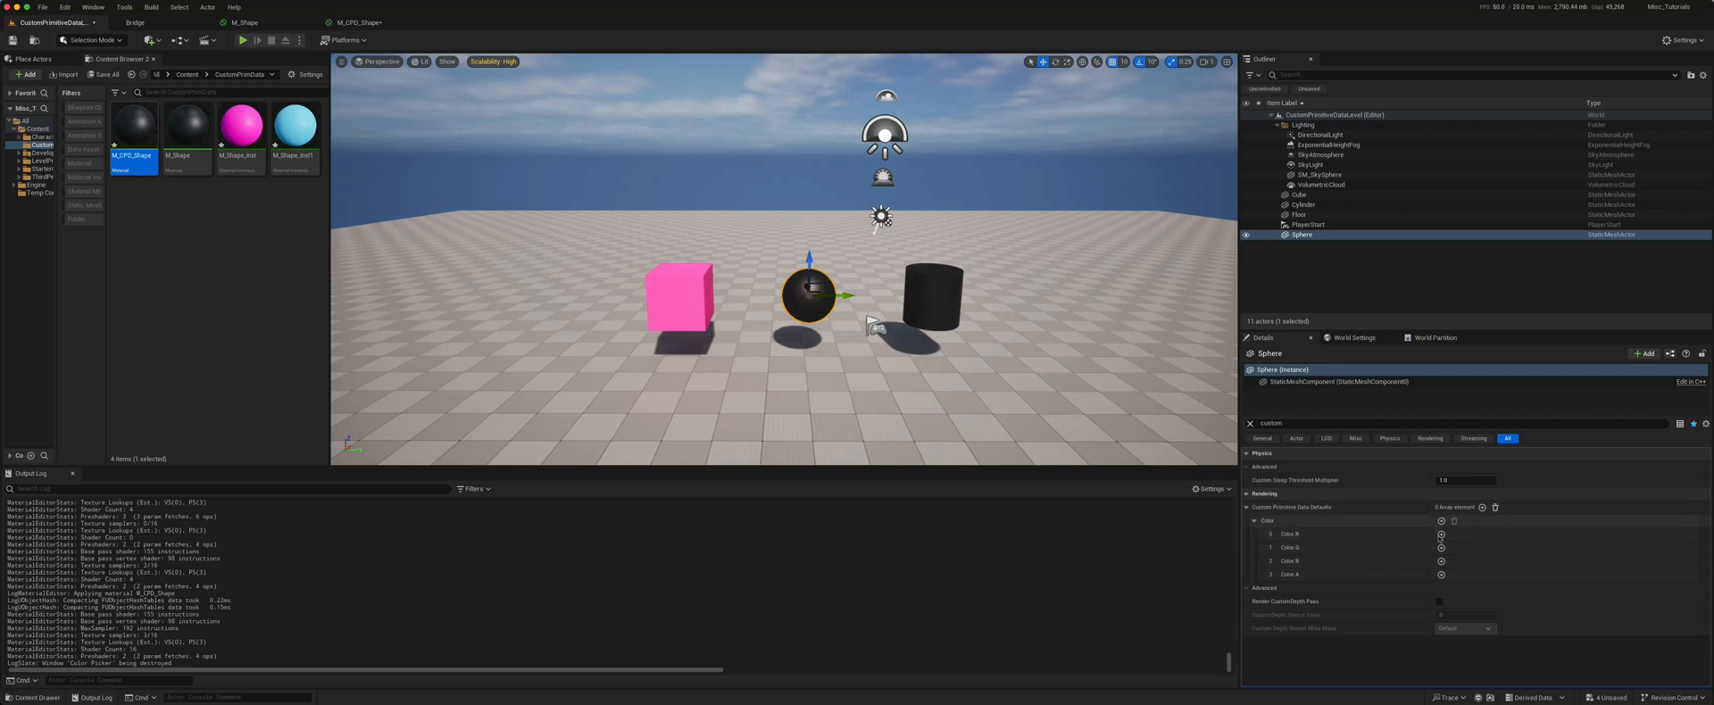
pyautogui.click(1441, 534)
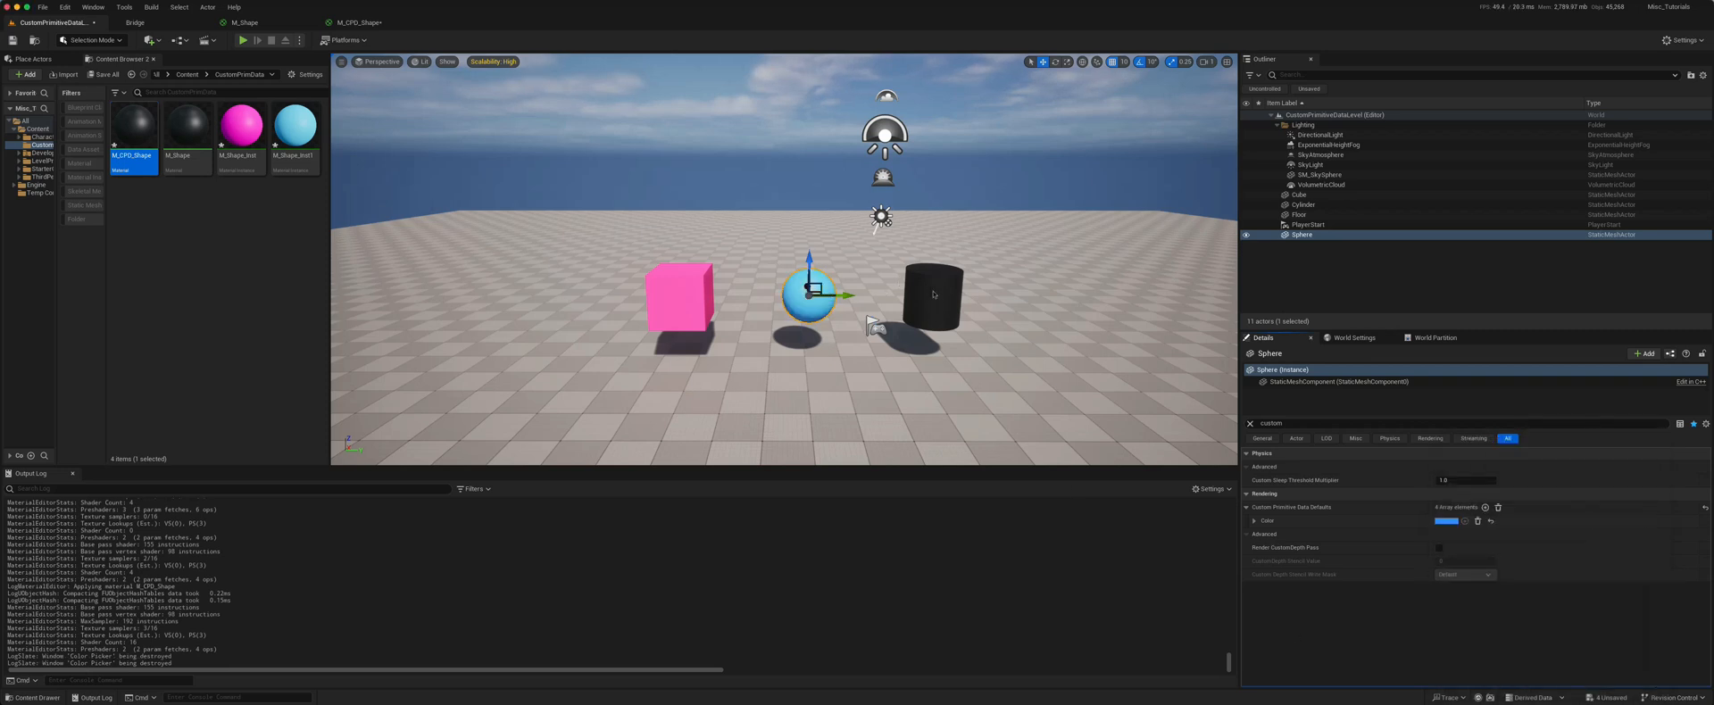
# Give the cylinder green Color primitive data, then reselect the cube to check its values
pyautogui.click(931, 294)
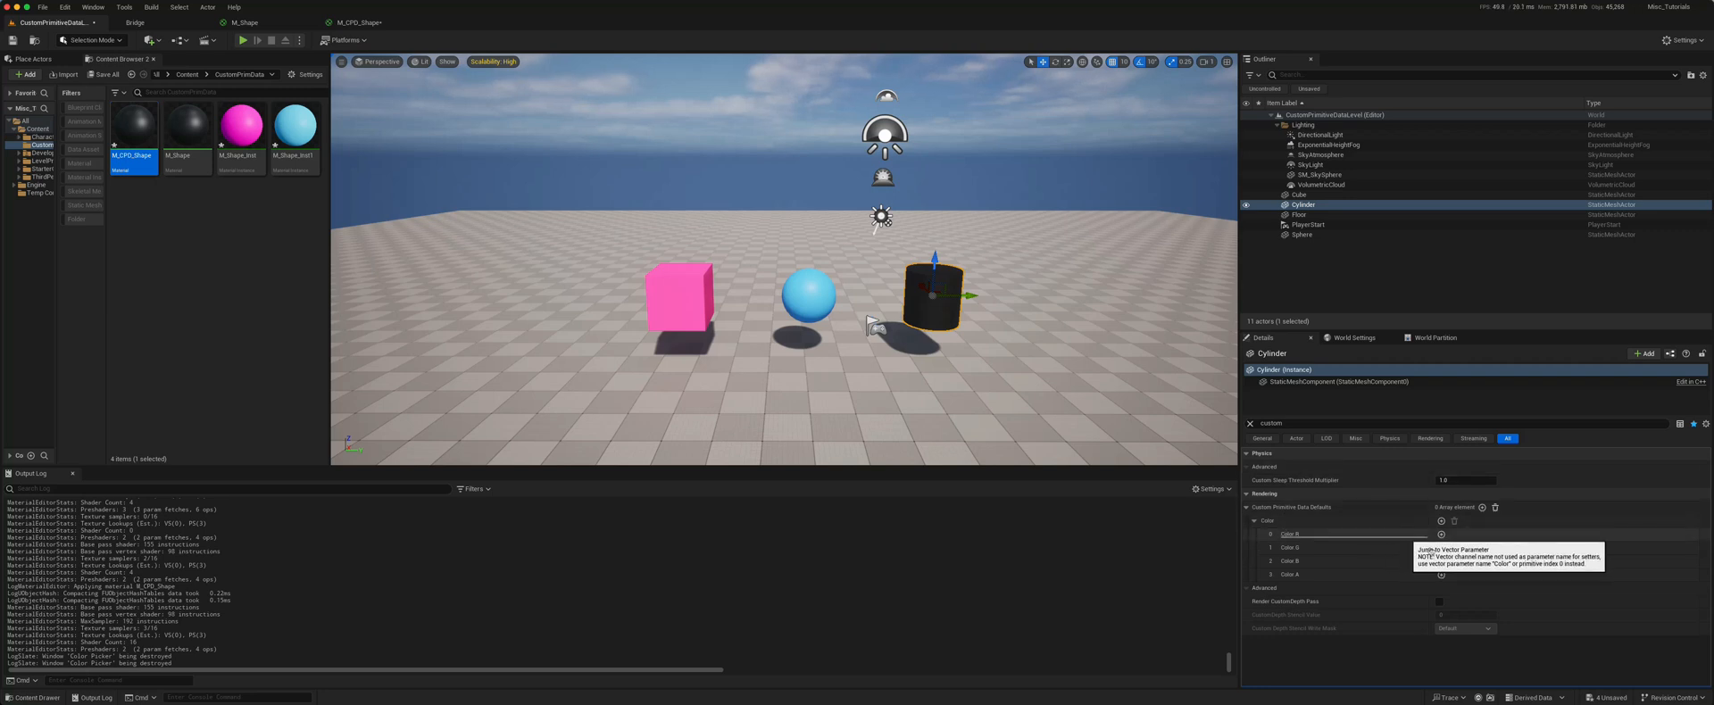
pyautogui.click(1253, 520)
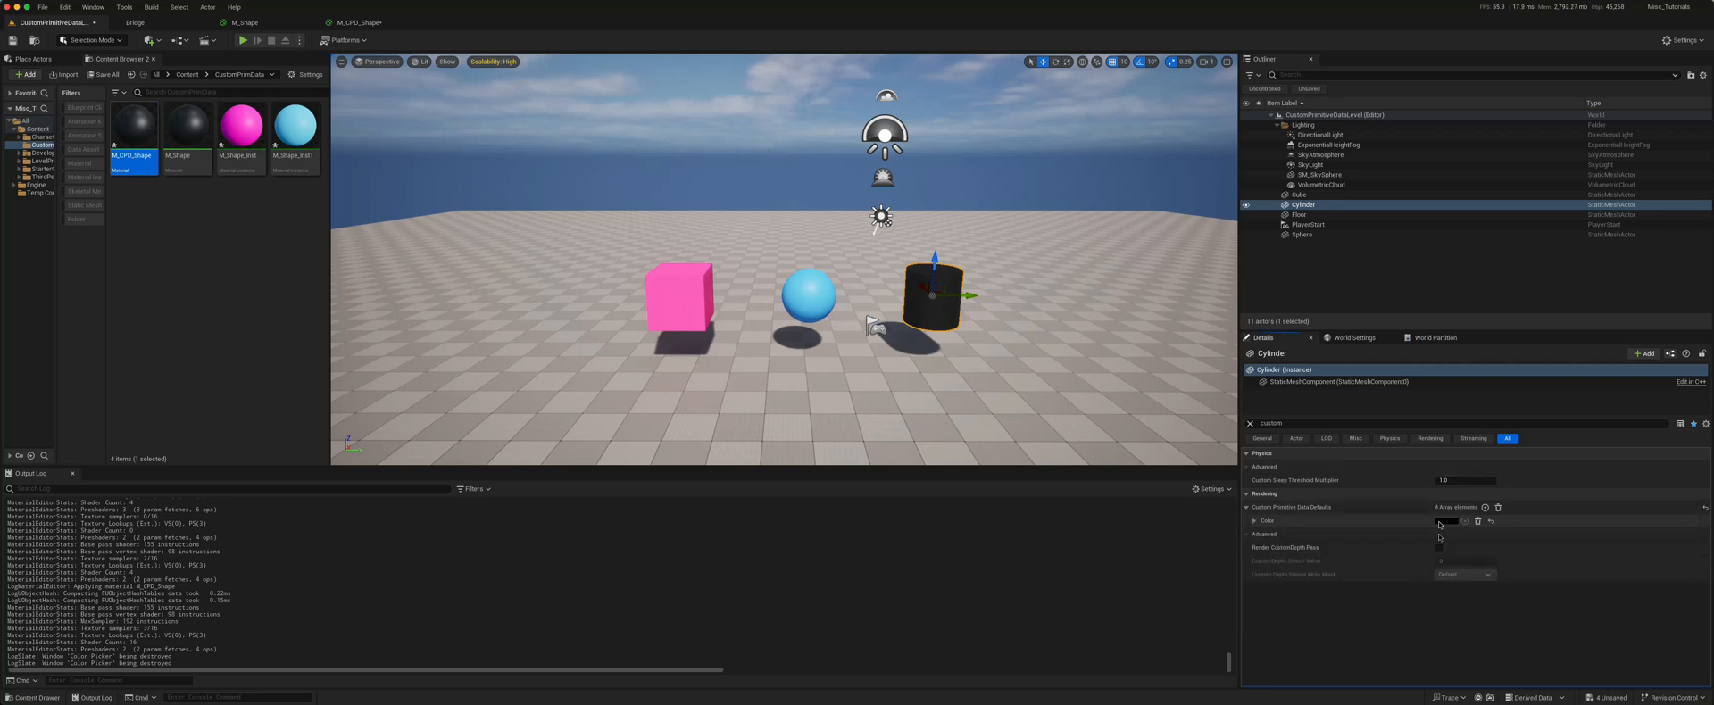
pyautogui.click(1465, 520)
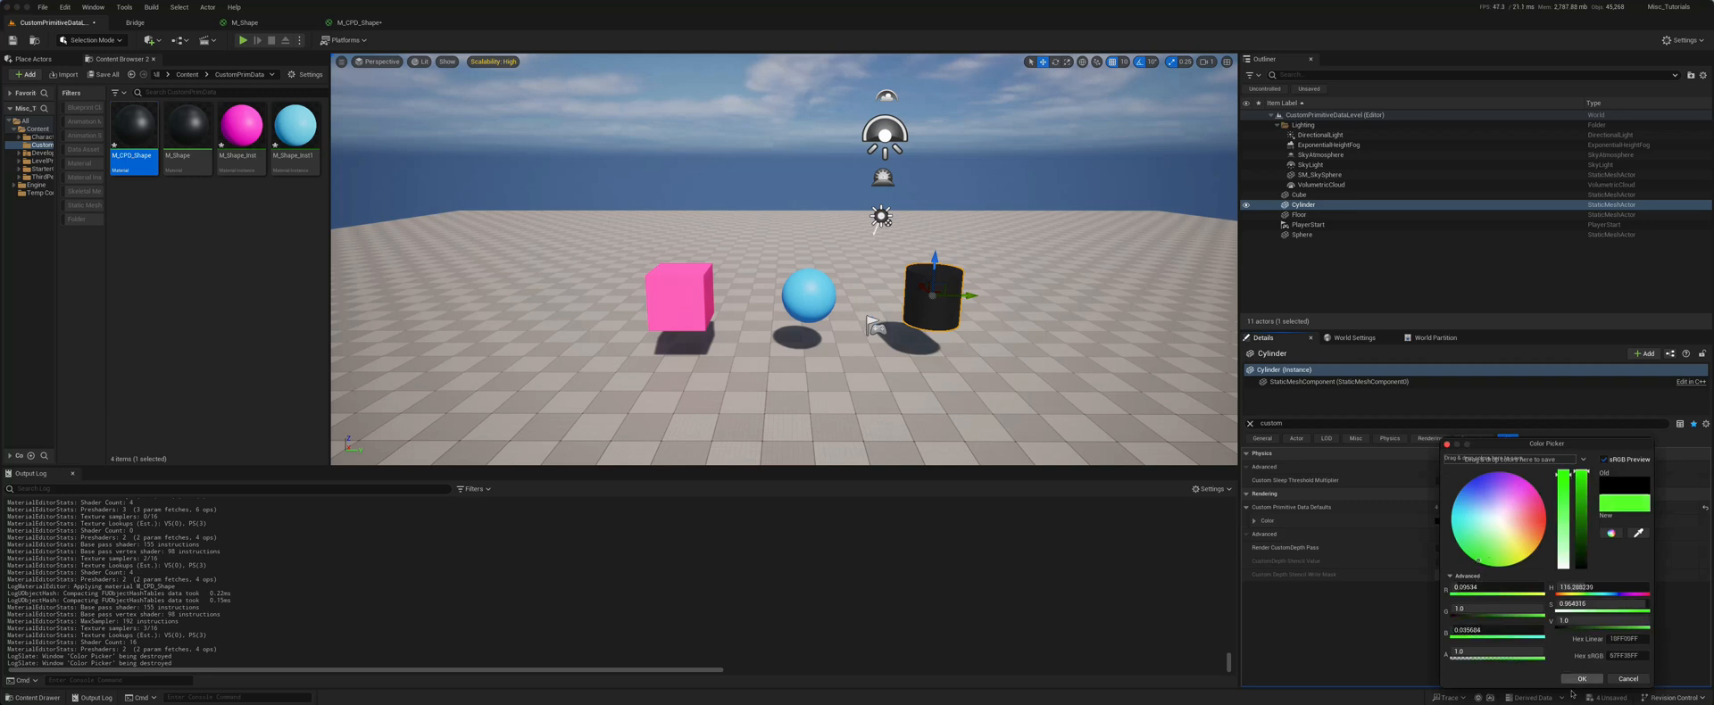
pyautogui.click(1582, 678)
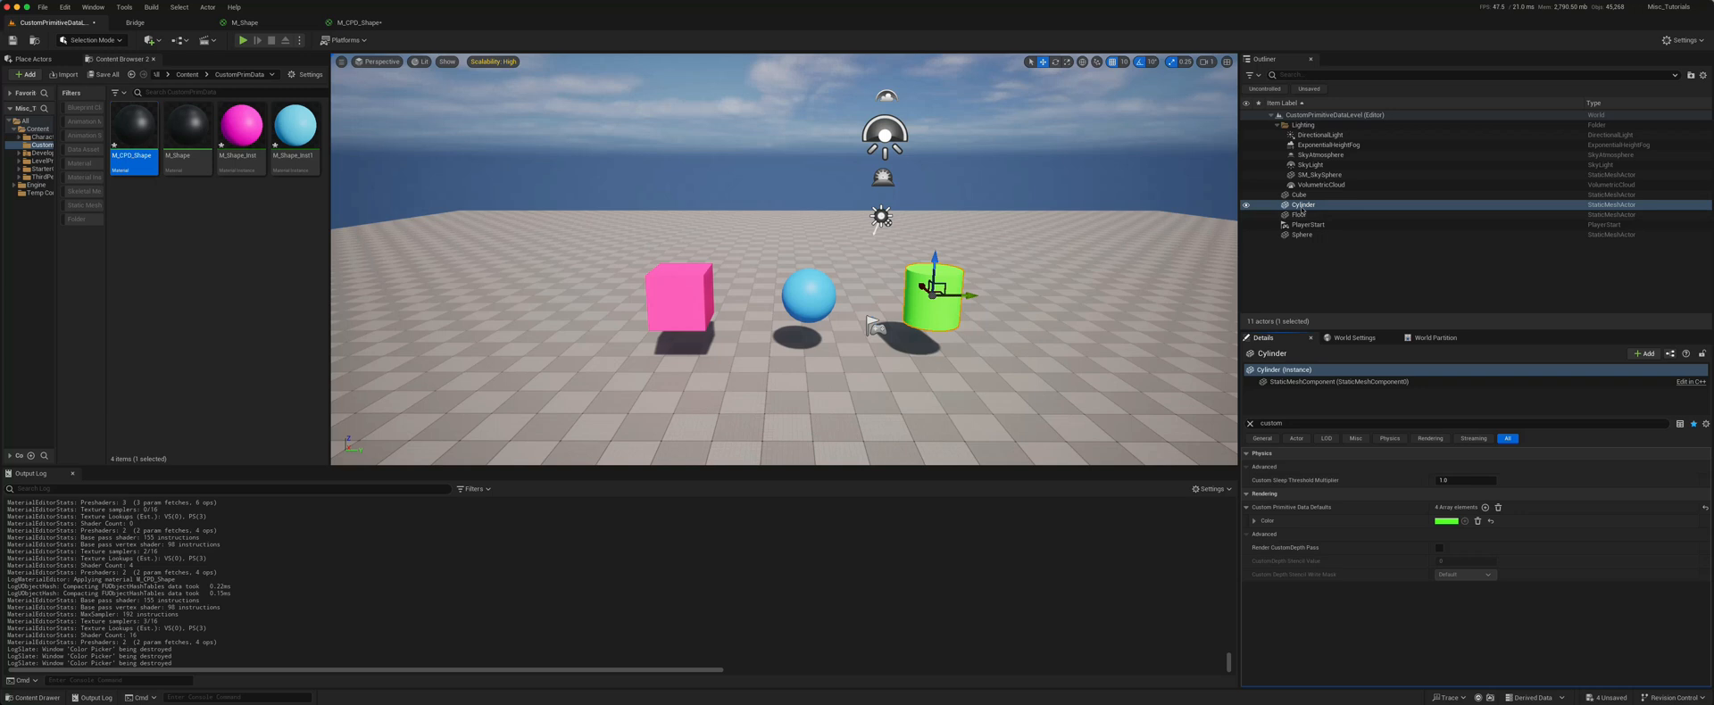
pyautogui.click(1298, 195)
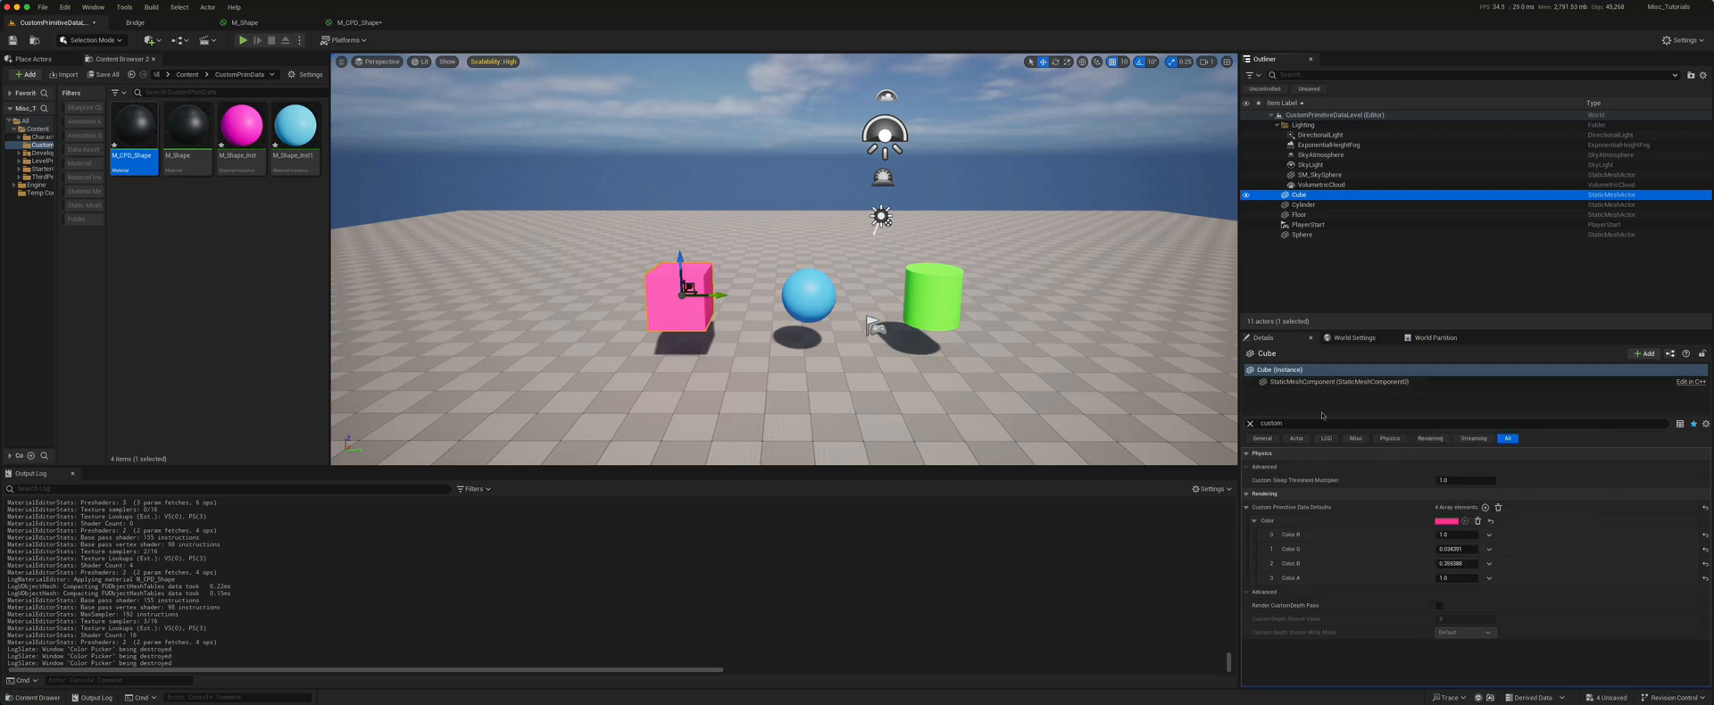
pyautogui.moveTo(1329, 410)
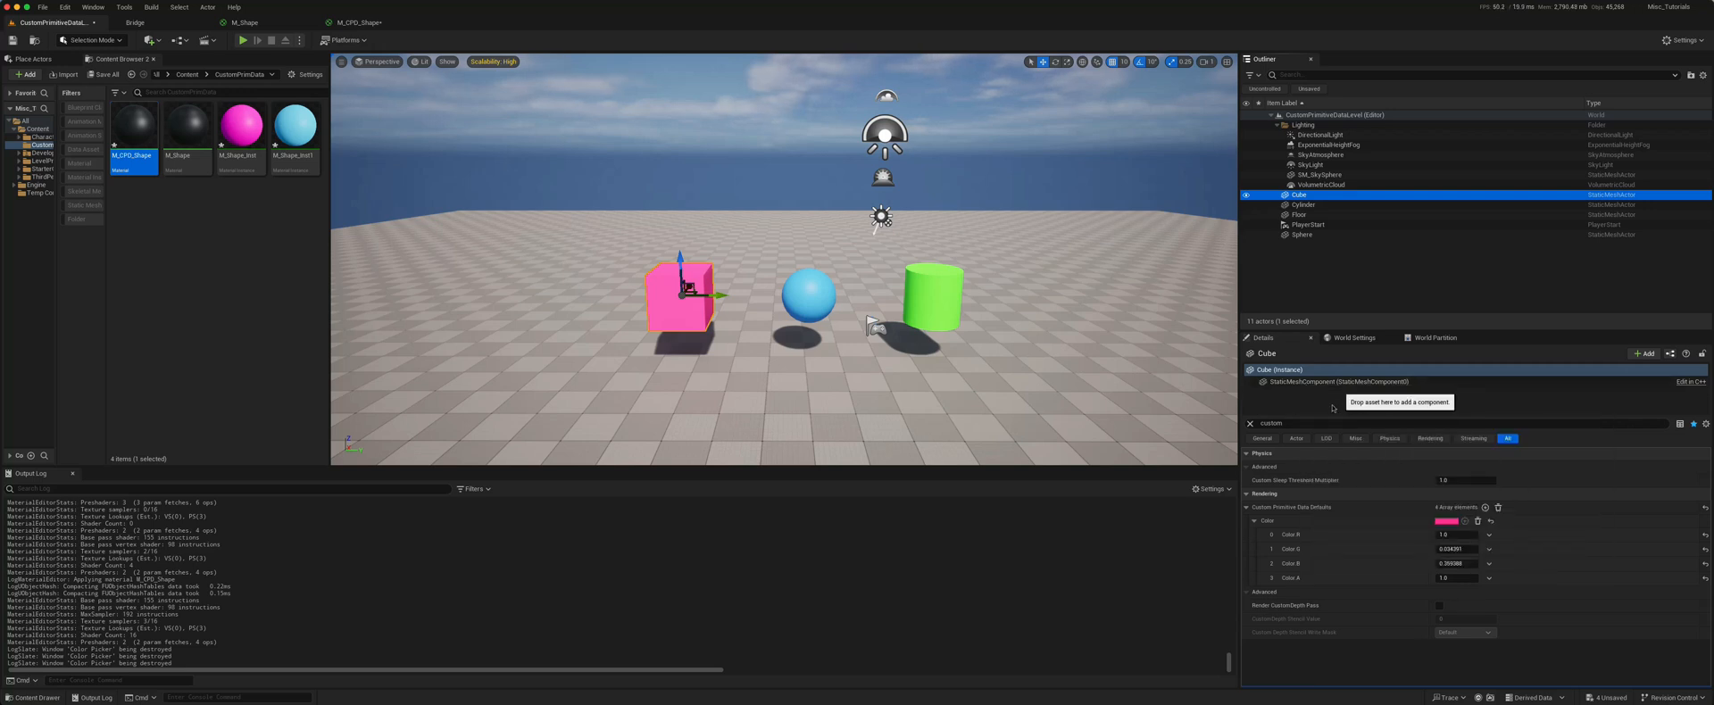
pyautogui.moveTo(355, 23)
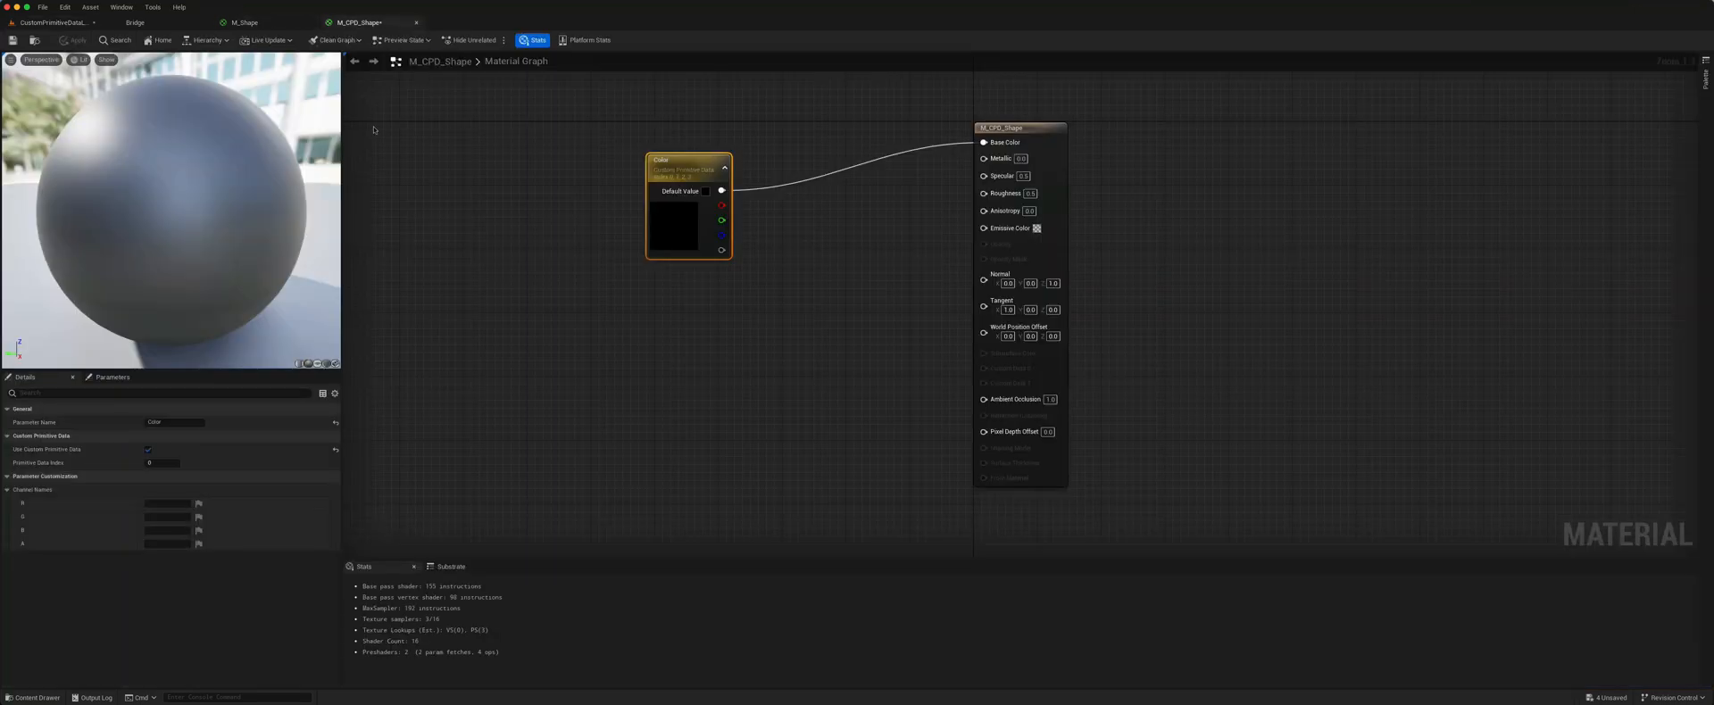
# Add an MSP custom-primitive-data parameter with a Metallic channel driving Metallic, Specular and Roughness, and save
pyautogui.moveTo(686, 186); pyautogui.dragTo(672, 153)
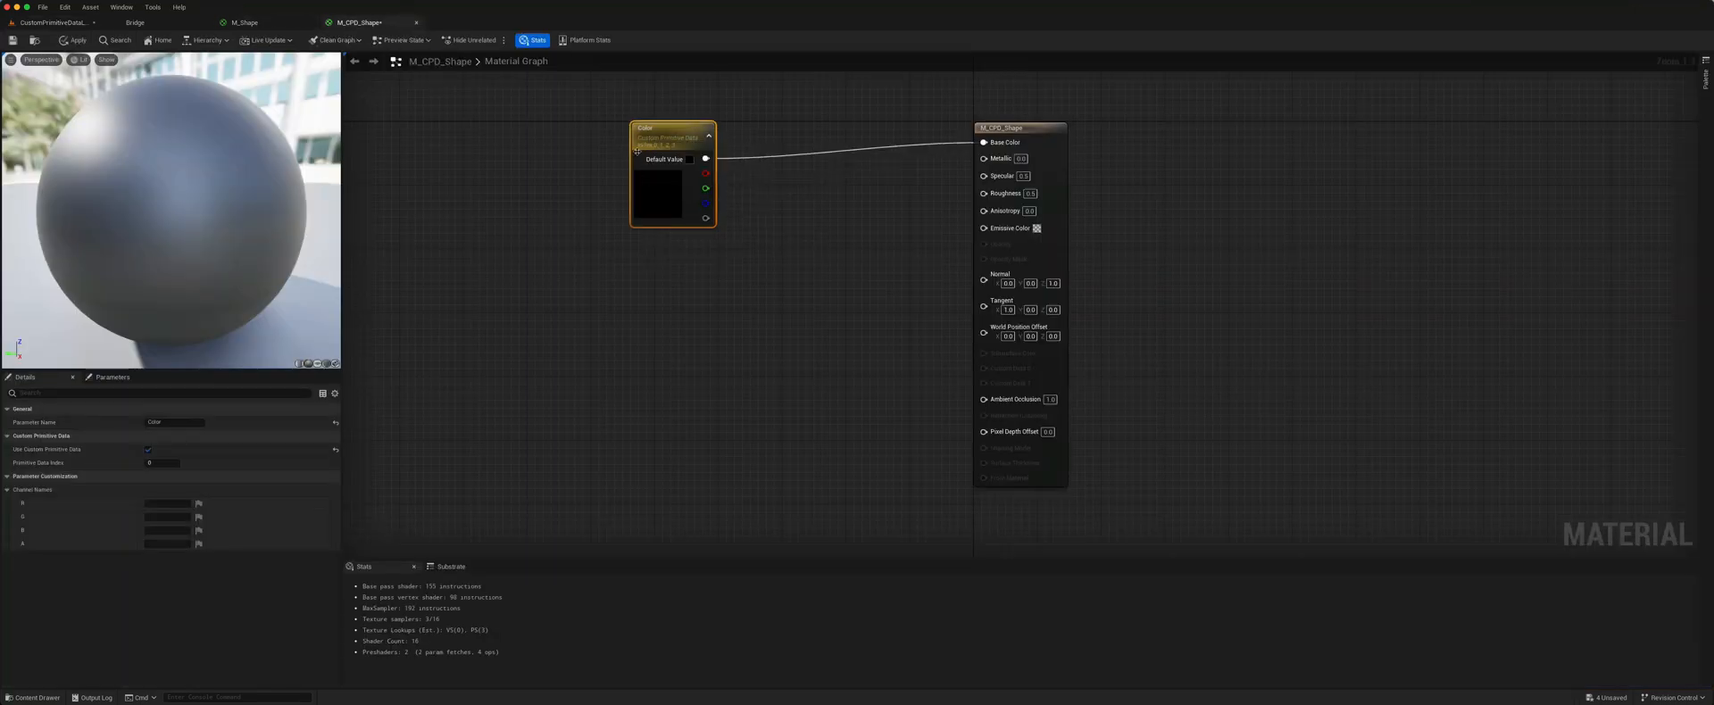
pyautogui.moveTo(659, 136)
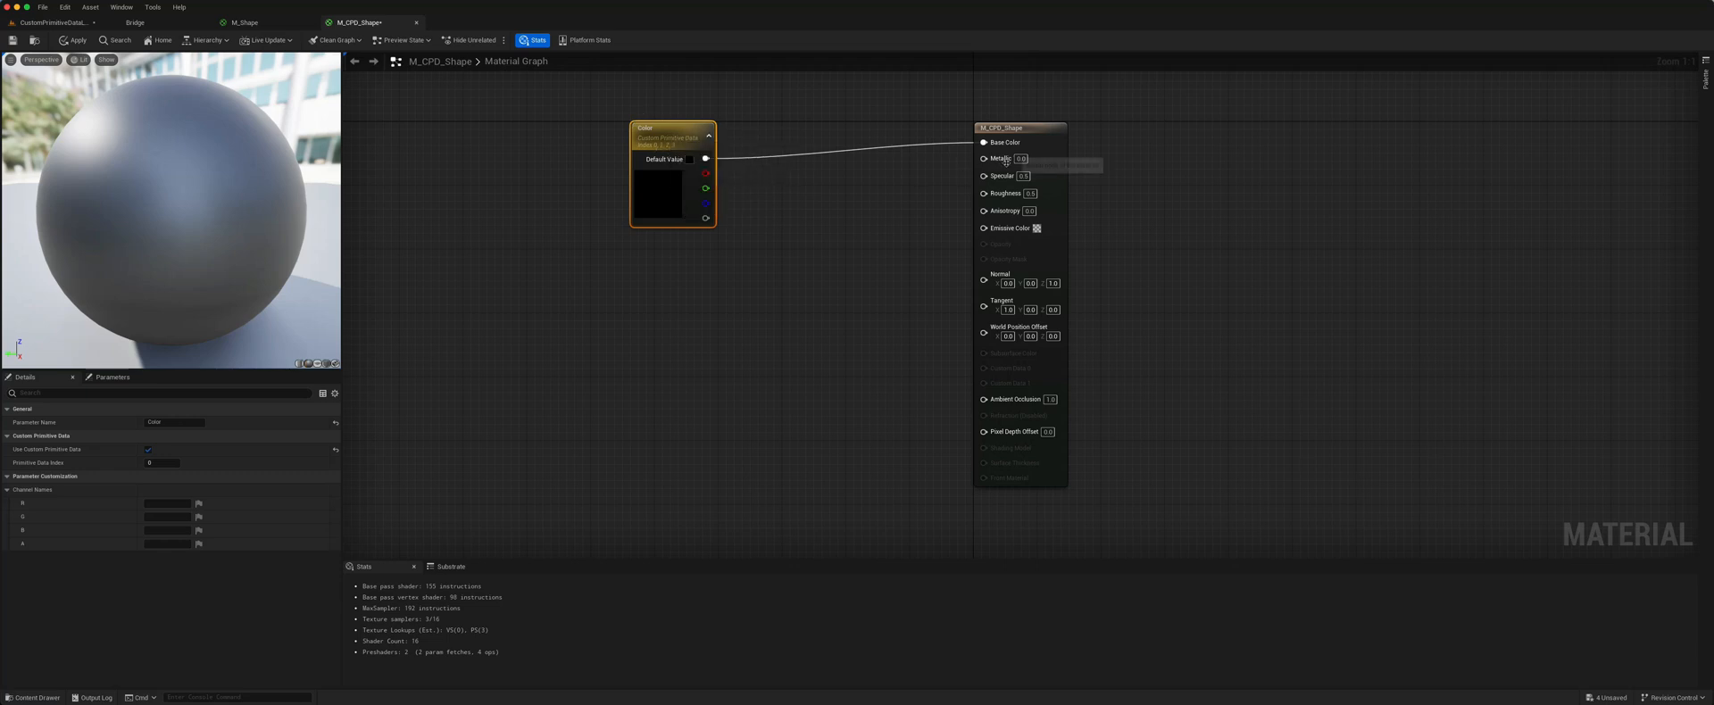
pyautogui.moveTo(666, 311)
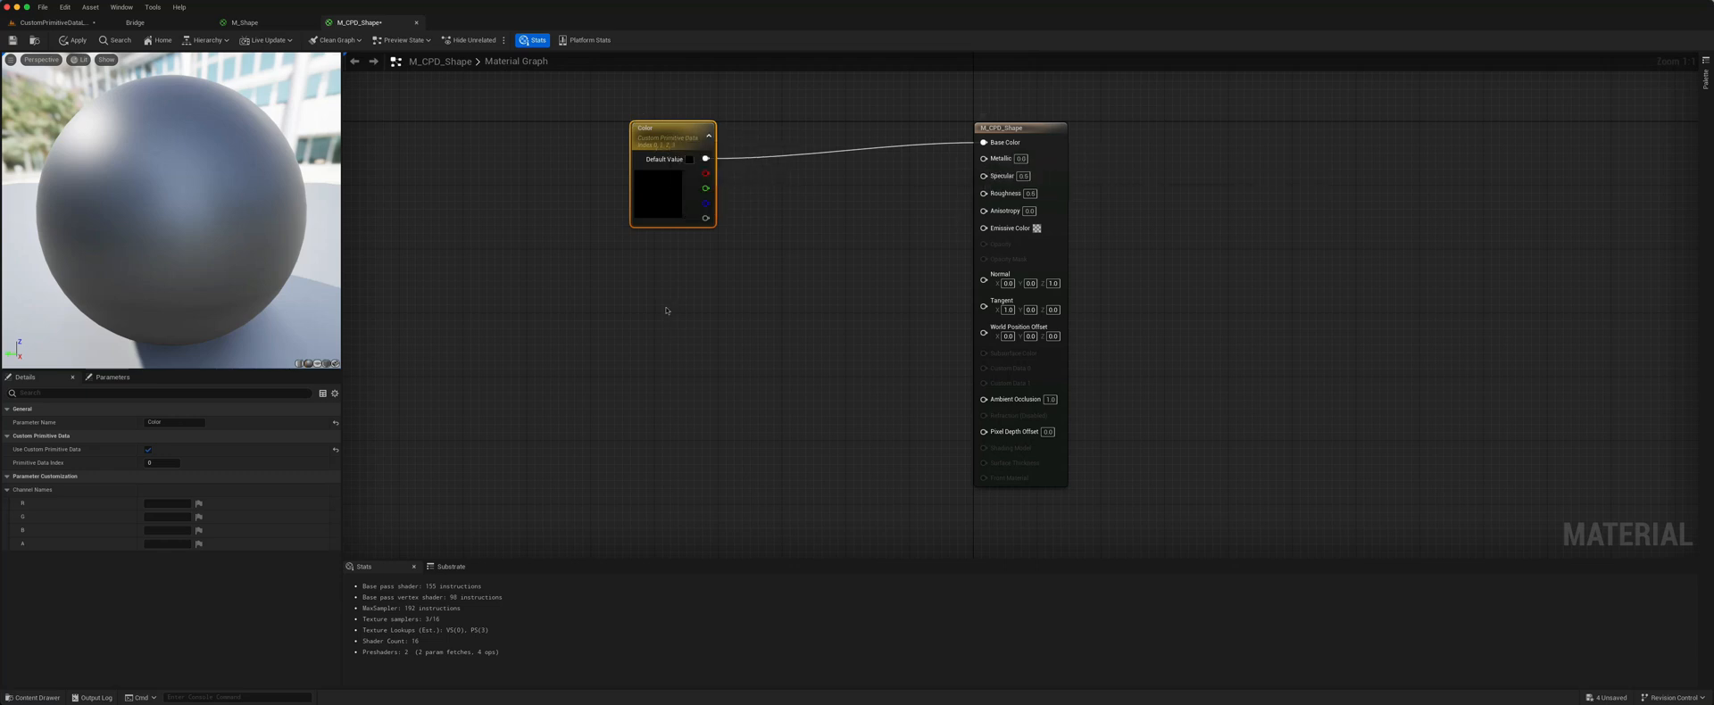
pyautogui.moveTo(985, 159)
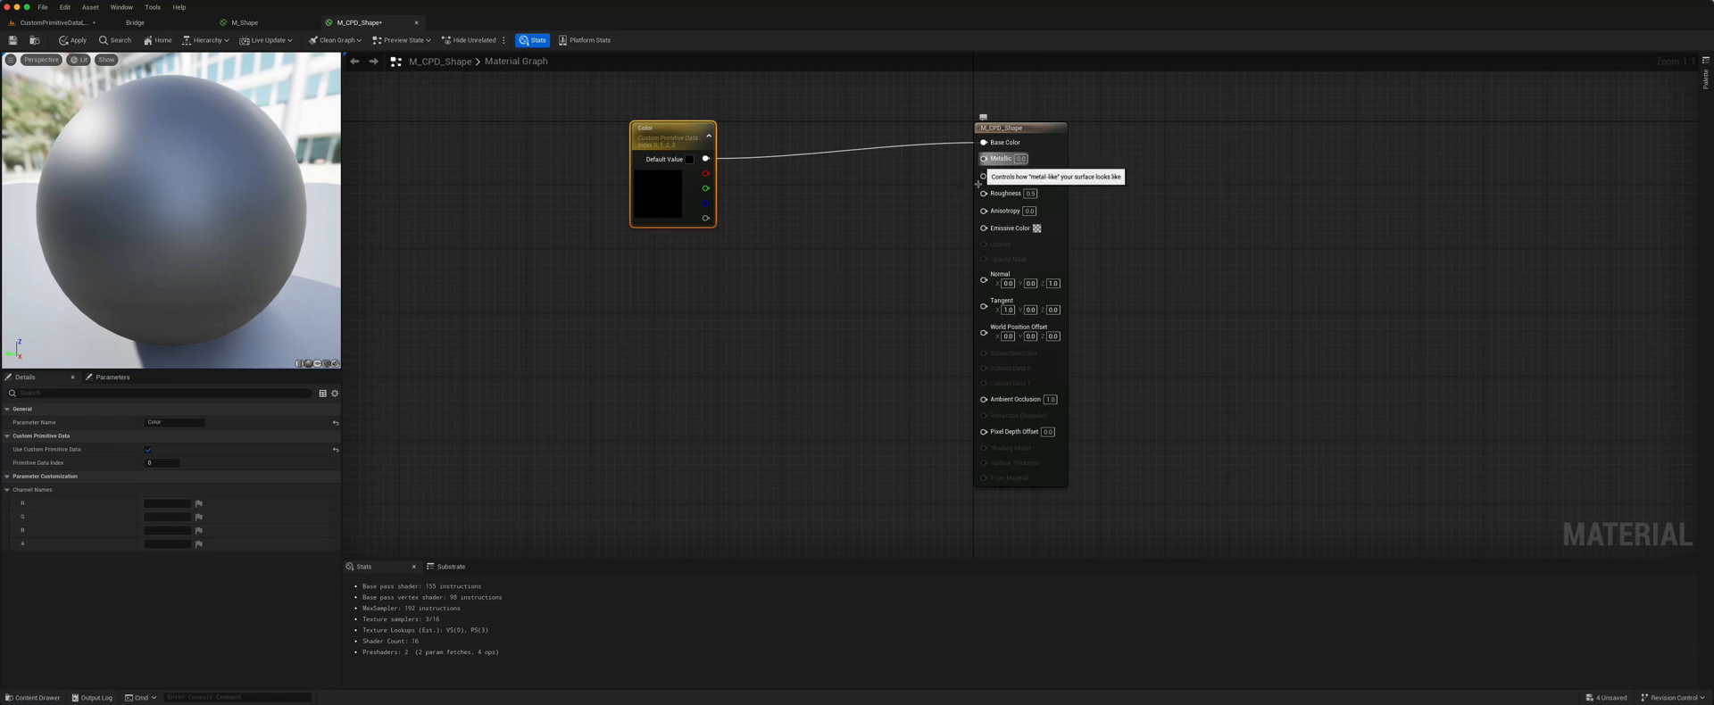
pyautogui.moveTo(988, 194)
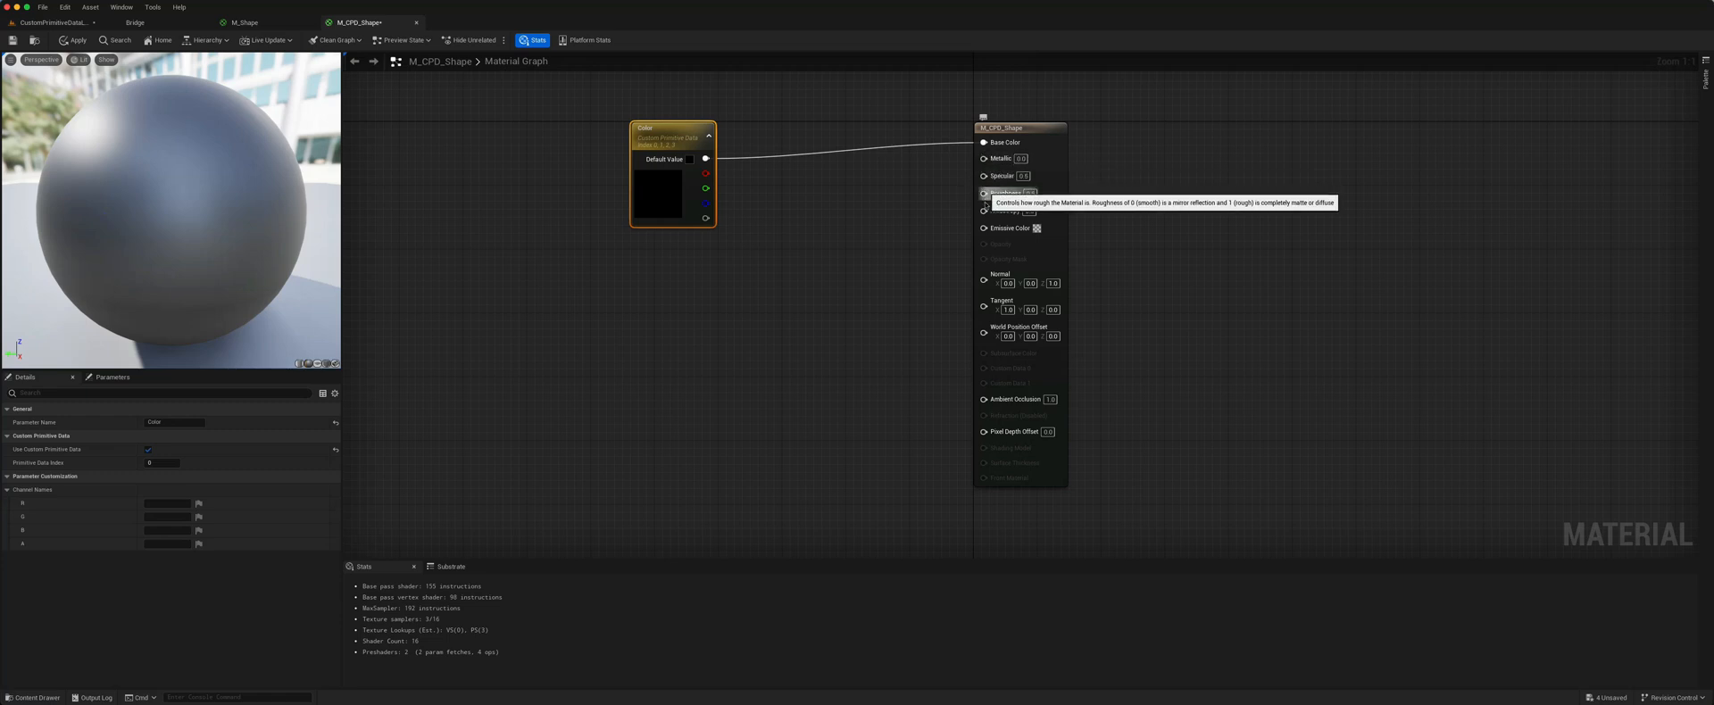
pyautogui.moveTo(619, 316)
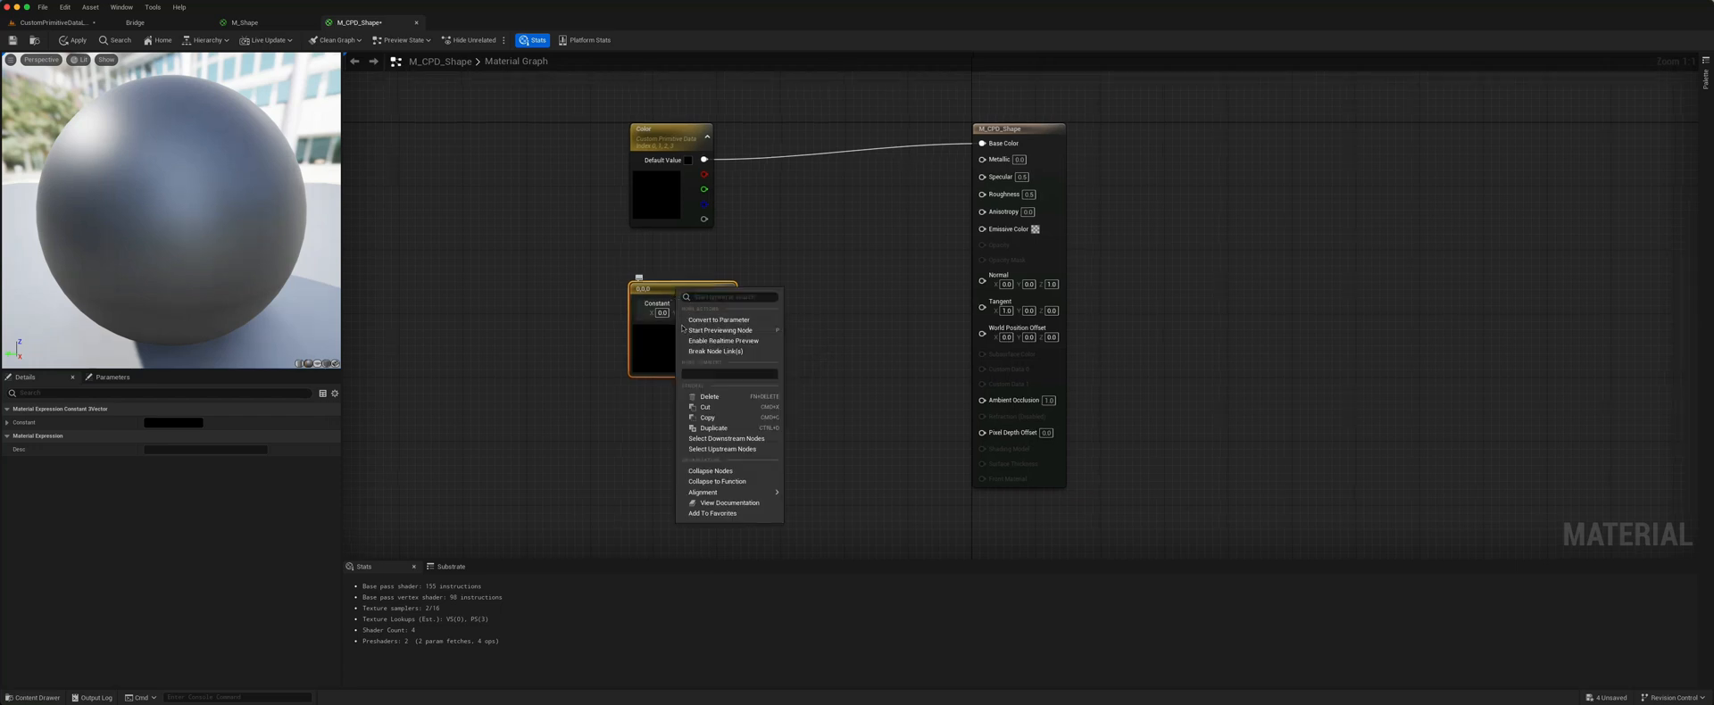
pyautogui.click(720, 320)
pyautogui.write('MSF')
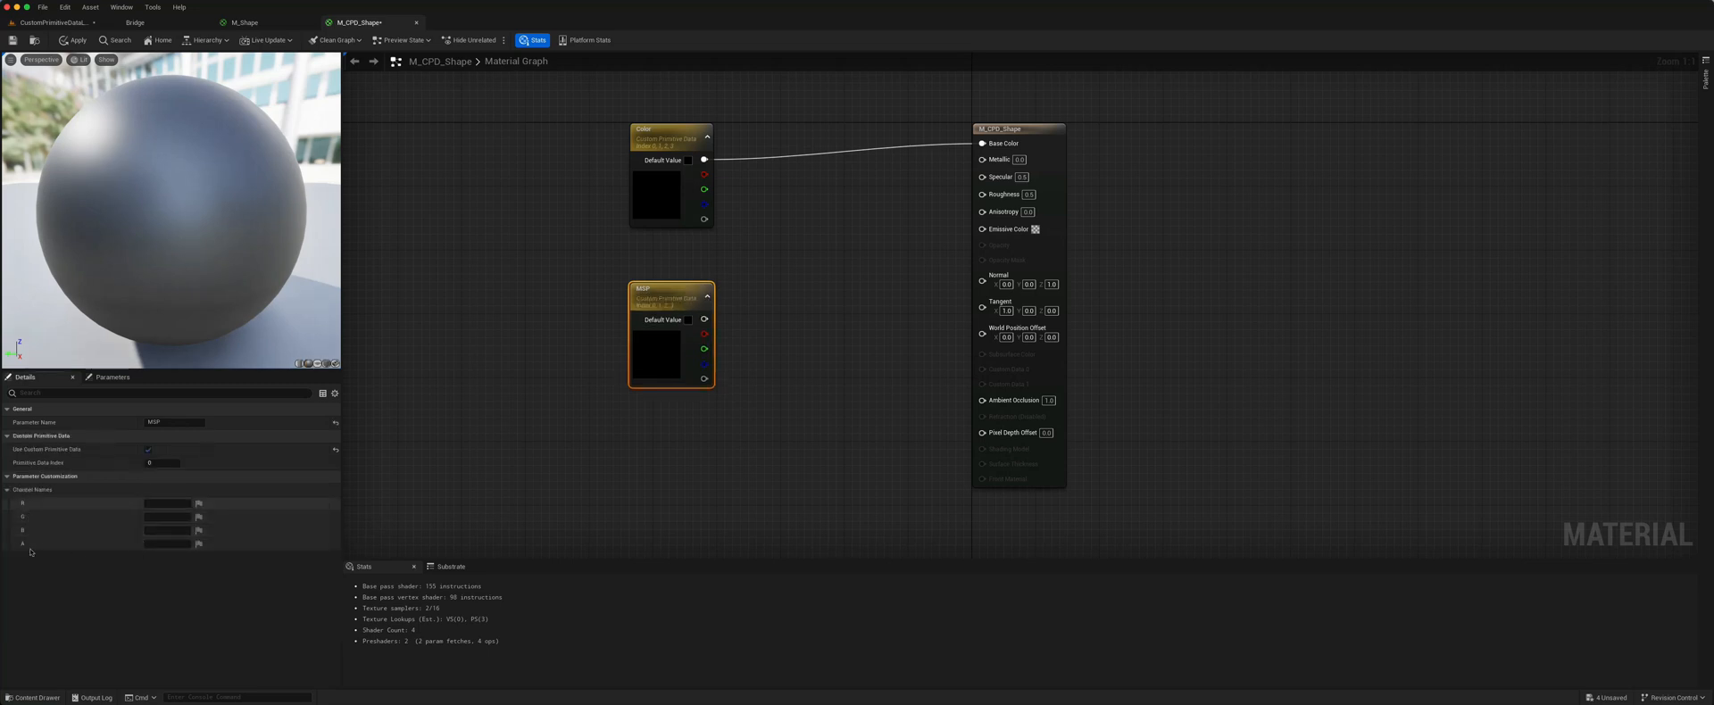
pyautogui.click(166, 503)
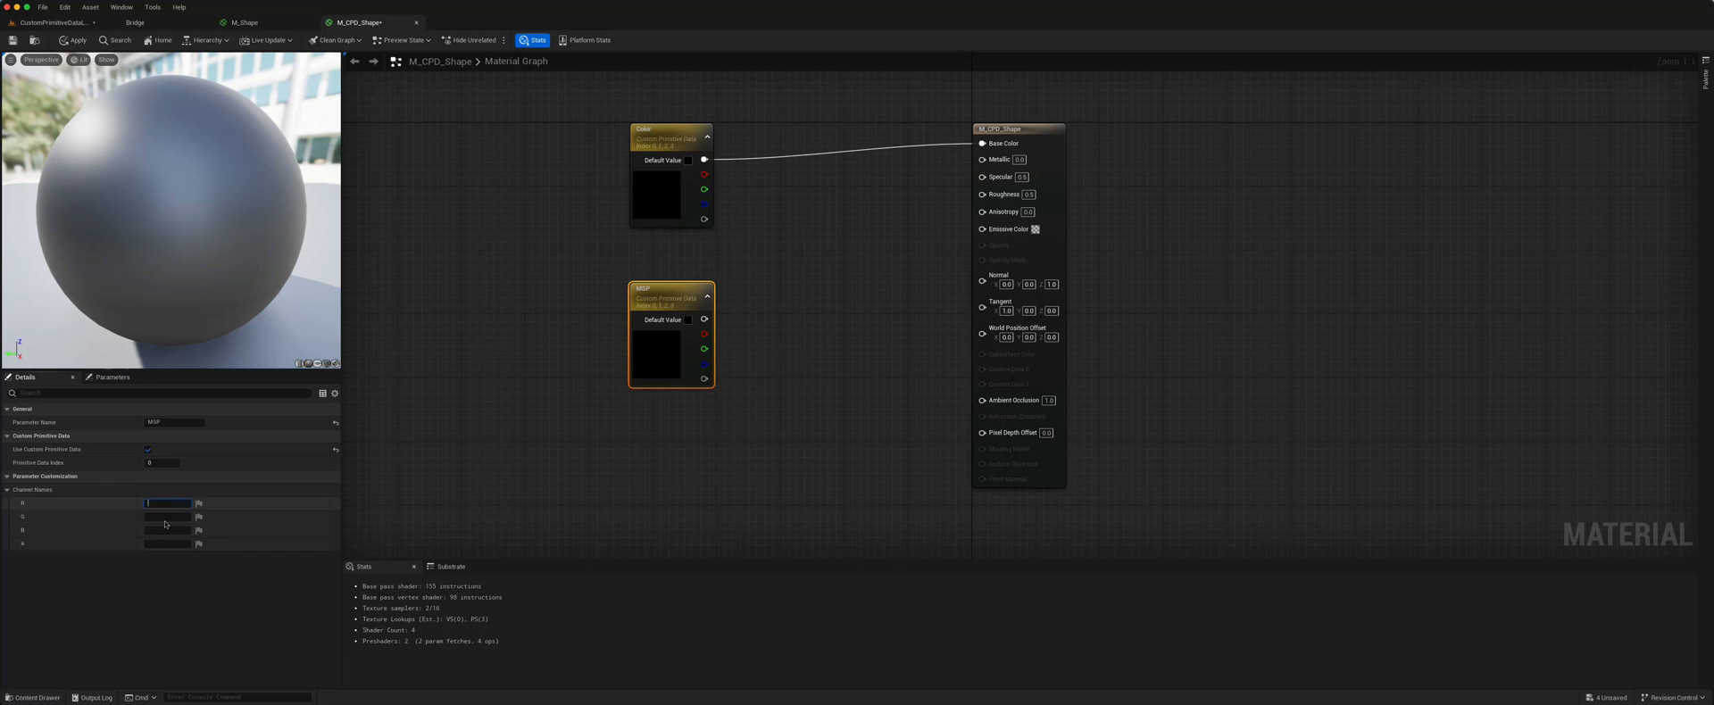
pyautogui.write('Metallic')
pyautogui.click(168, 516)
pyautogui.write('Specular')
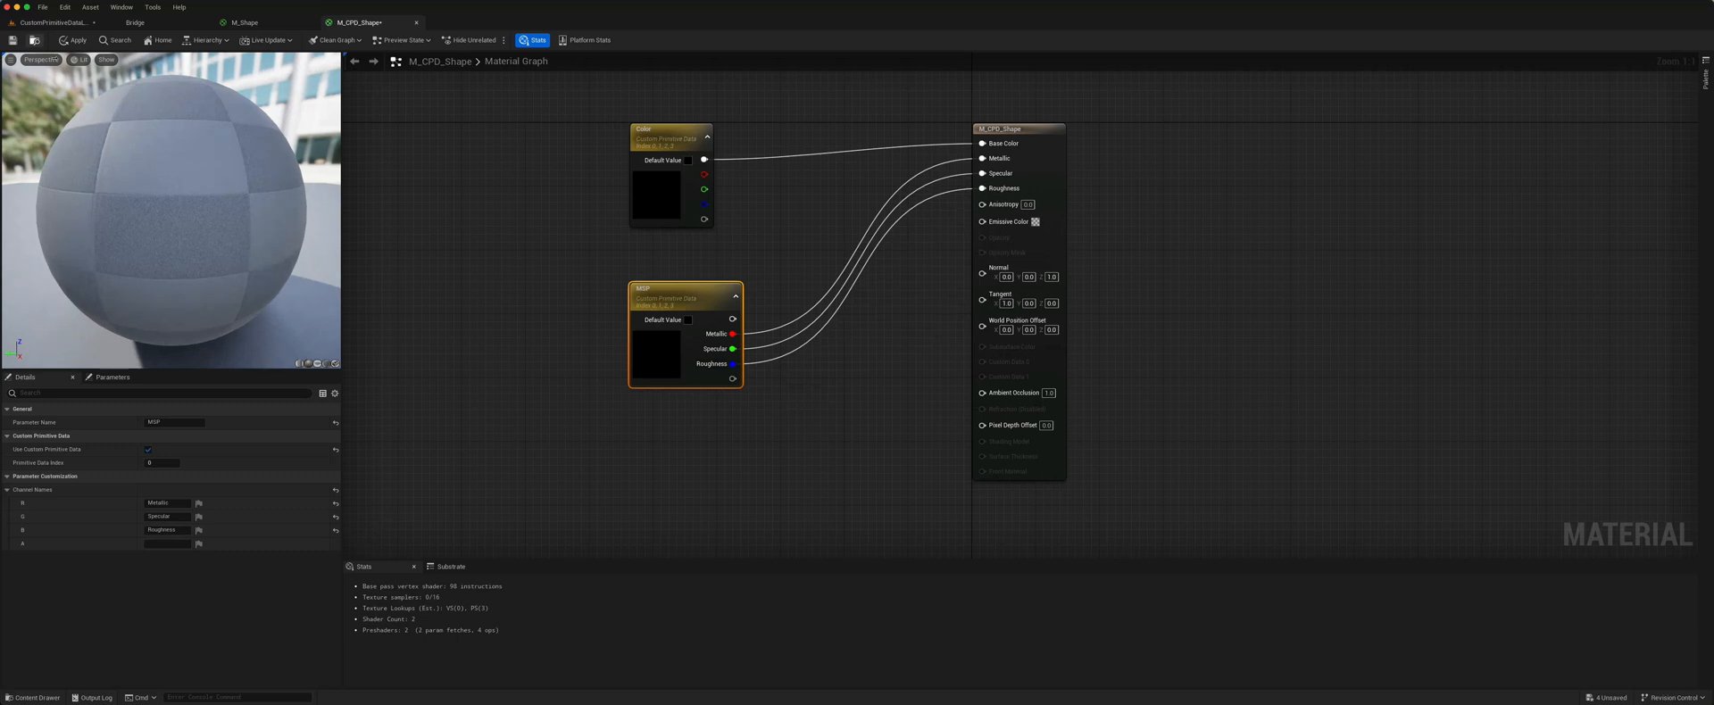
pyautogui.click(73, 40)
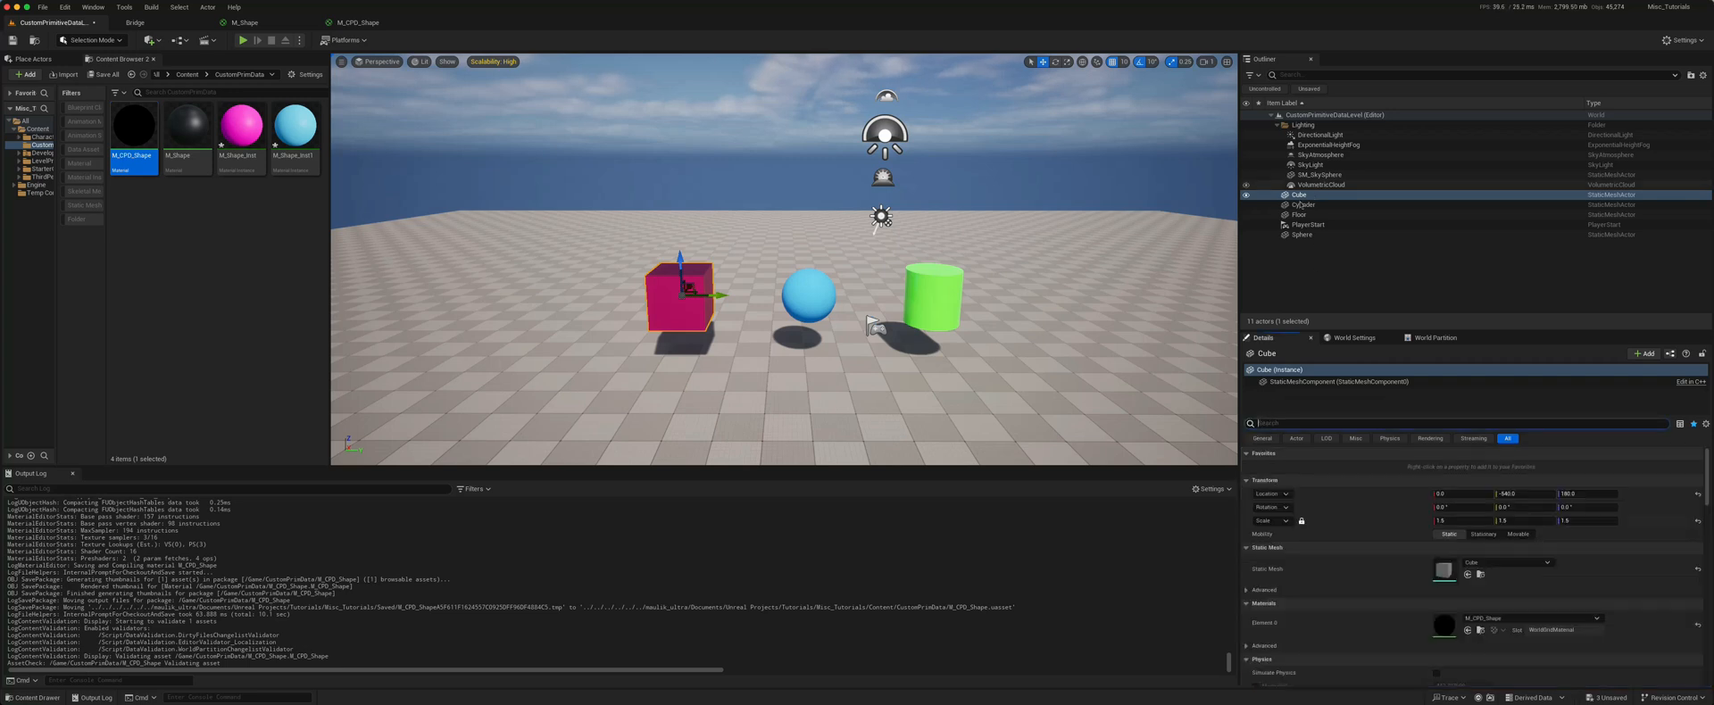
pyautogui.click(1296, 438)
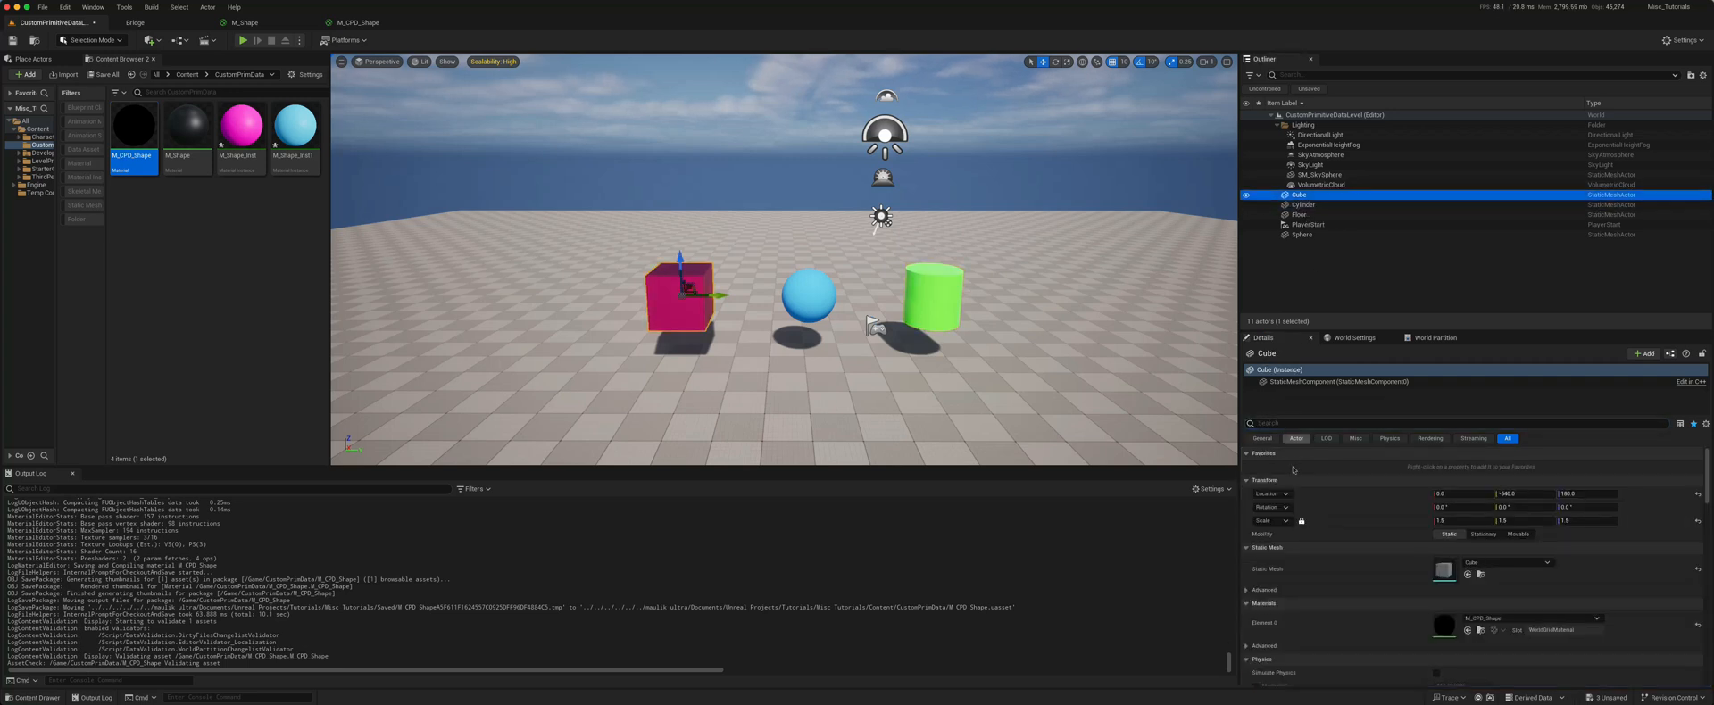
pyautogui.click(1247, 452)
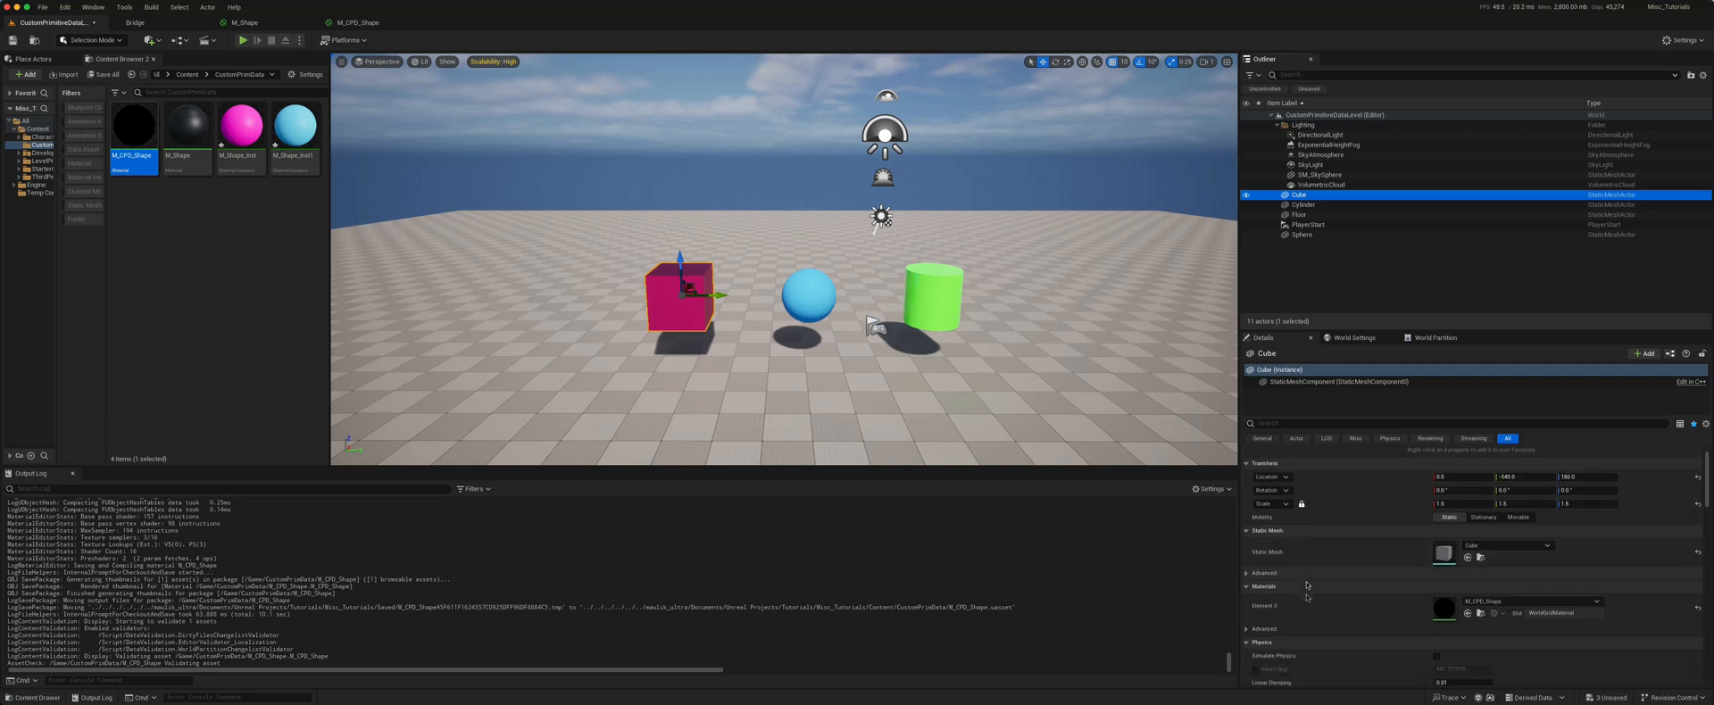
pyautogui.scroll(-3)
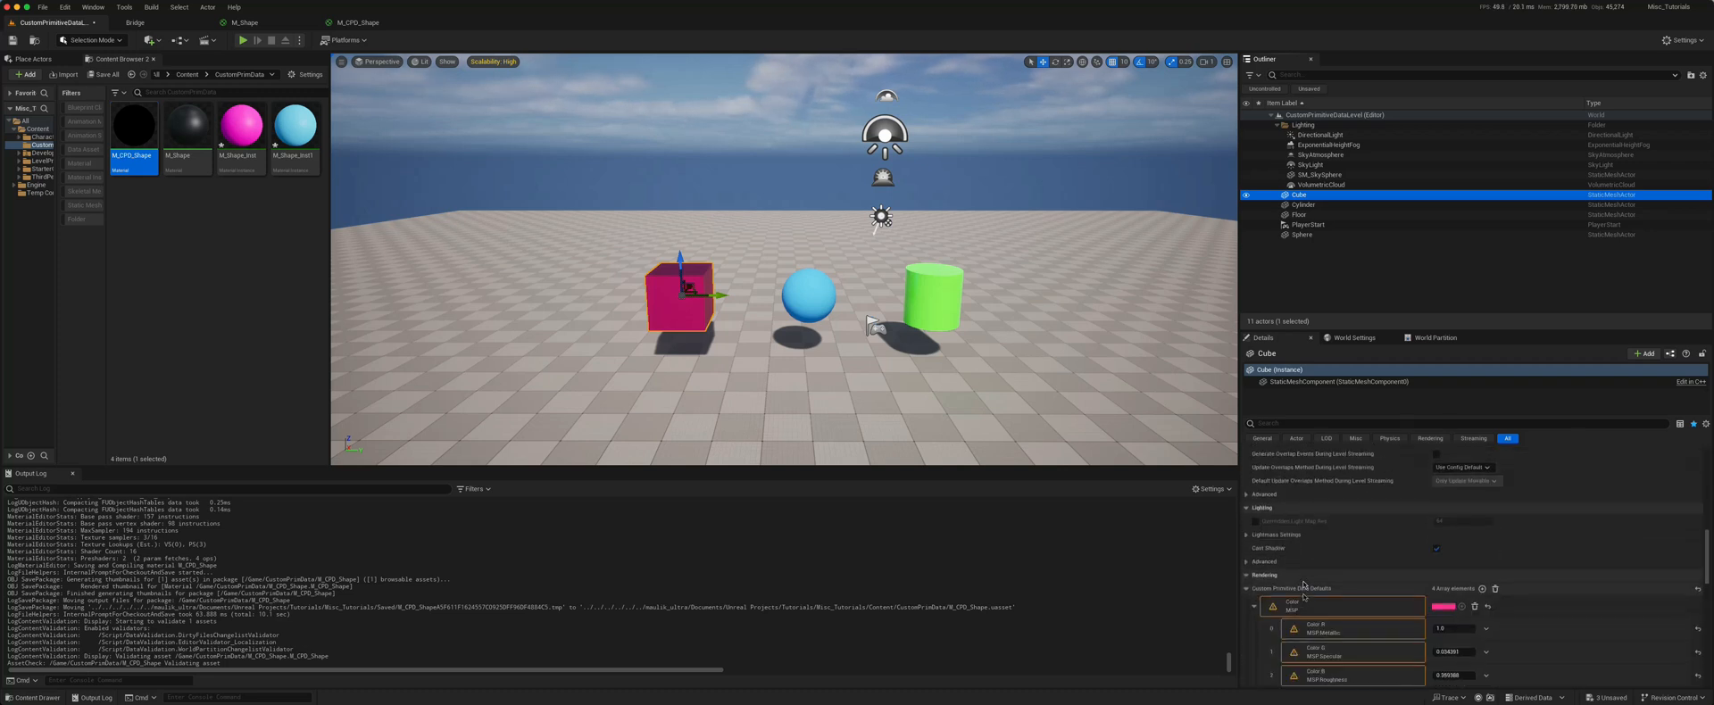
pyautogui.scroll(-3)
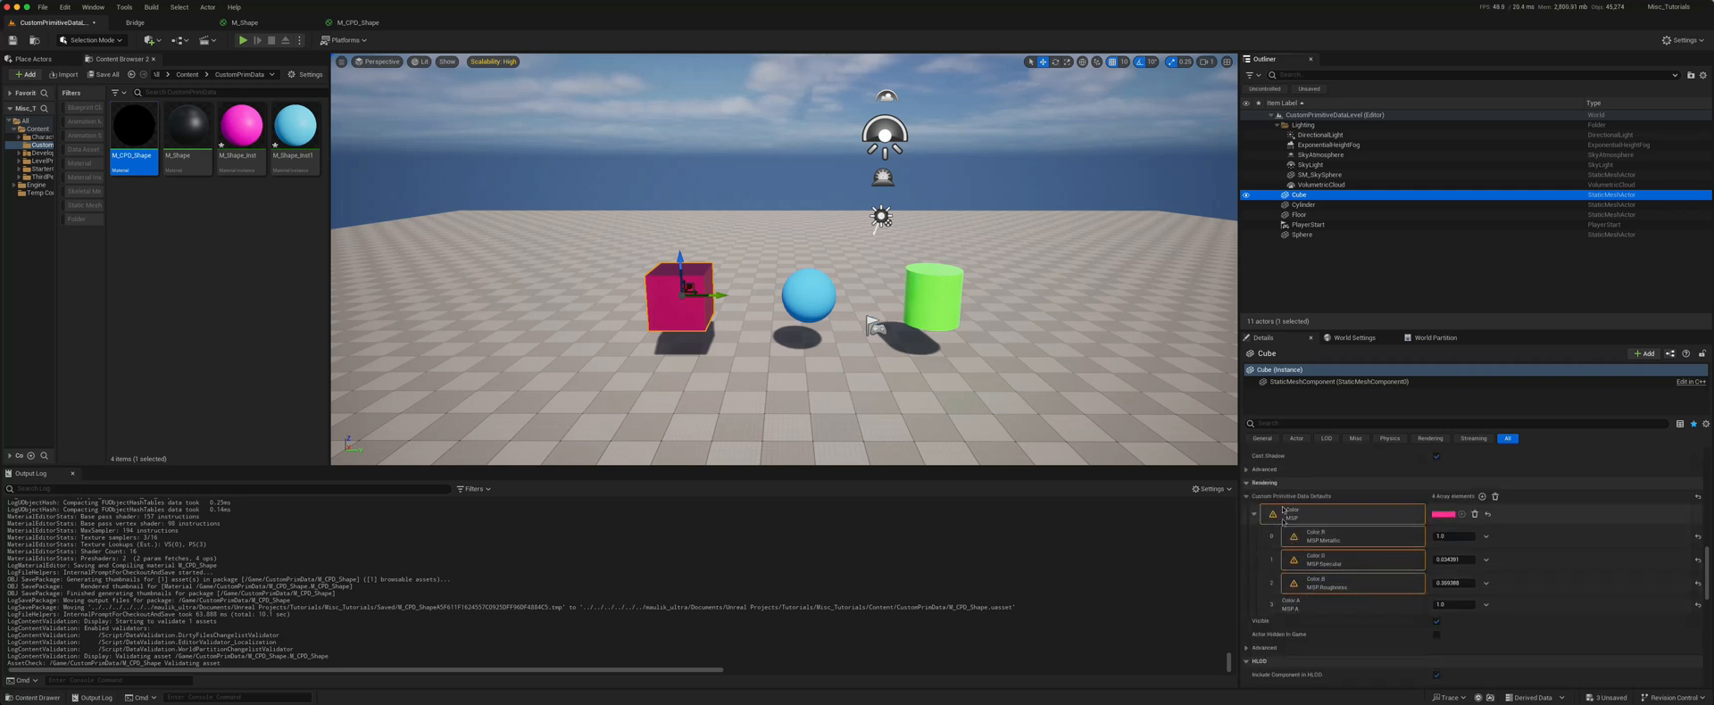
pyautogui.moveTo(1275, 515)
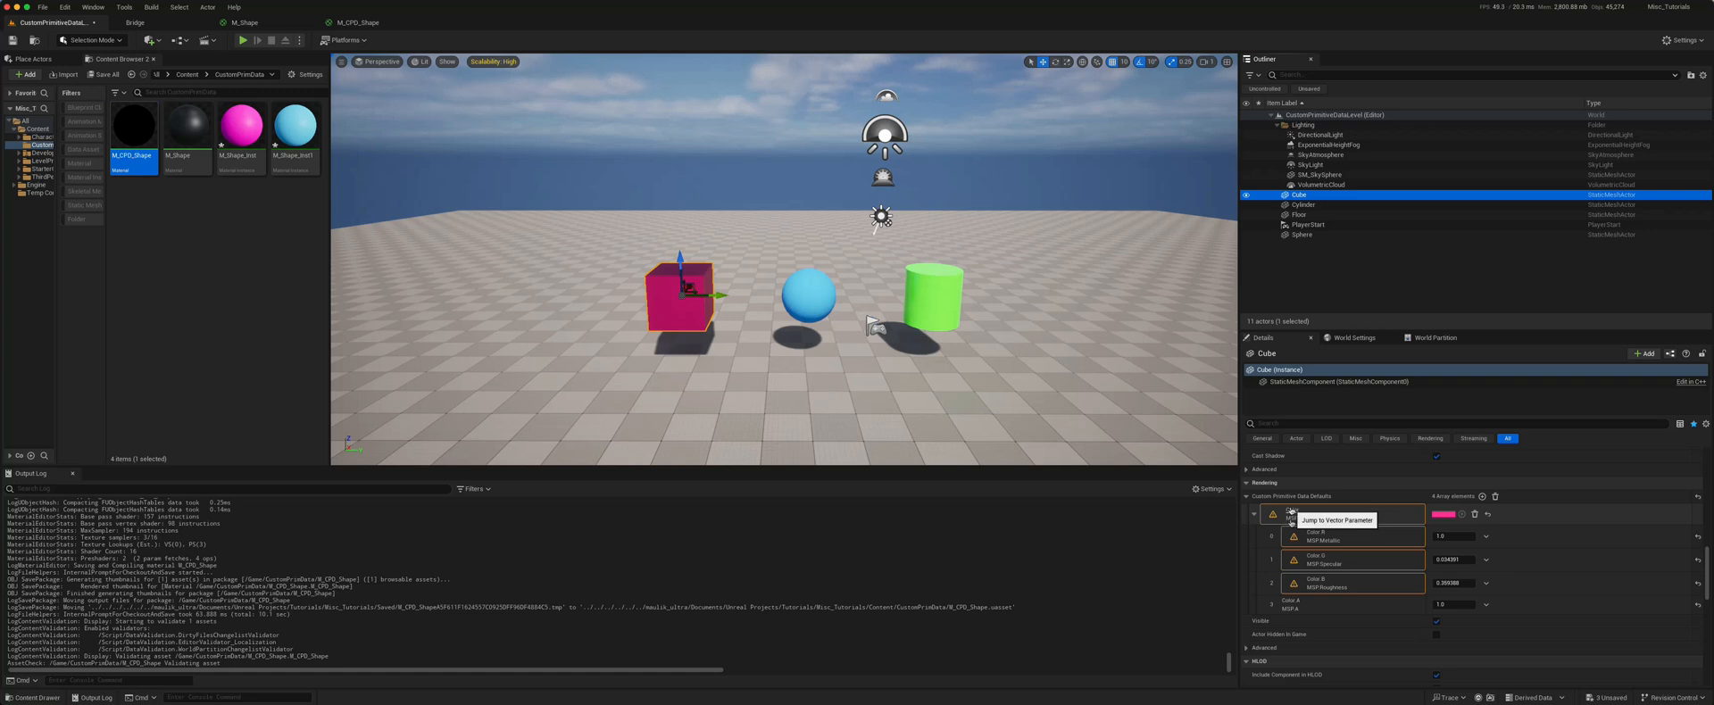
pyautogui.moveTo(1352, 563)
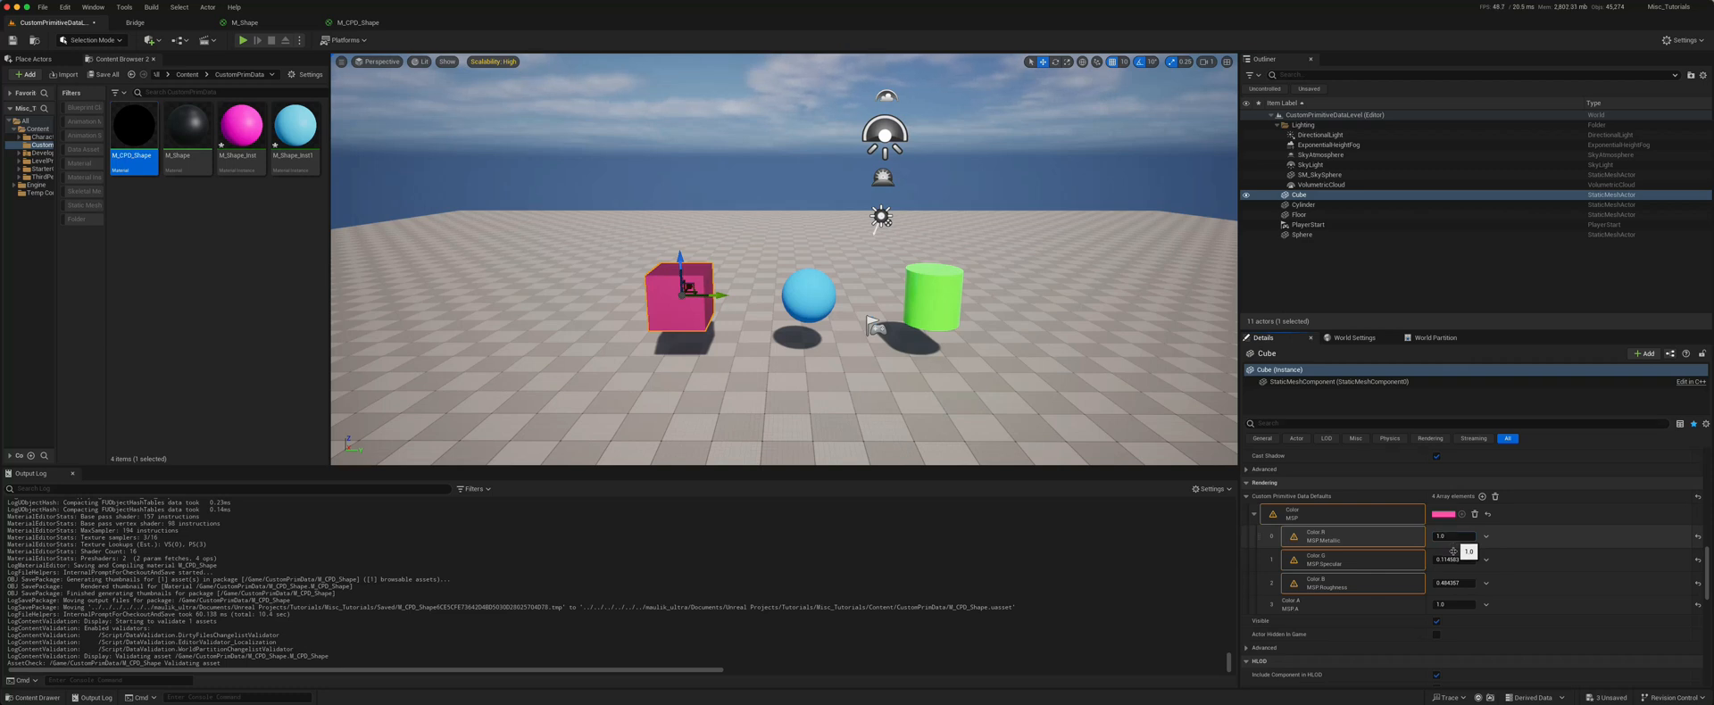
pyautogui.moveTo(1323, 598)
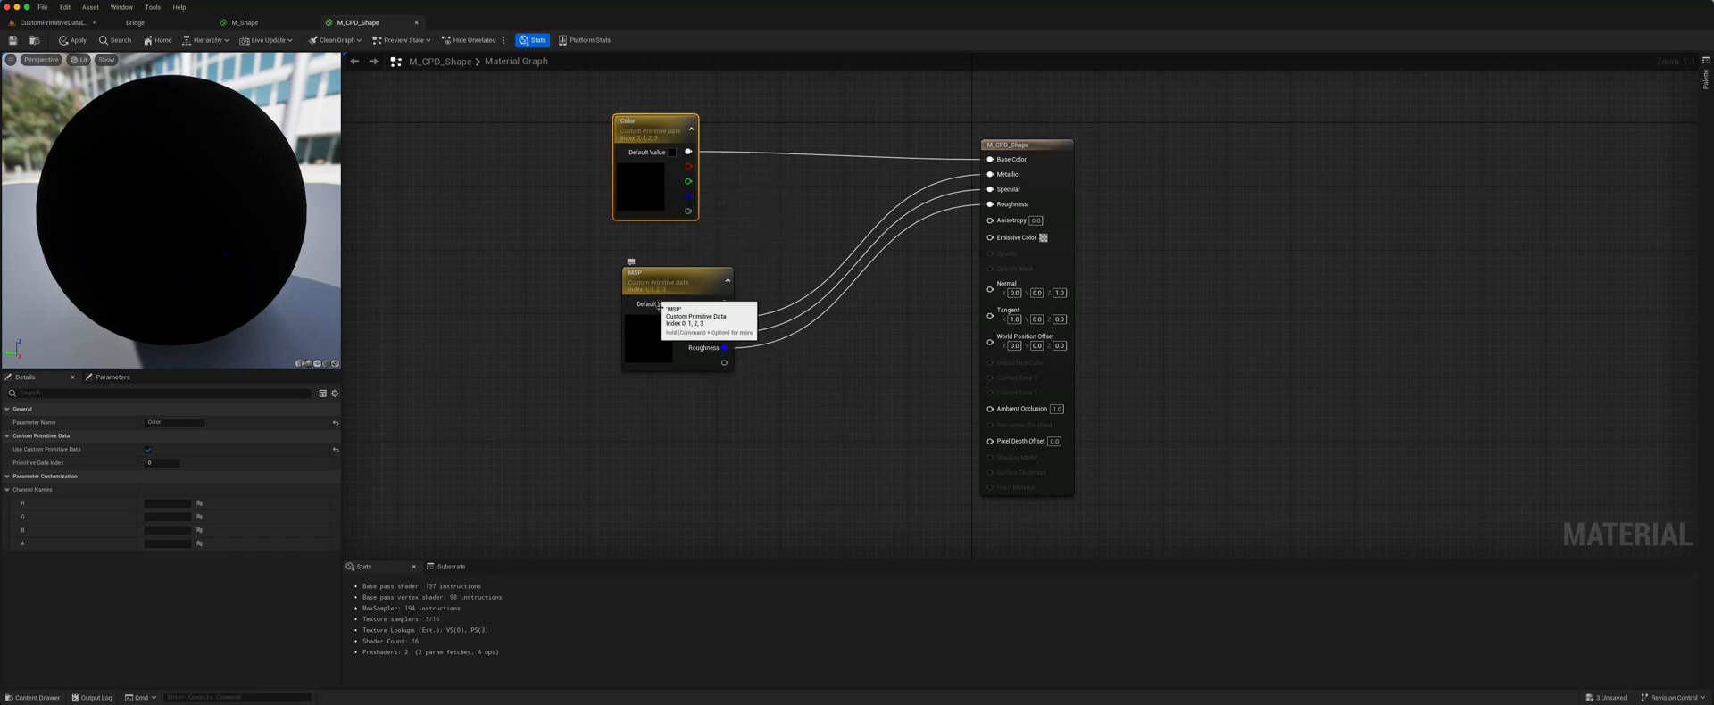
# Select the MRSP parameter node to inspect its Primitive Data Index
pyautogui.click(659, 273)
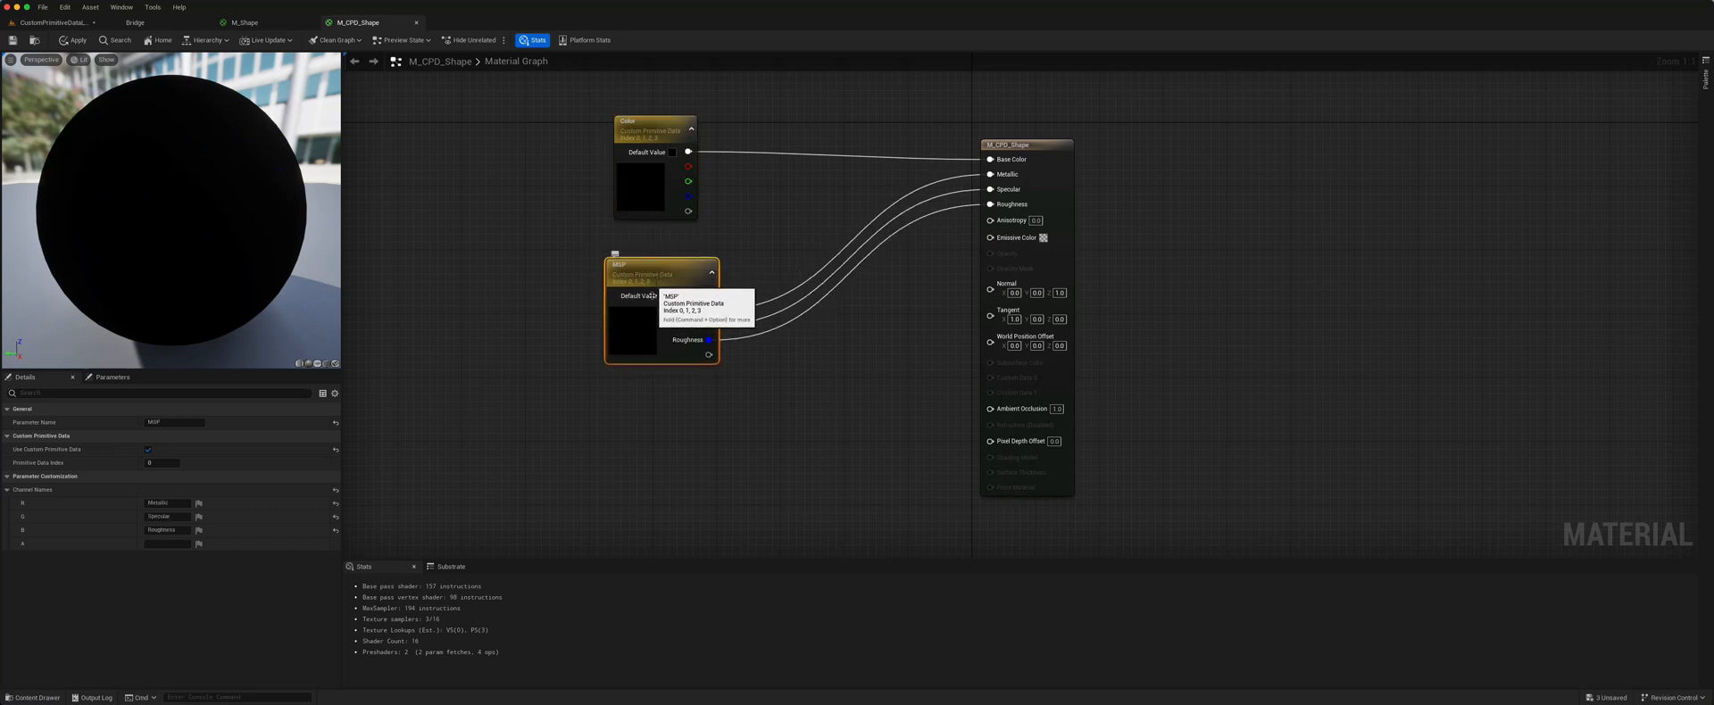
pyautogui.moveTo(650, 152)
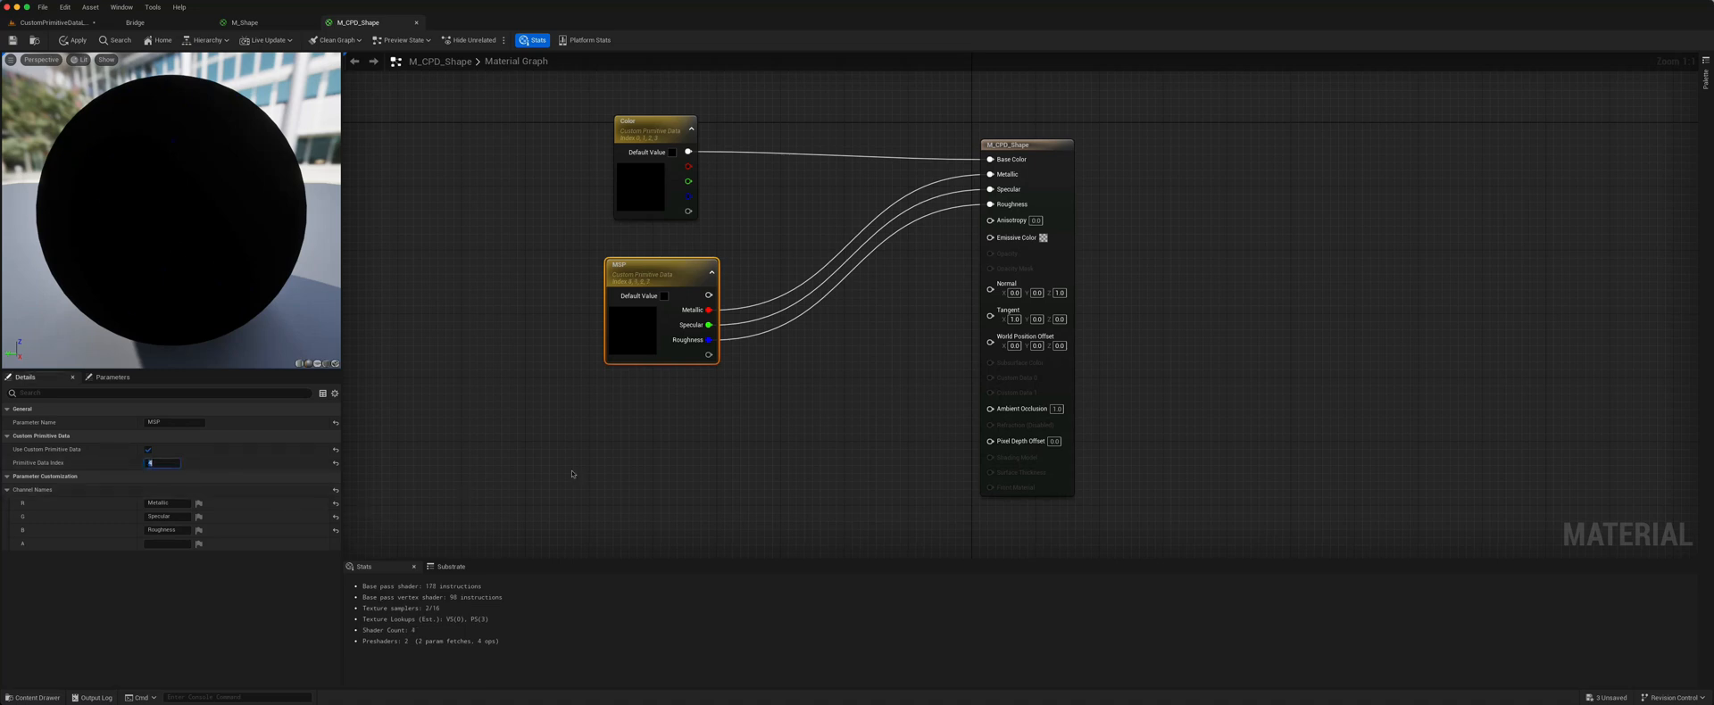
pyautogui.moveTo(661, 404)
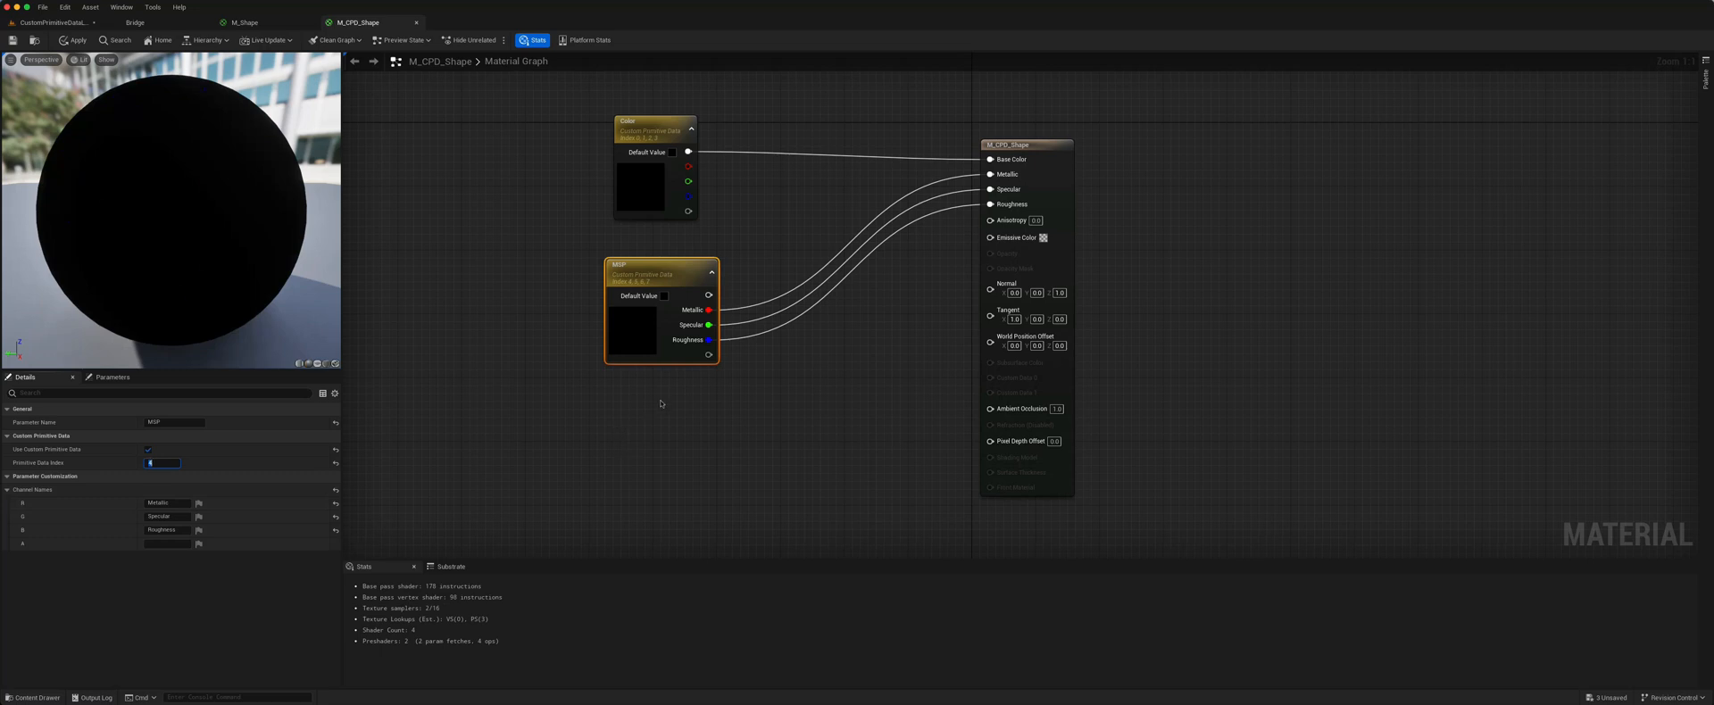
pyautogui.moveTo(708, 340)
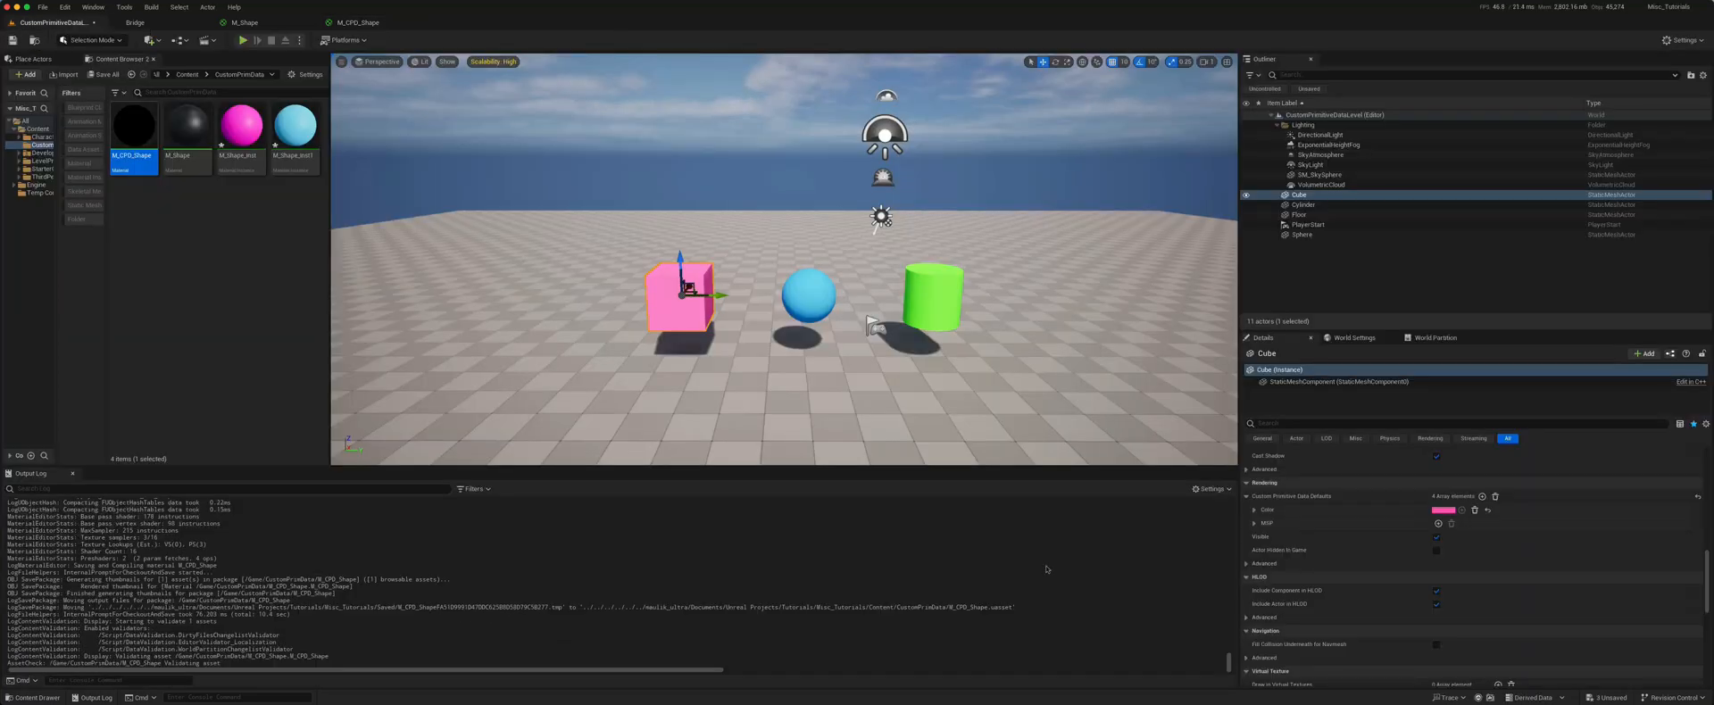
pyautogui.moveTo(1373, 524)
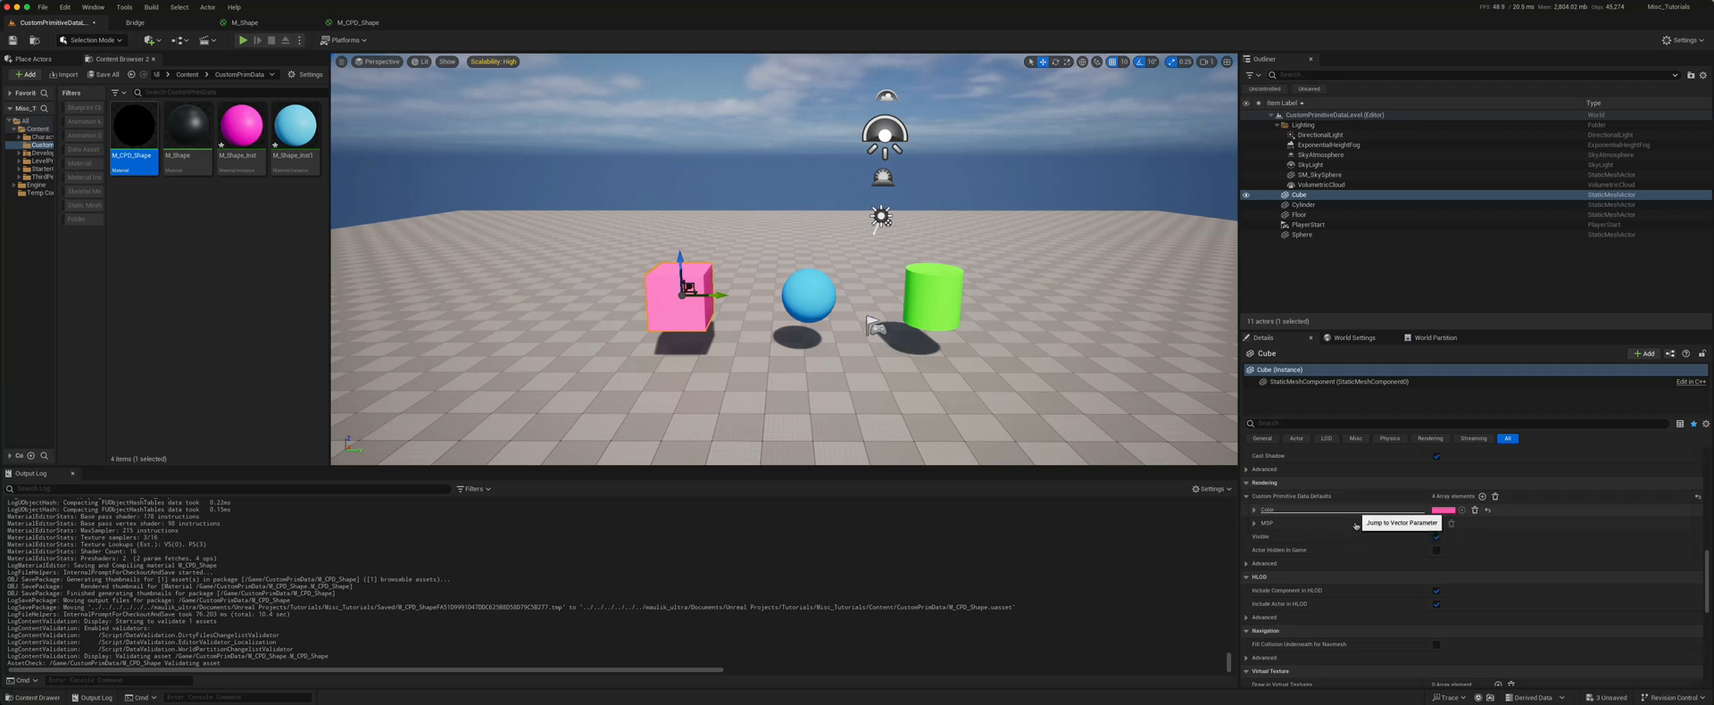
pyautogui.moveTo(1395, 490)
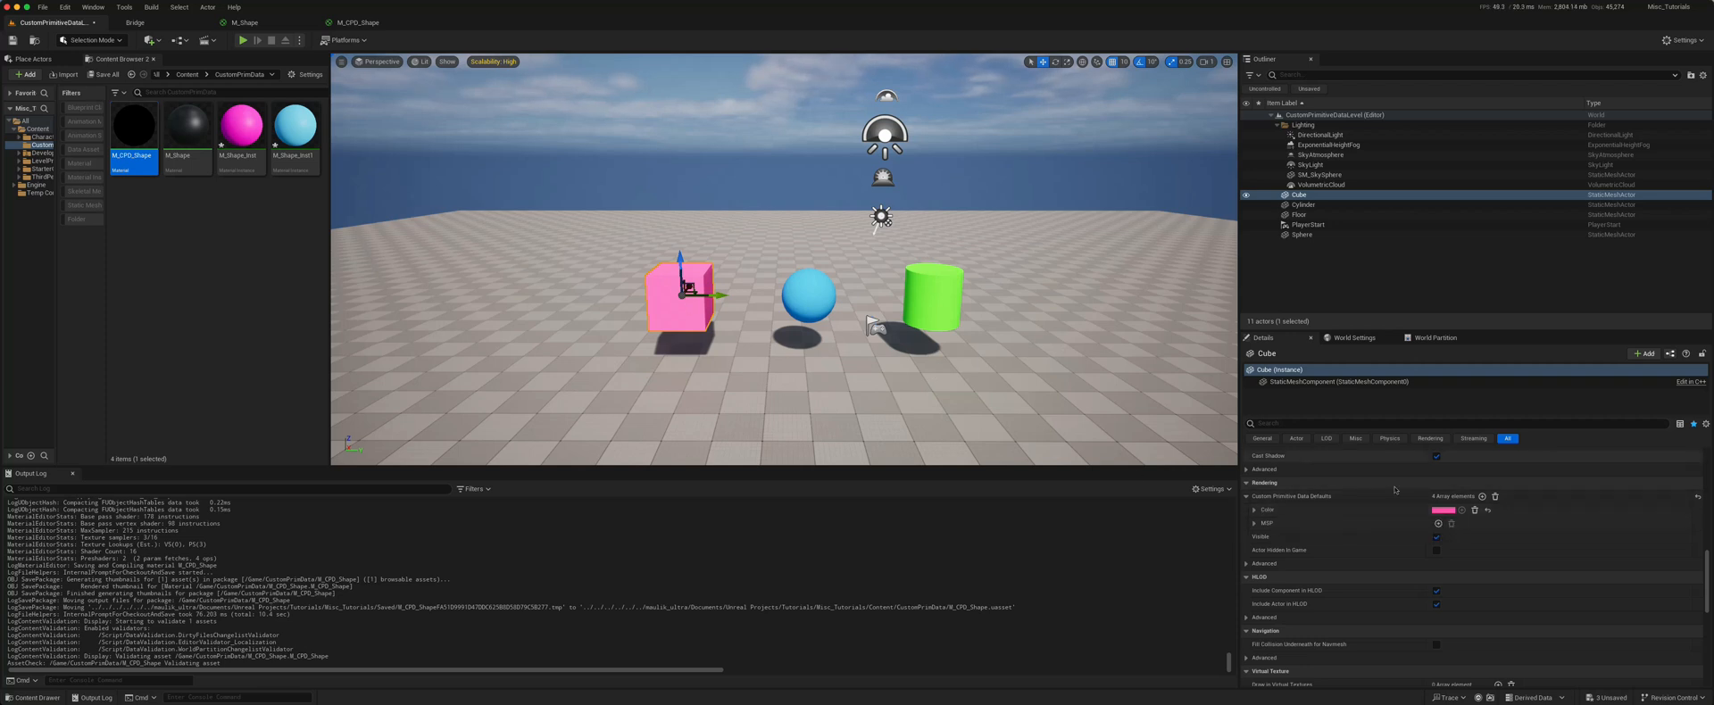
# Make the cube's Color primitive data yellow and add its metallic MRSP entry
pyautogui.click(1445, 511)
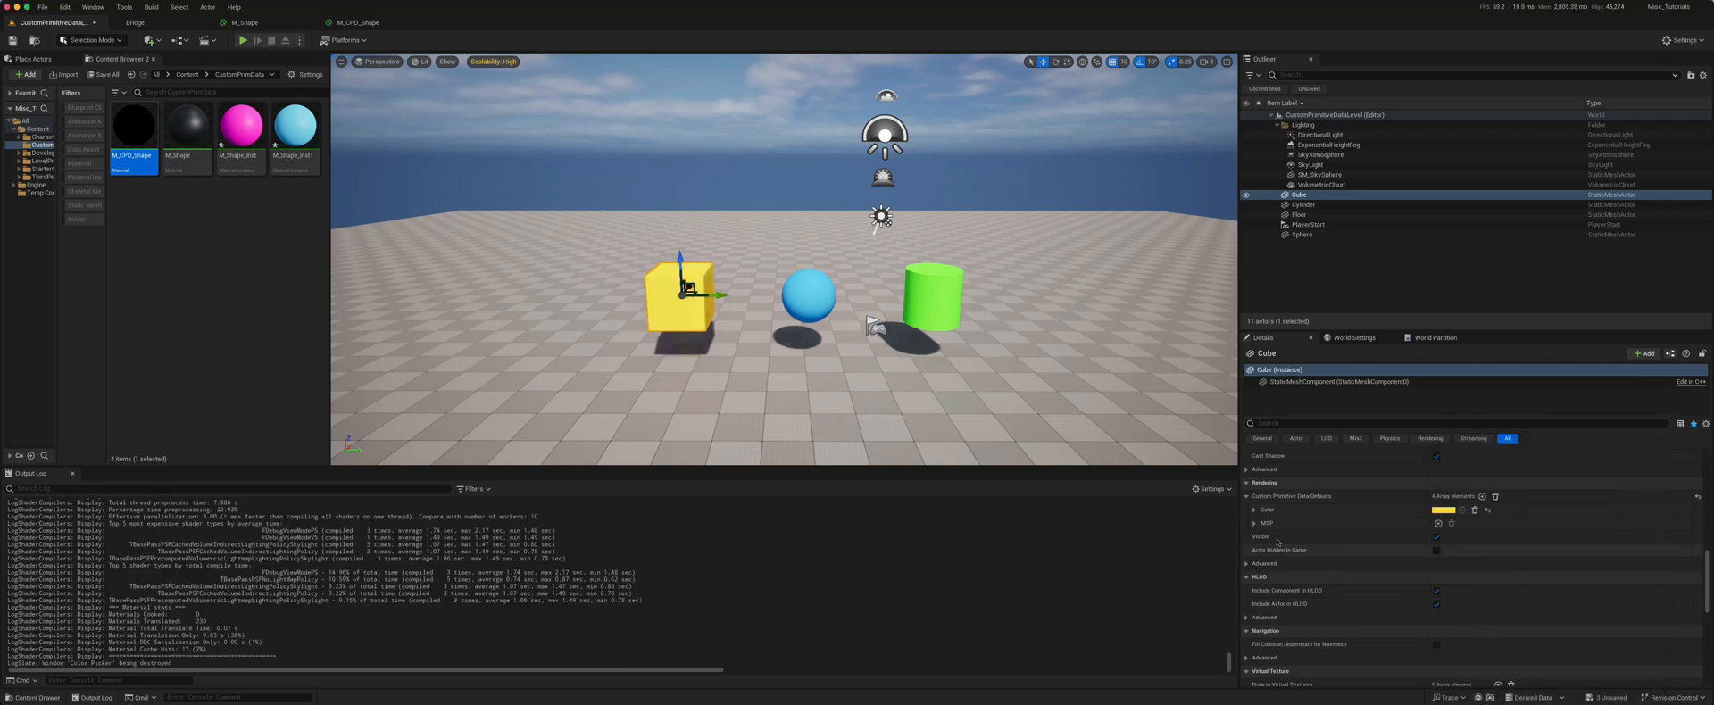
pyautogui.click(1254, 536)
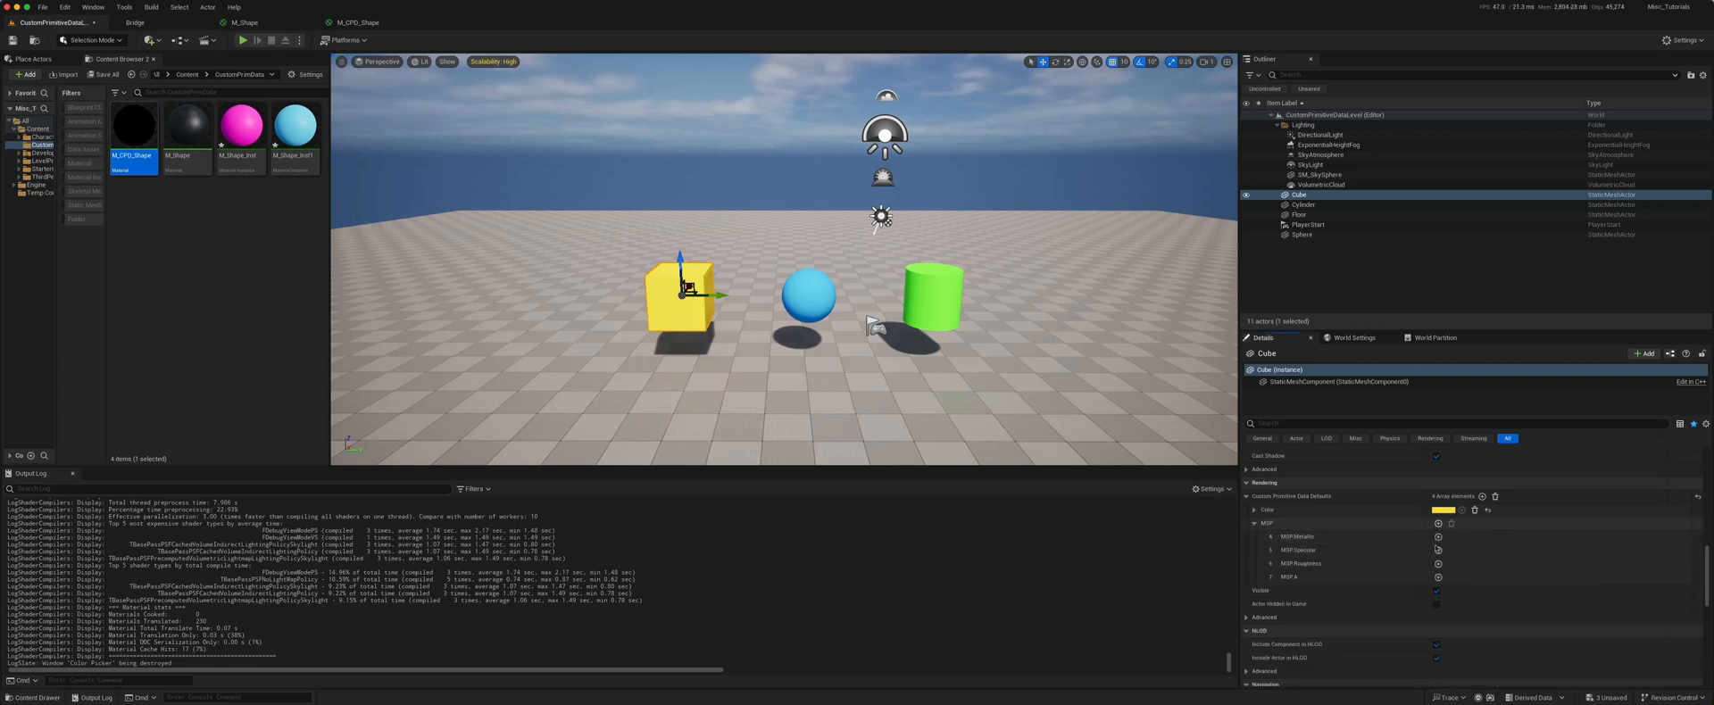
pyautogui.moveTo(1437, 537)
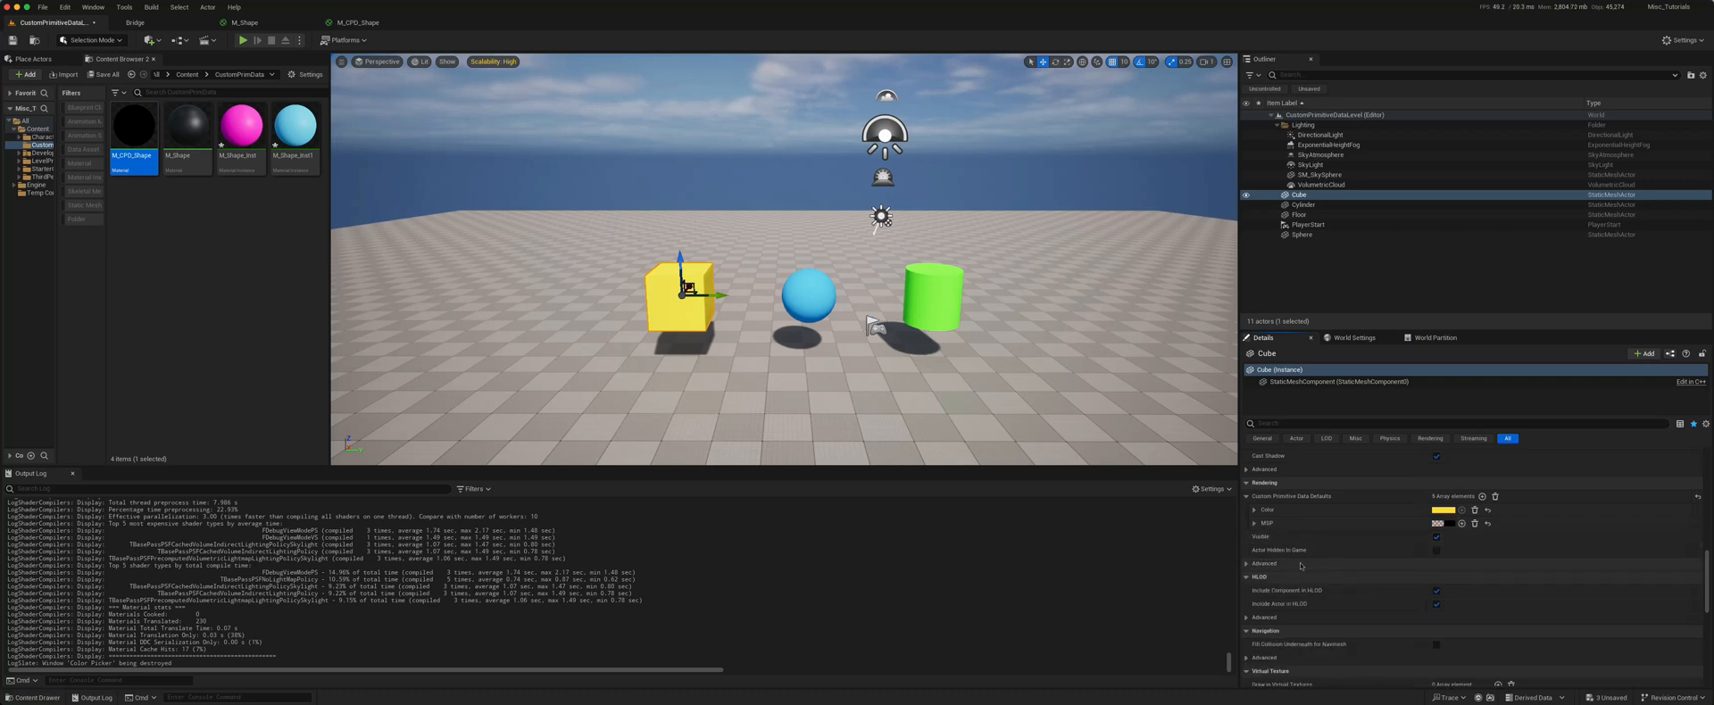
pyautogui.click(1253, 524)
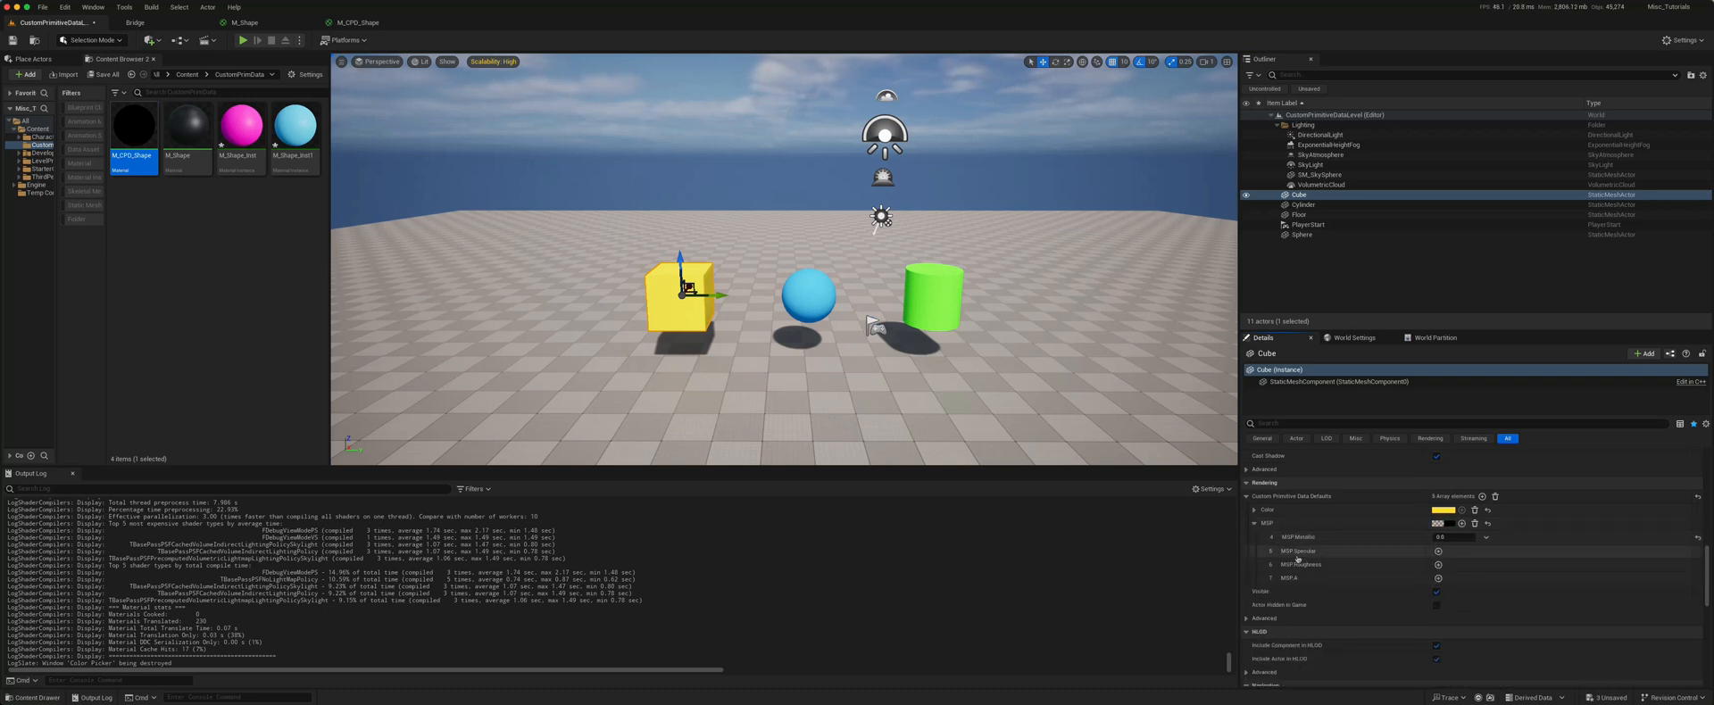
pyautogui.click(1455, 536)
pyautogui.write('1')
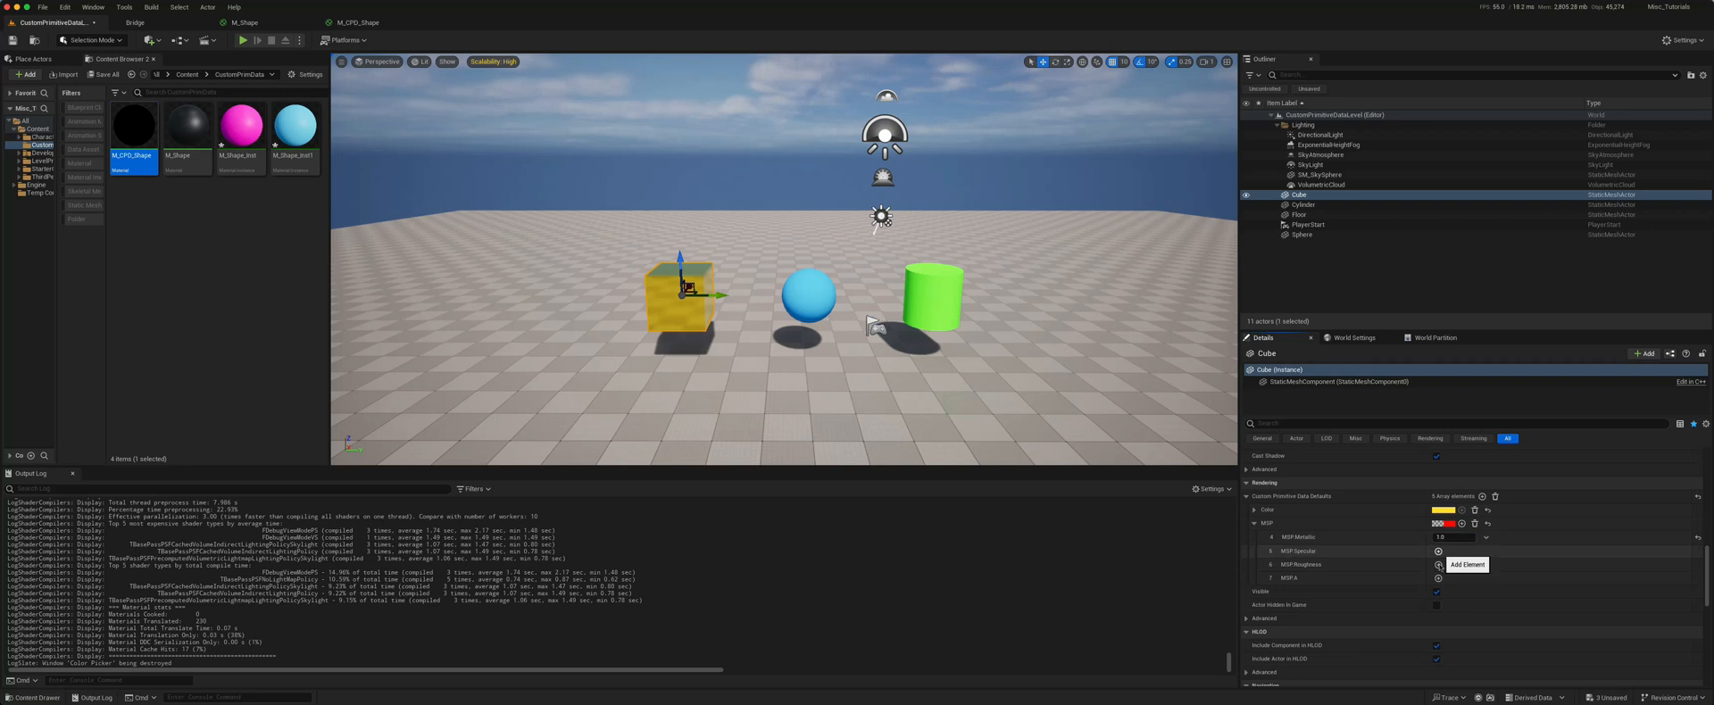
# Add the cube's specular MRSP entry and values, then start editing the sphere's MRSP data
pyautogui.click(1253, 524)
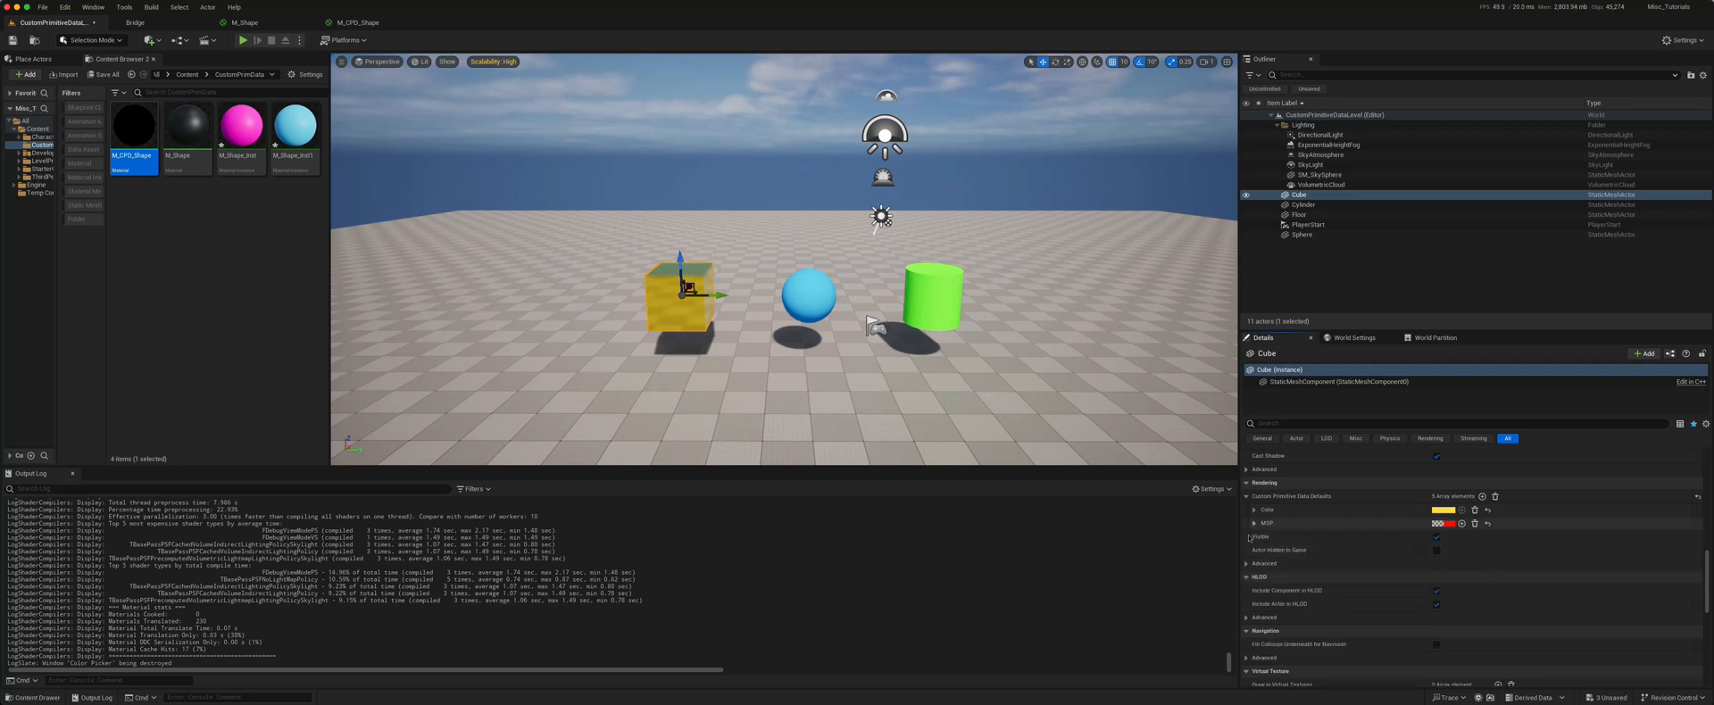
pyautogui.click(1255, 537)
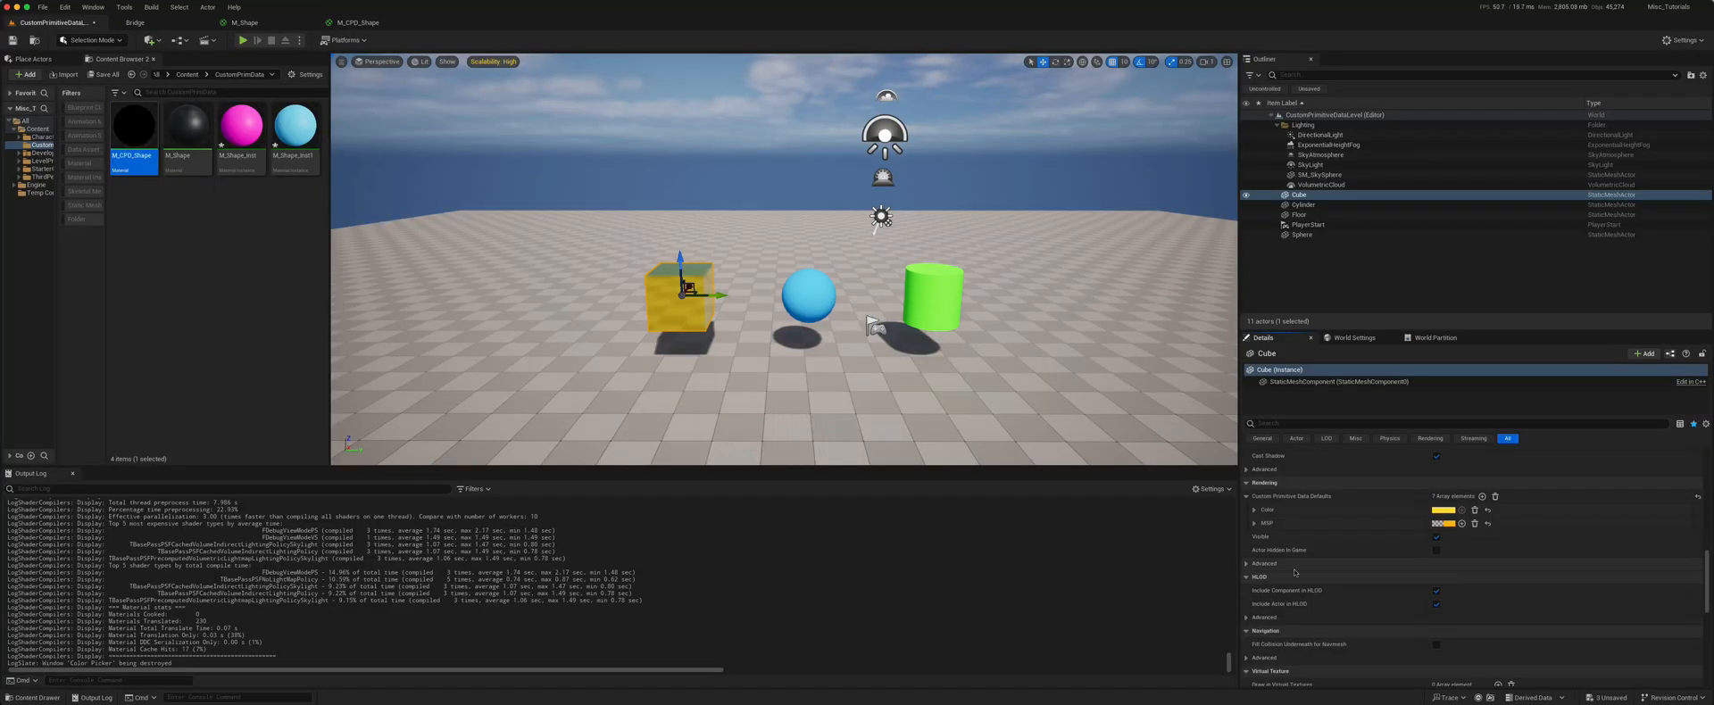
pyautogui.click(1253, 524)
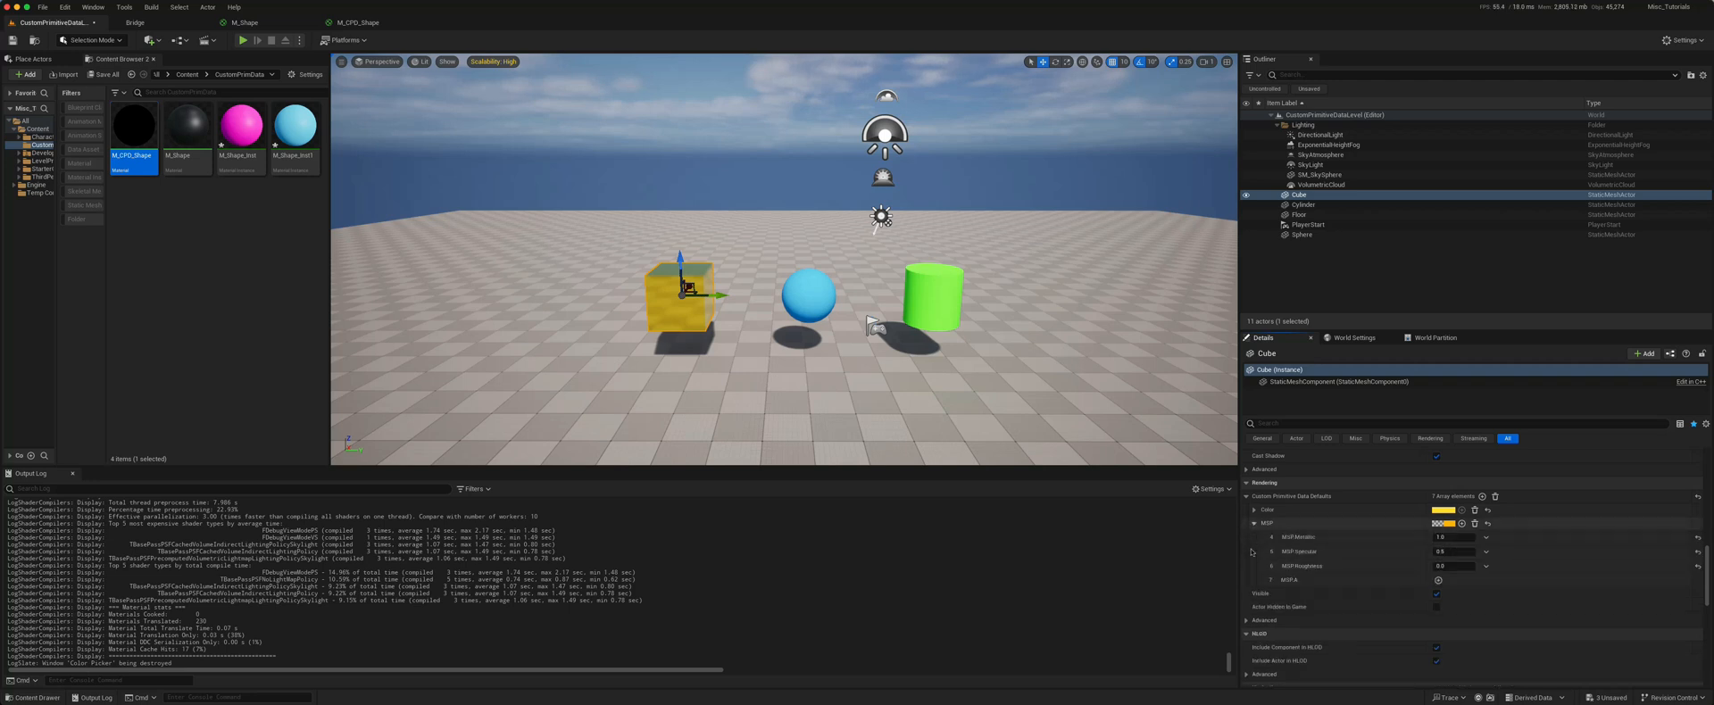
pyautogui.click(1446, 566)
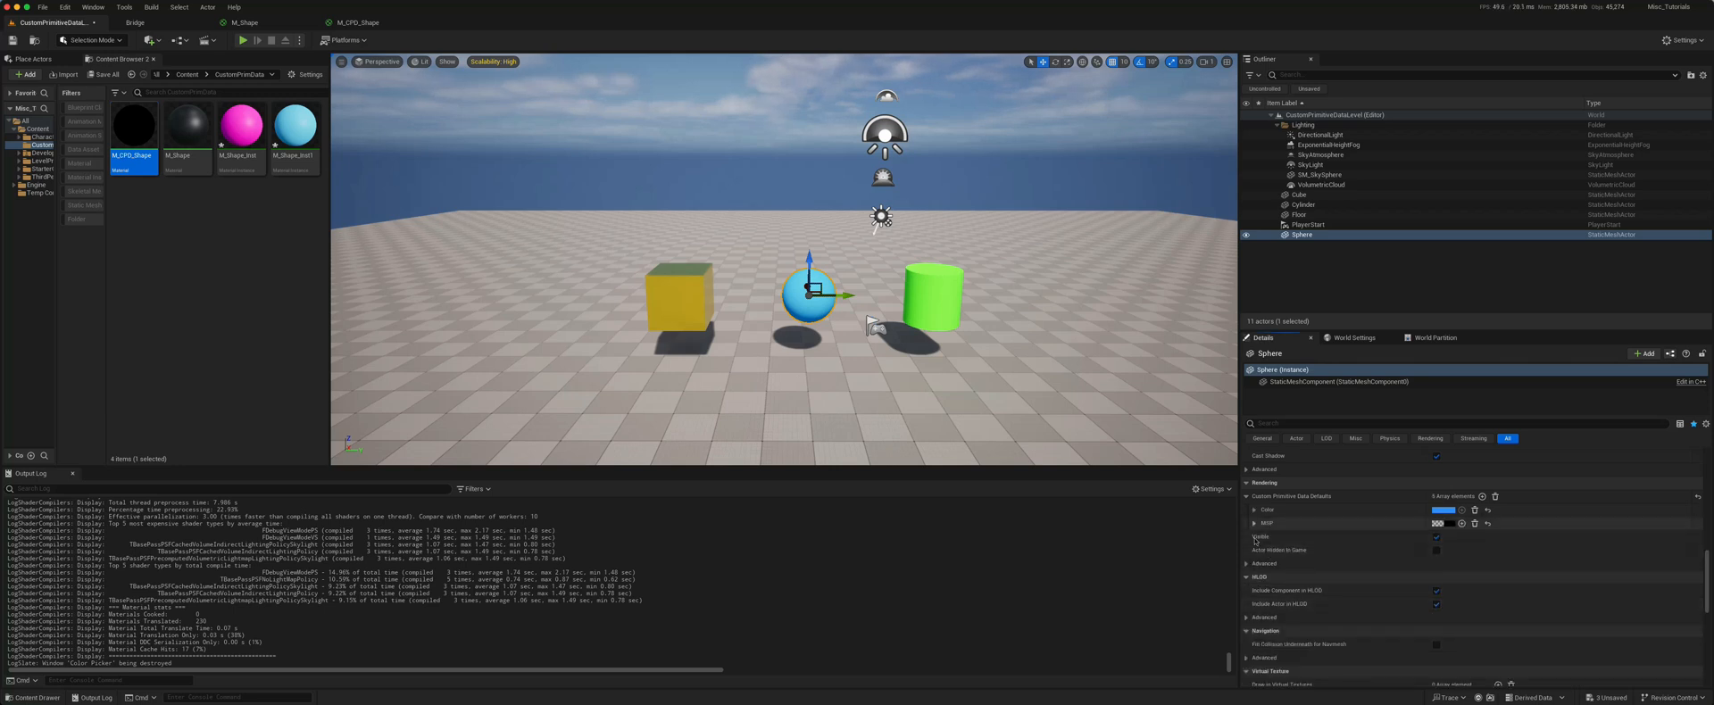
pyautogui.click(1254, 537)
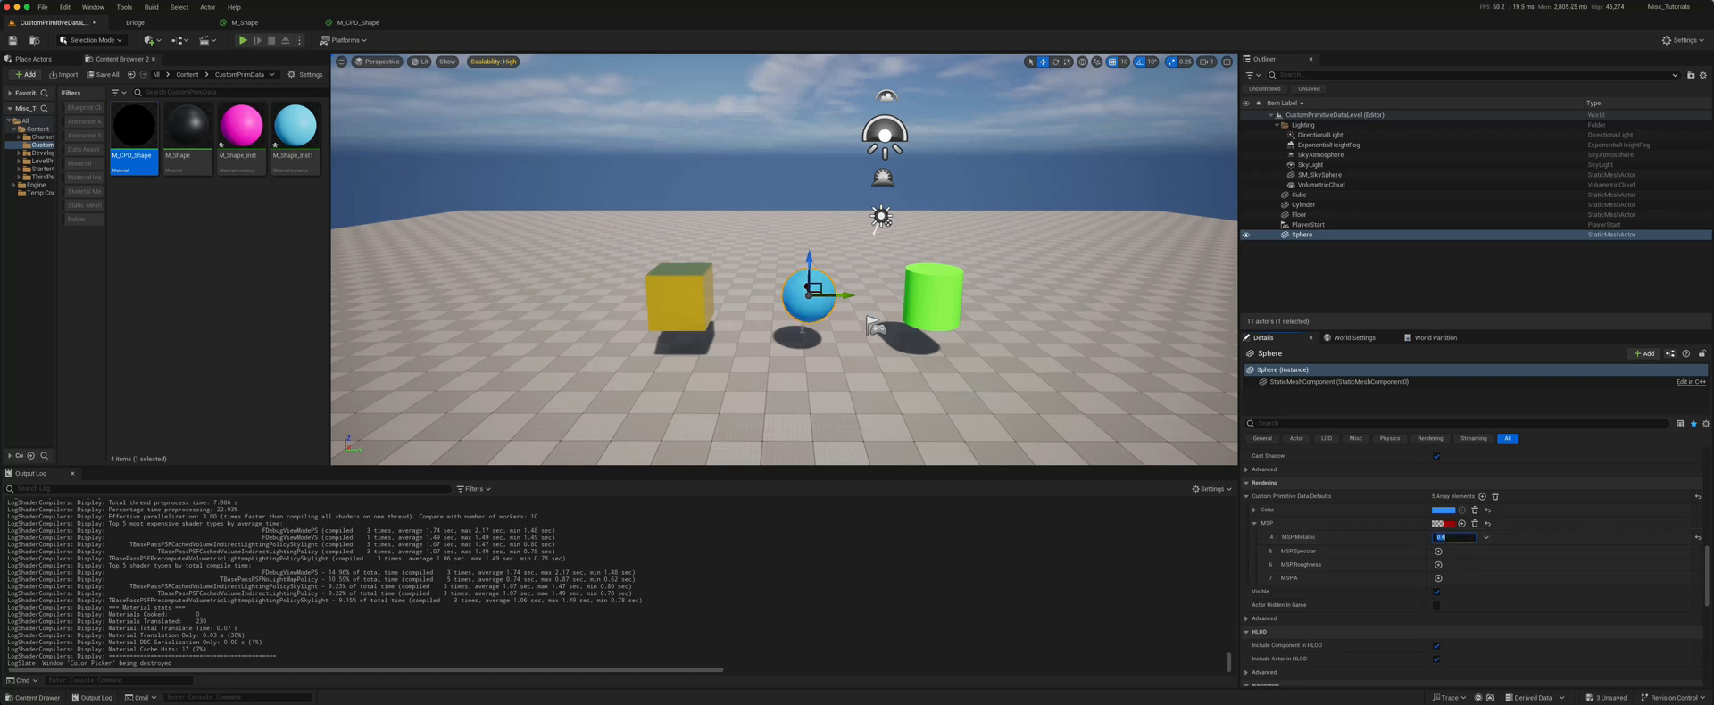
pyautogui.click(1303, 205)
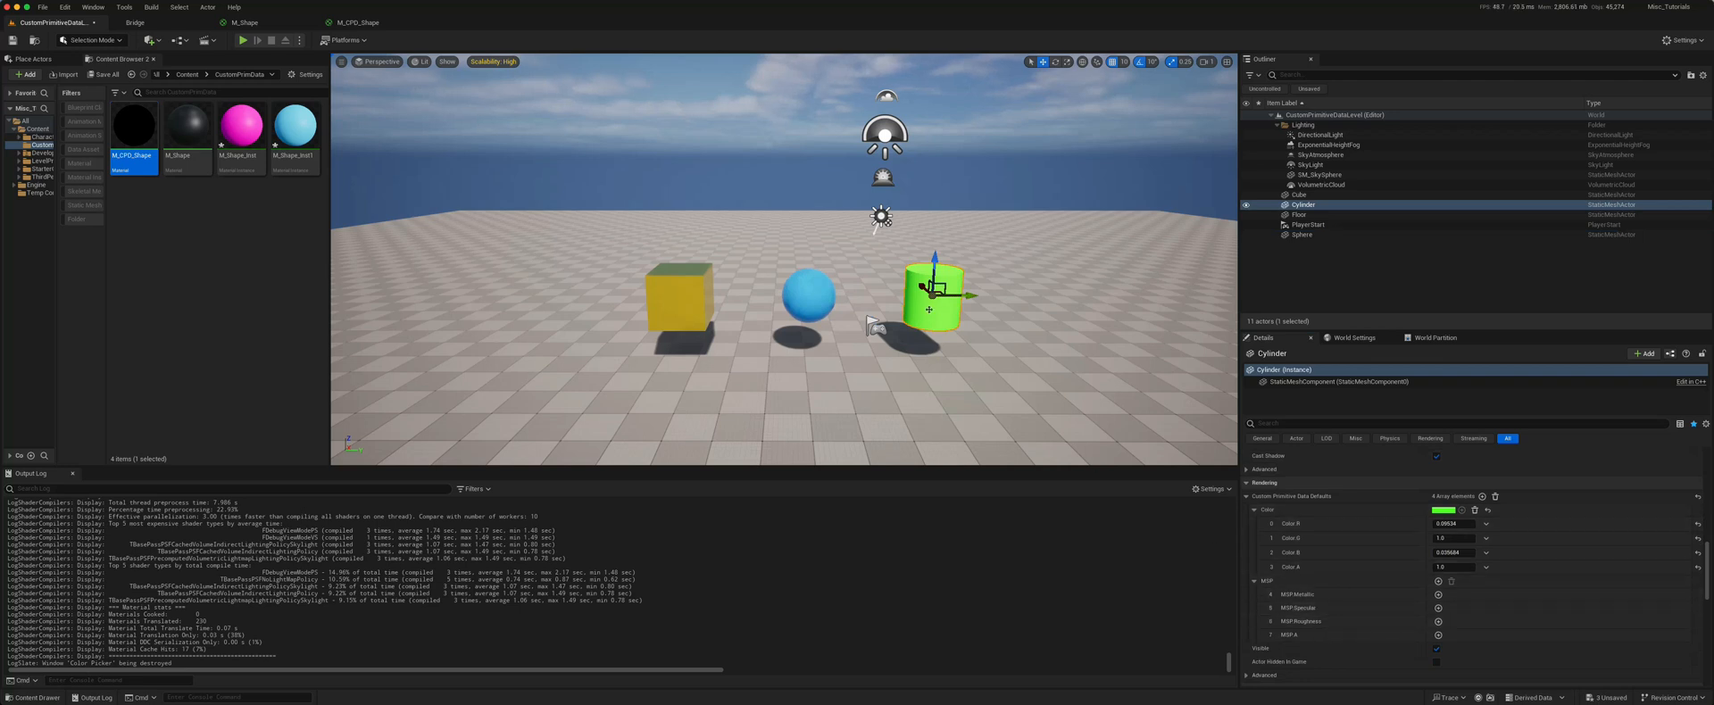
pyautogui.moveTo(1265, 240)
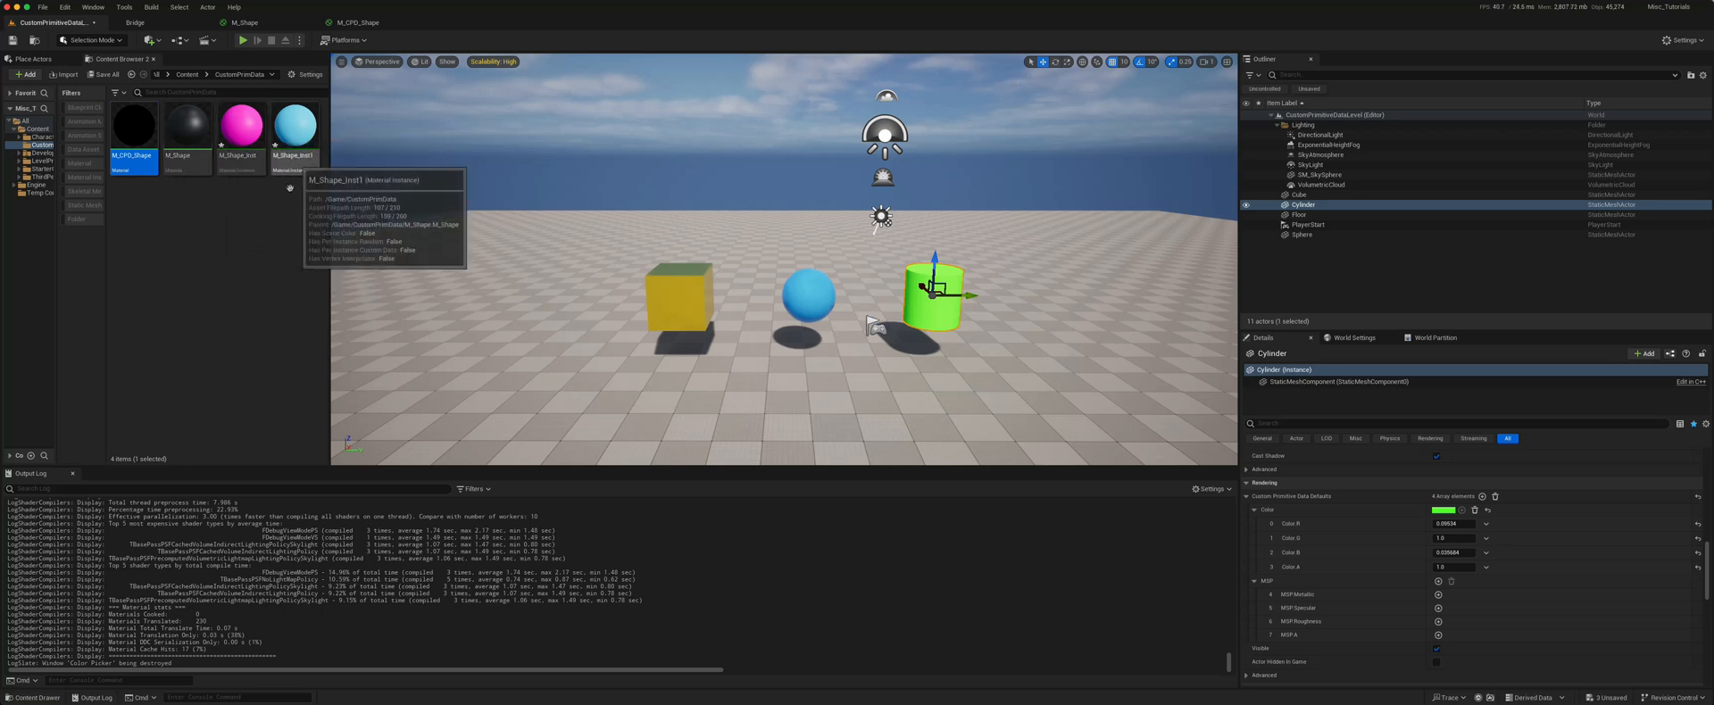
pyautogui.moveTo(564, 282)
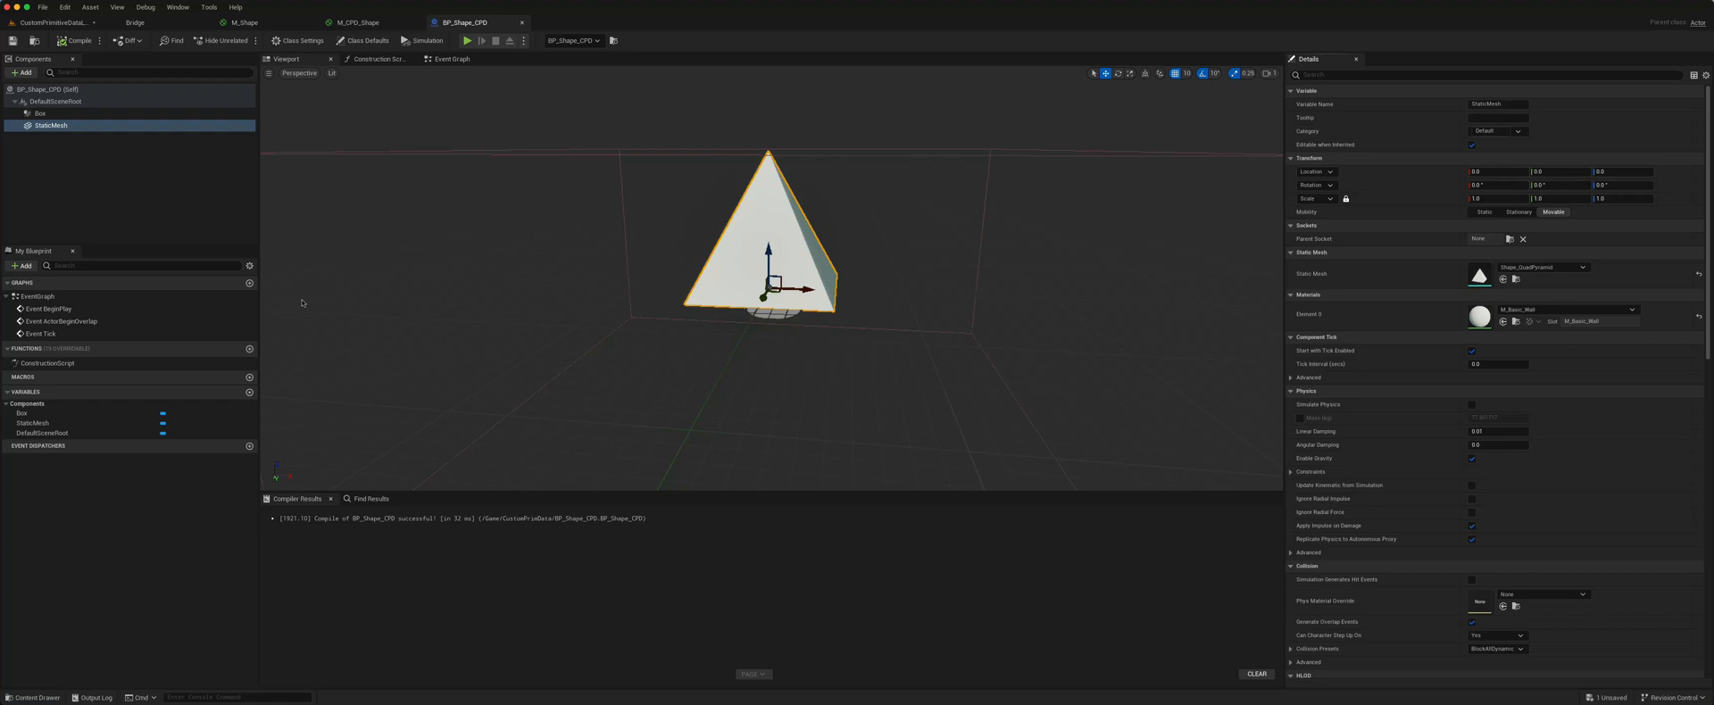
pyautogui.moveTo(542, 325)
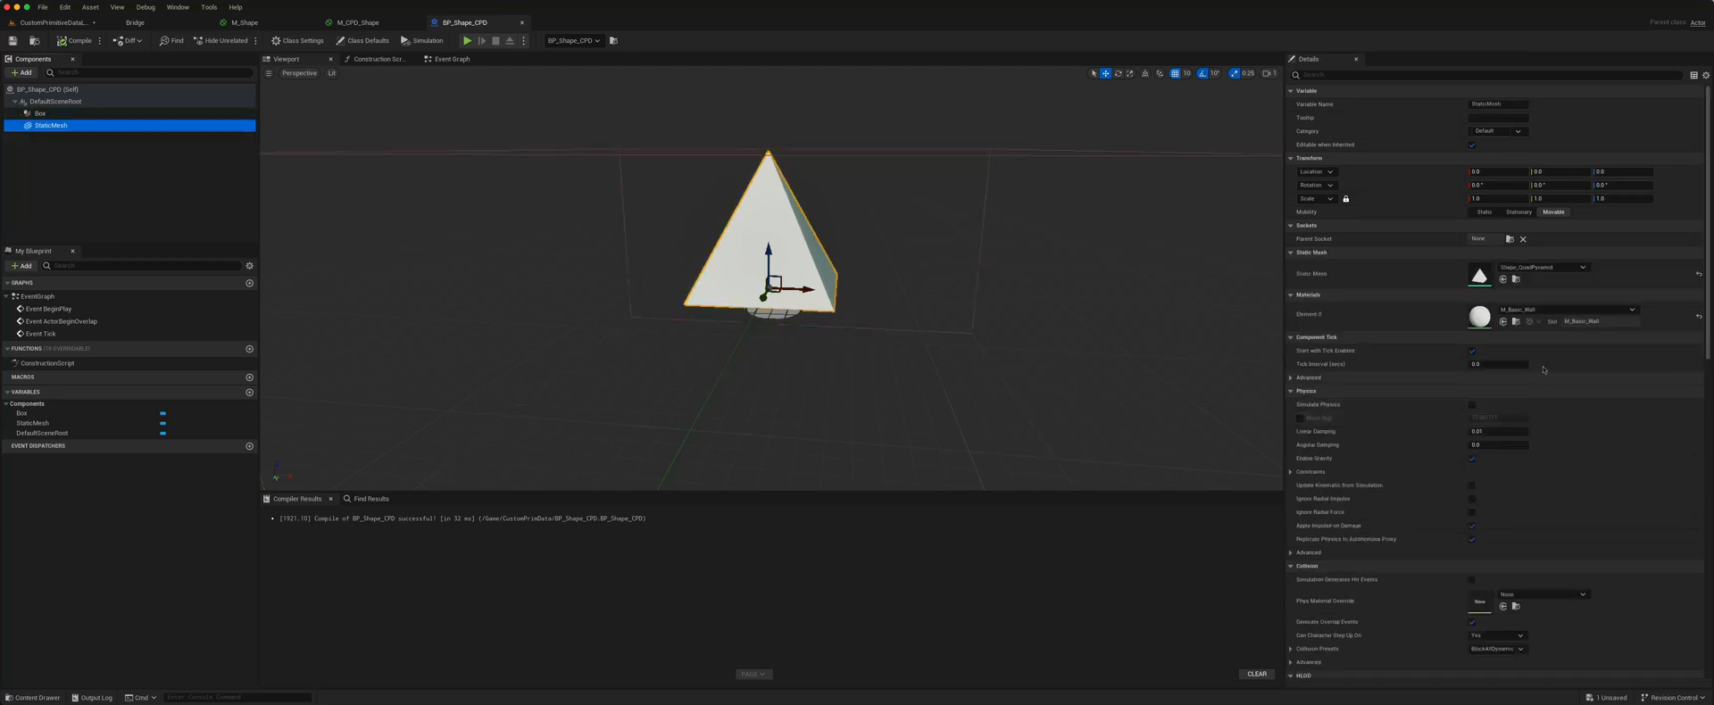
# Assign M_CPD_Shape as the pyramid static mesh's Element 0 material
pyautogui.click(1630, 310)
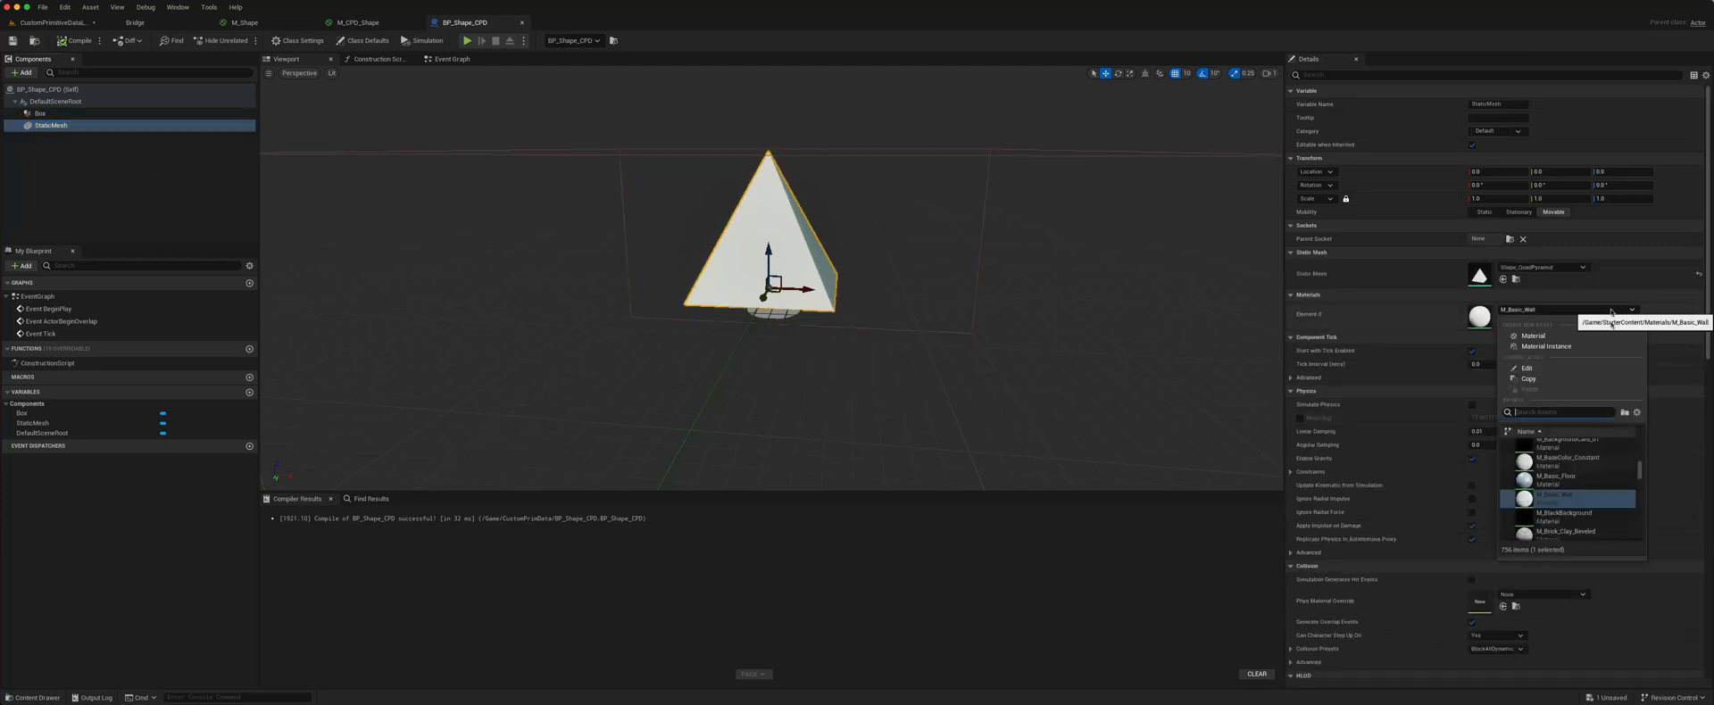
pyautogui.write('M_cpd')
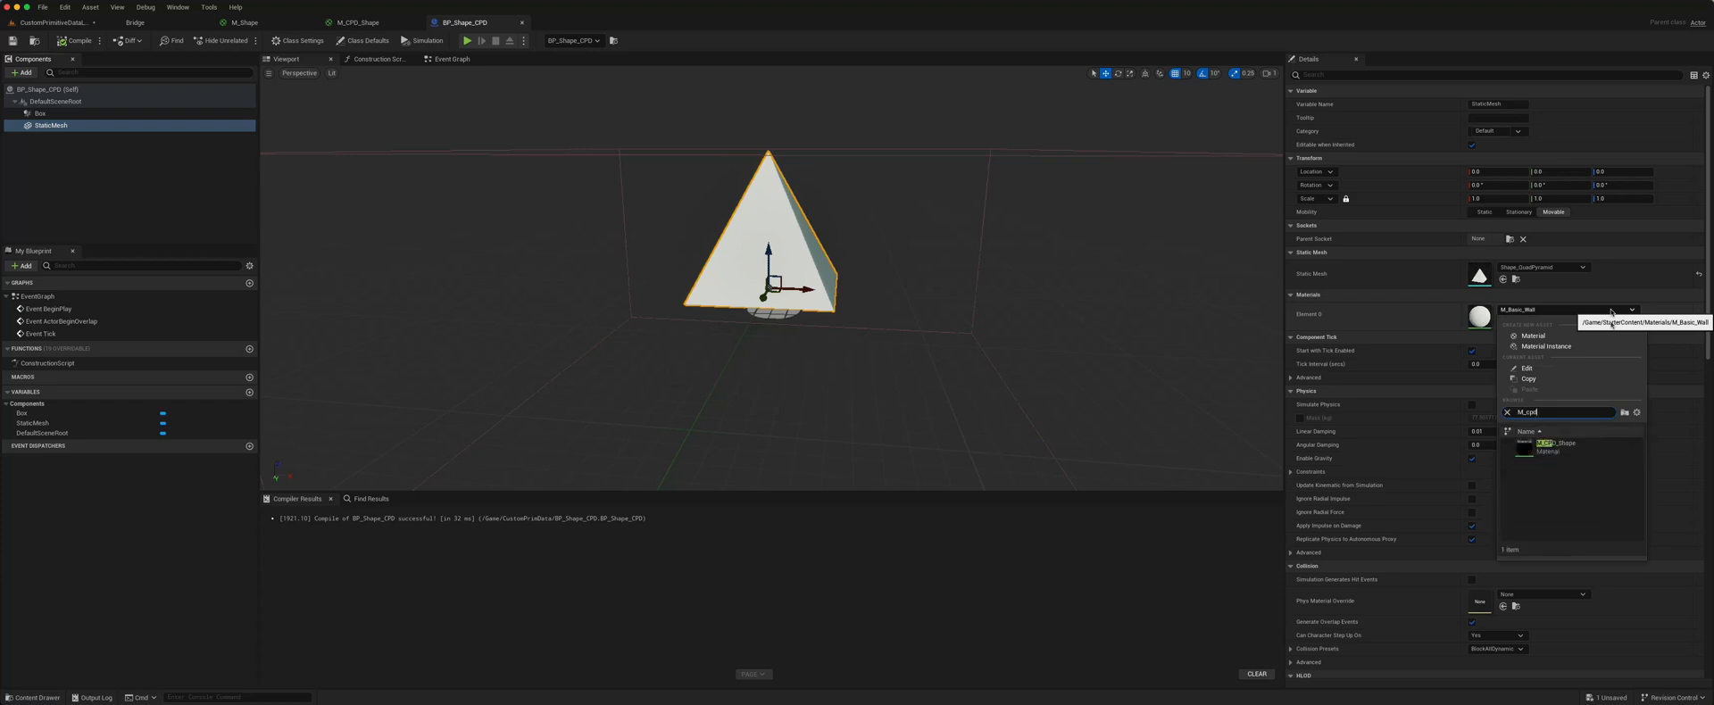
pyautogui.moveTo(1547, 443)
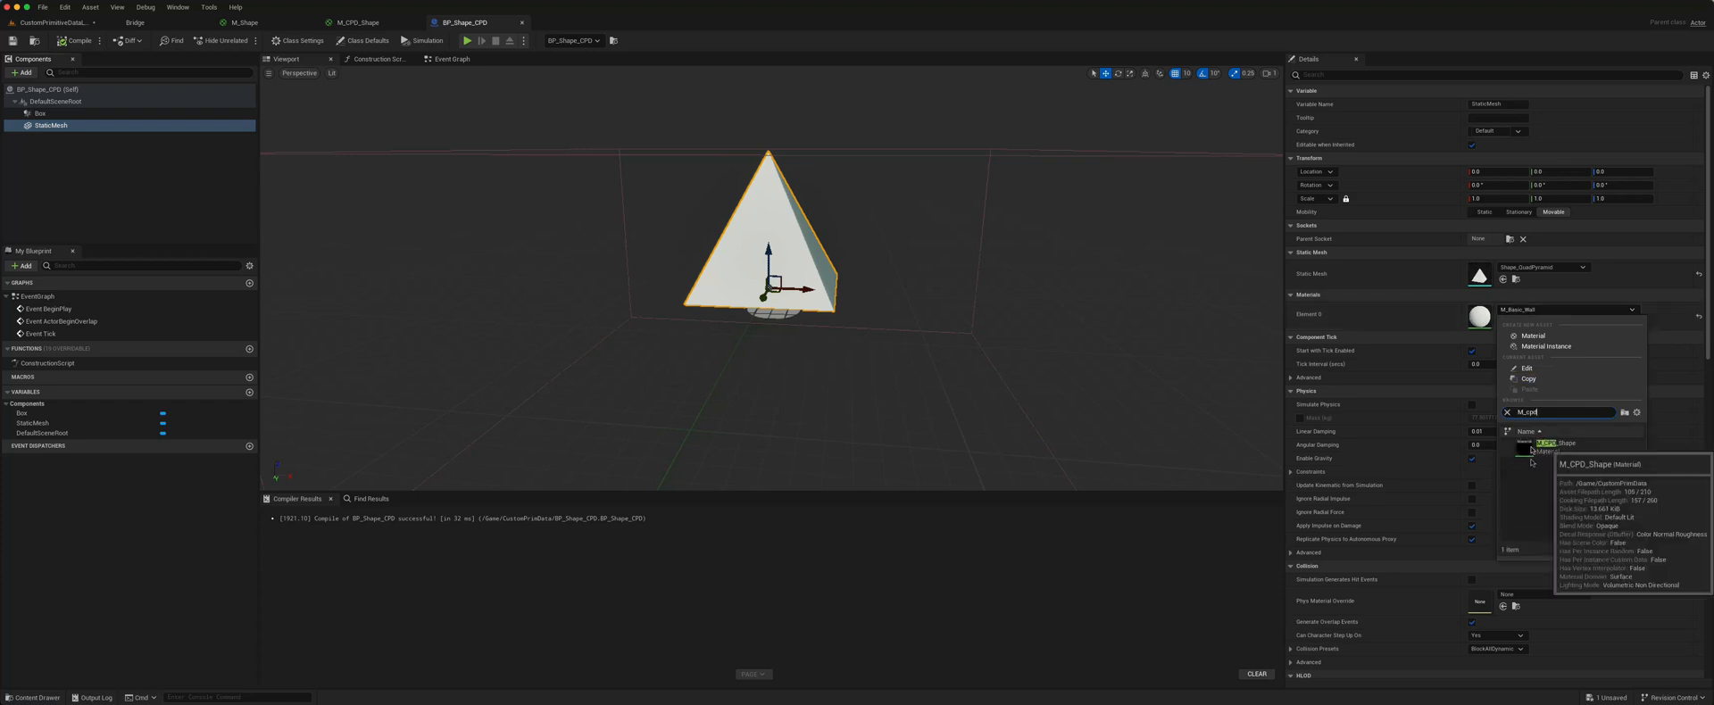
pyautogui.click(1555, 442)
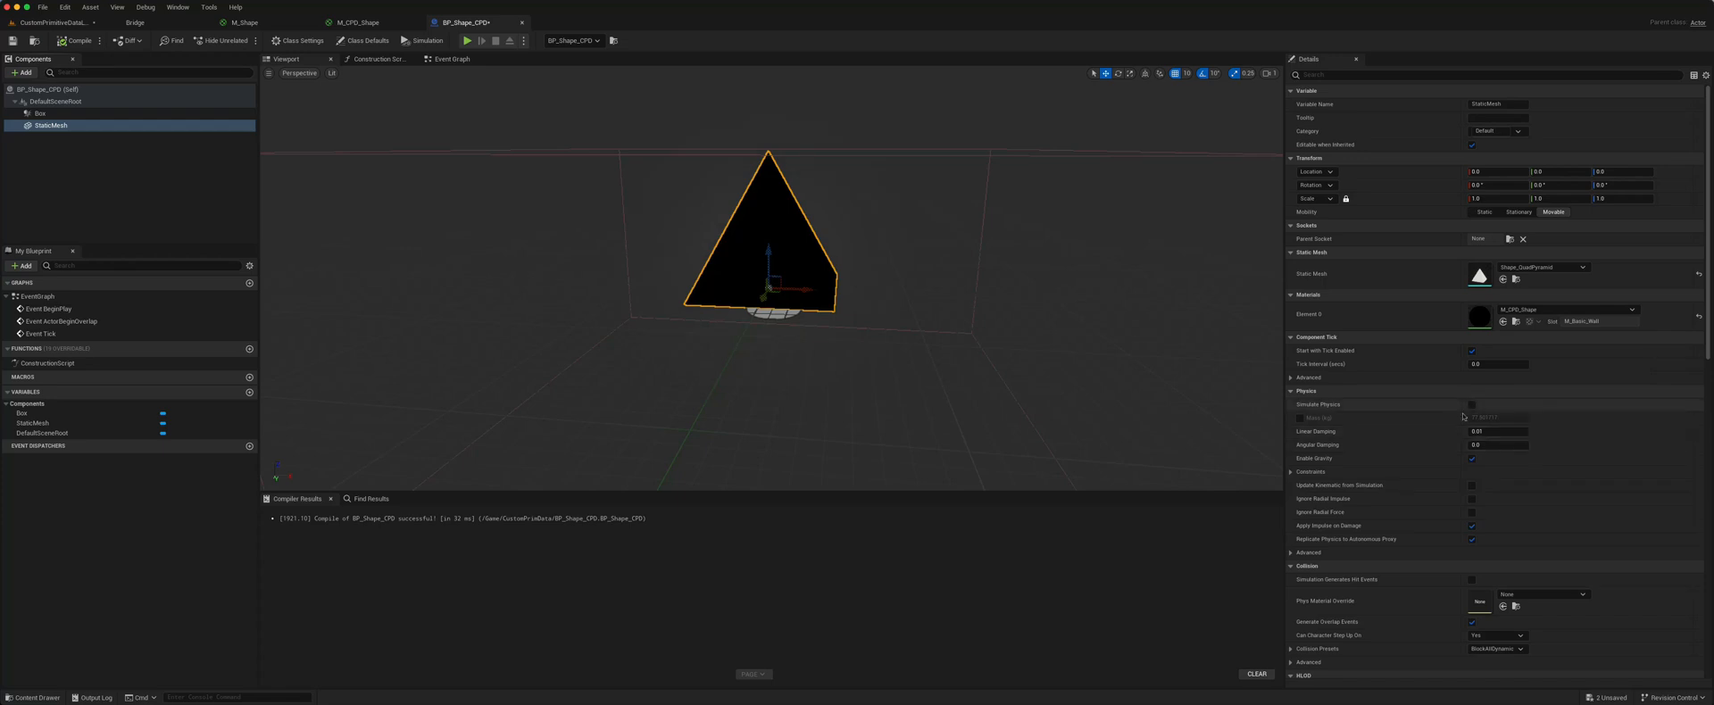
pyautogui.moveTo(95, 208)
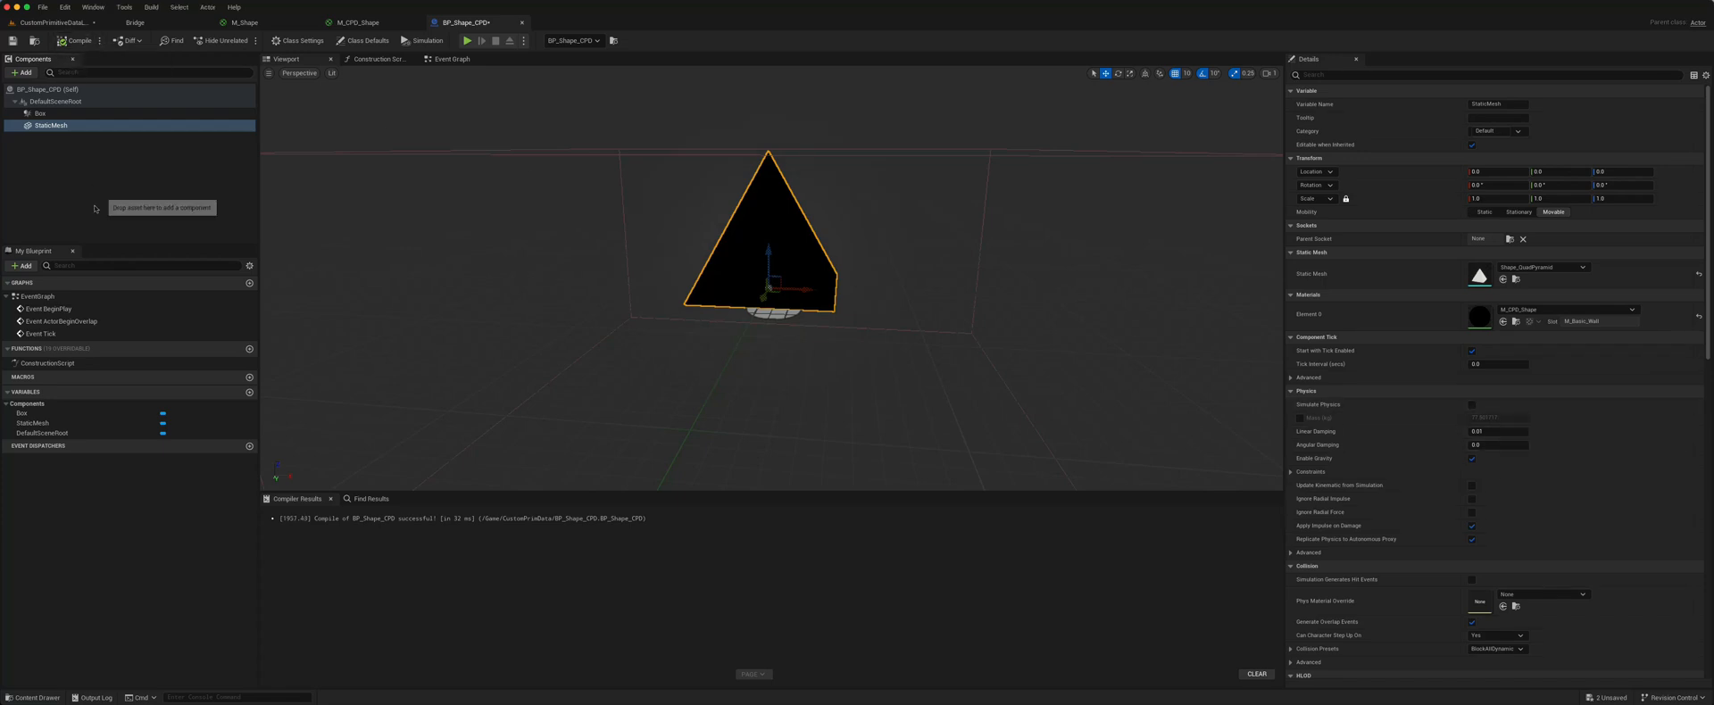
pyautogui.click(40, 112)
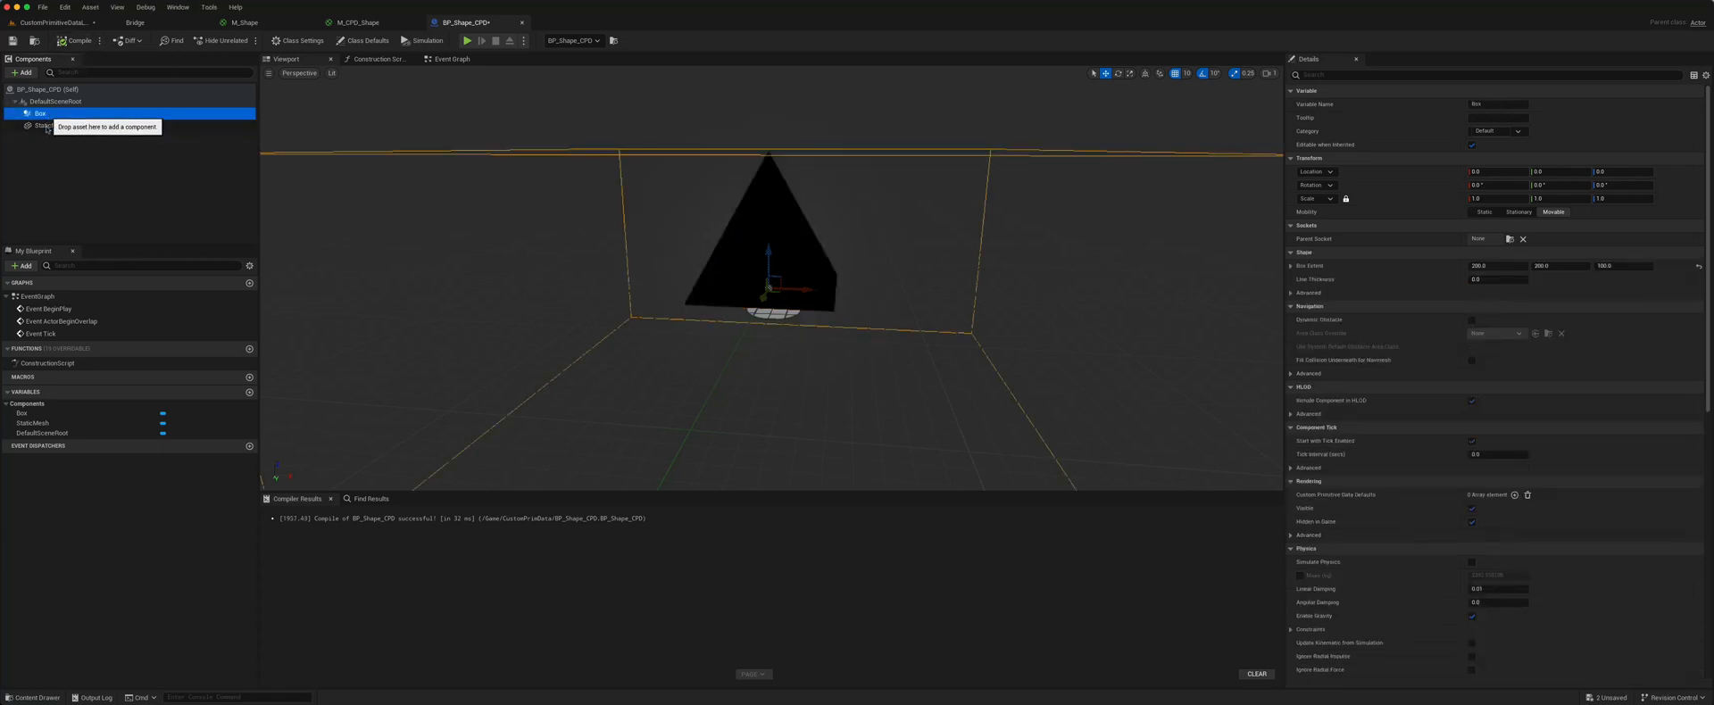
# Add a Box begin-overlap event that branches on Other Actor equalling the player pawn
pyautogui.rightClick(39, 112)
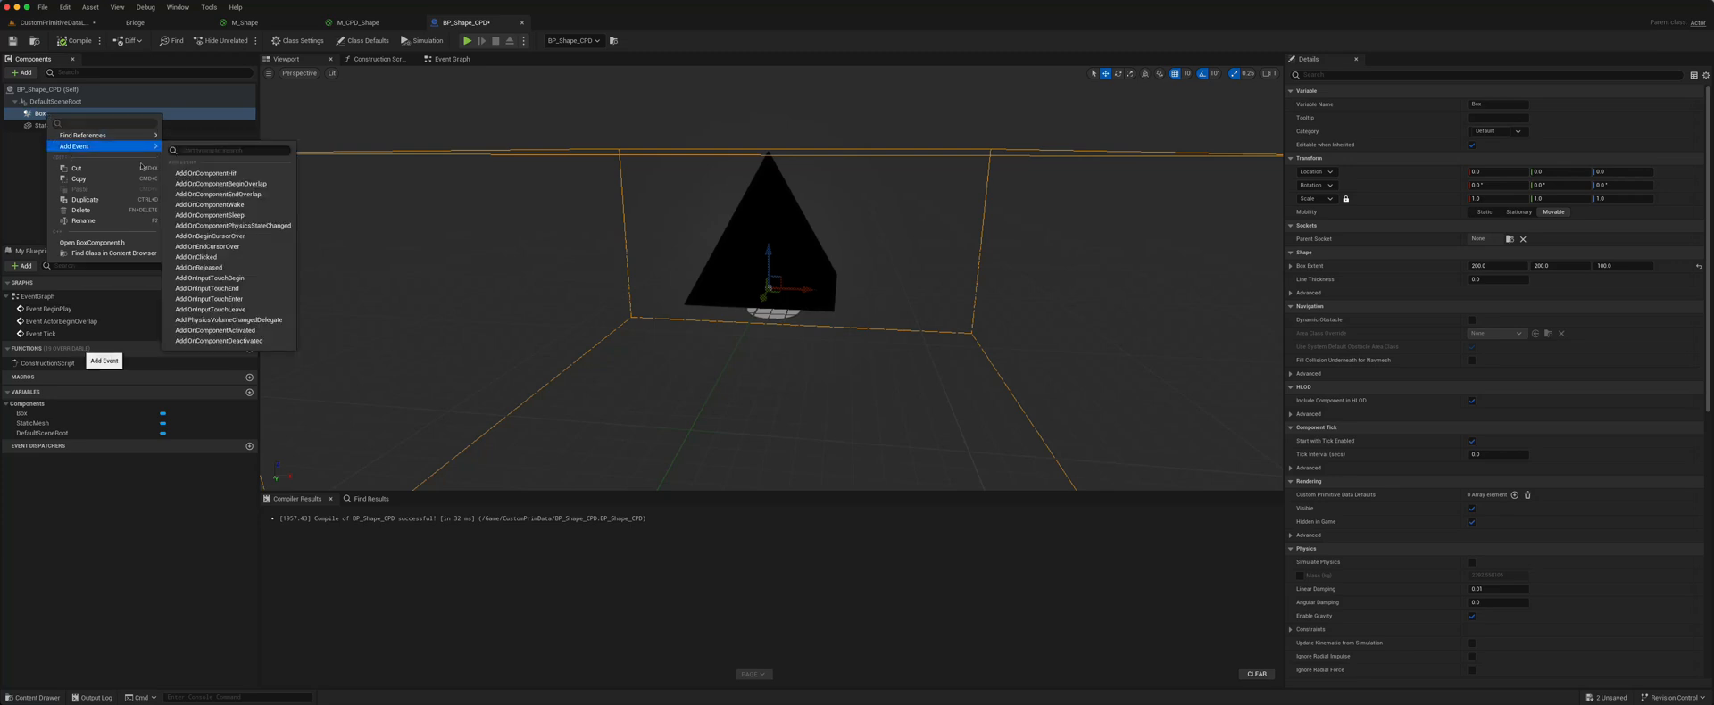
pyautogui.click(223, 184)
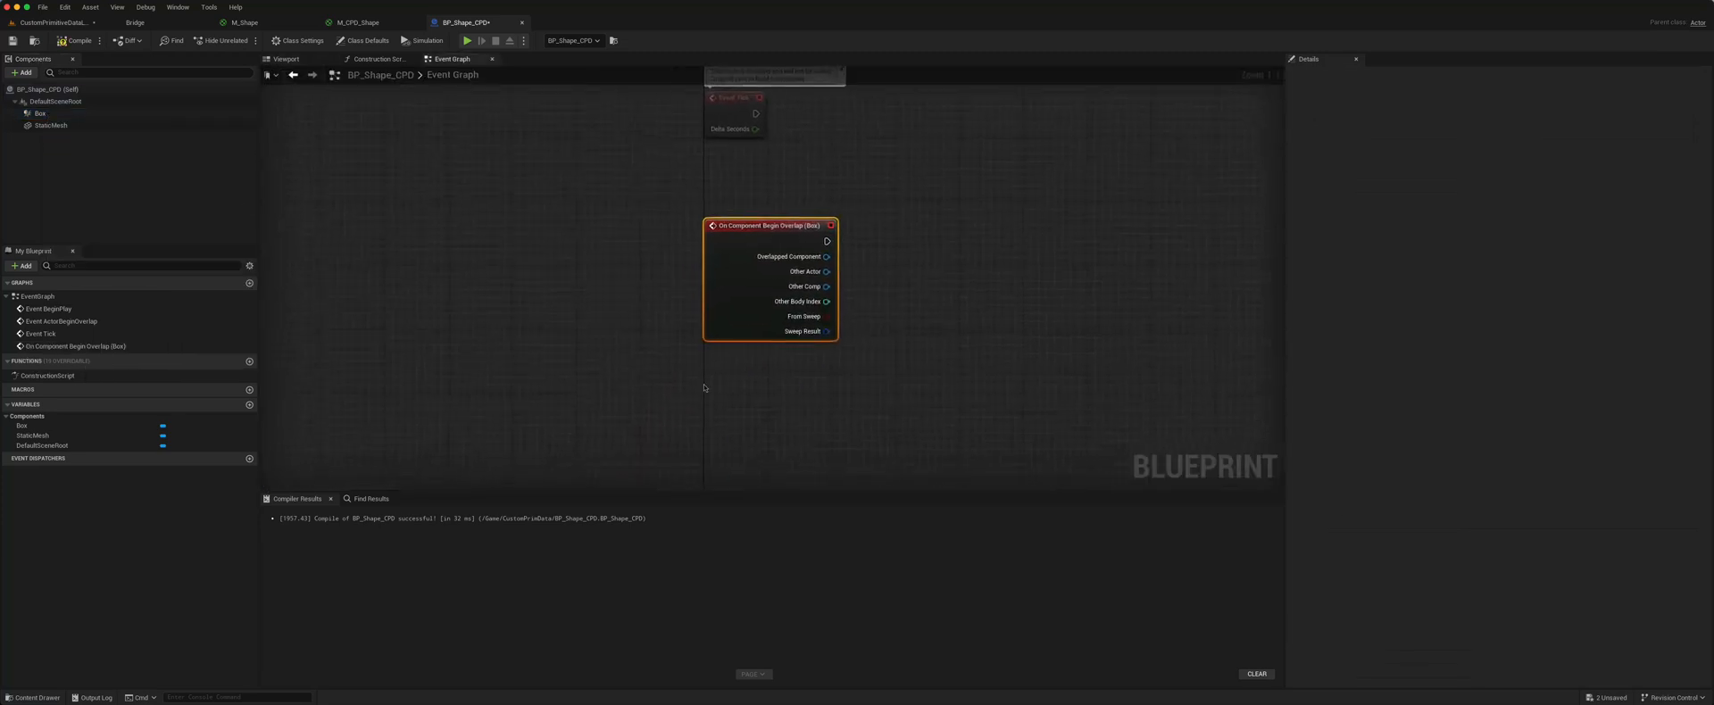
pyautogui.moveTo(827, 271); pyautogui.dragTo(752, 346)
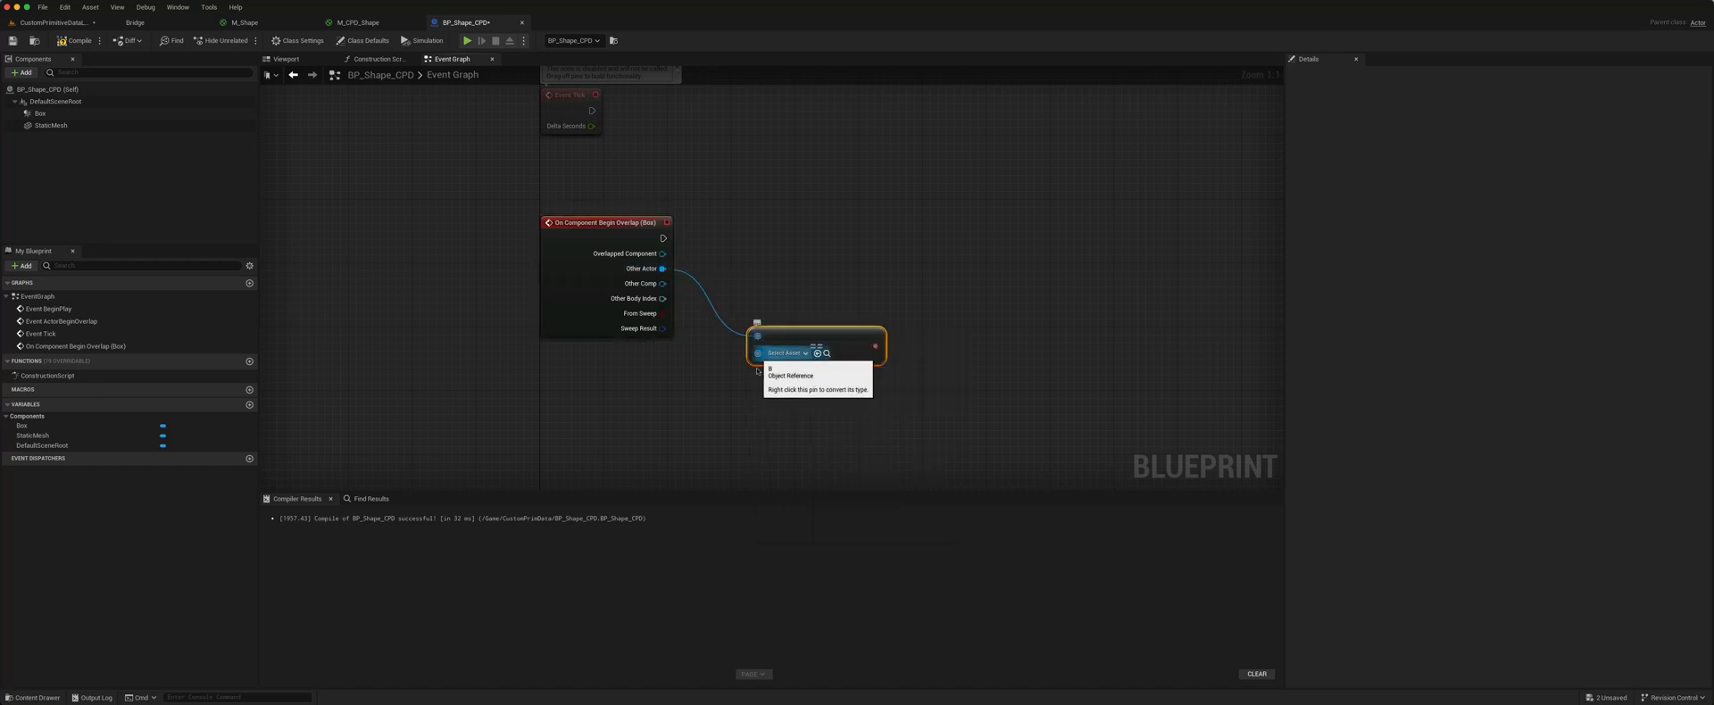
pyautogui.moveTo(755, 352); pyautogui.dragTo(711, 389)
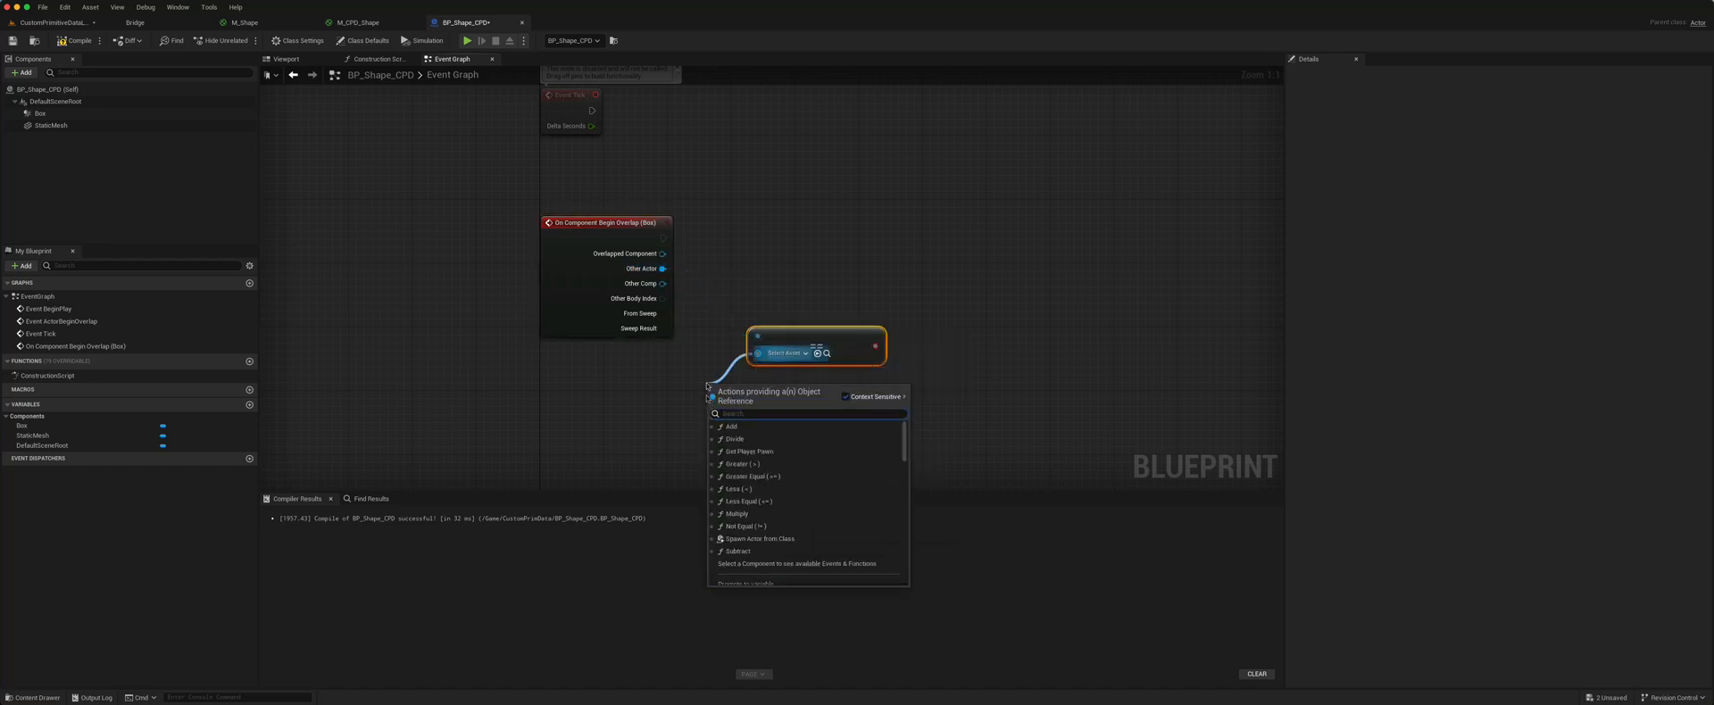
pyautogui.click(749, 451)
pyautogui.write('bra')
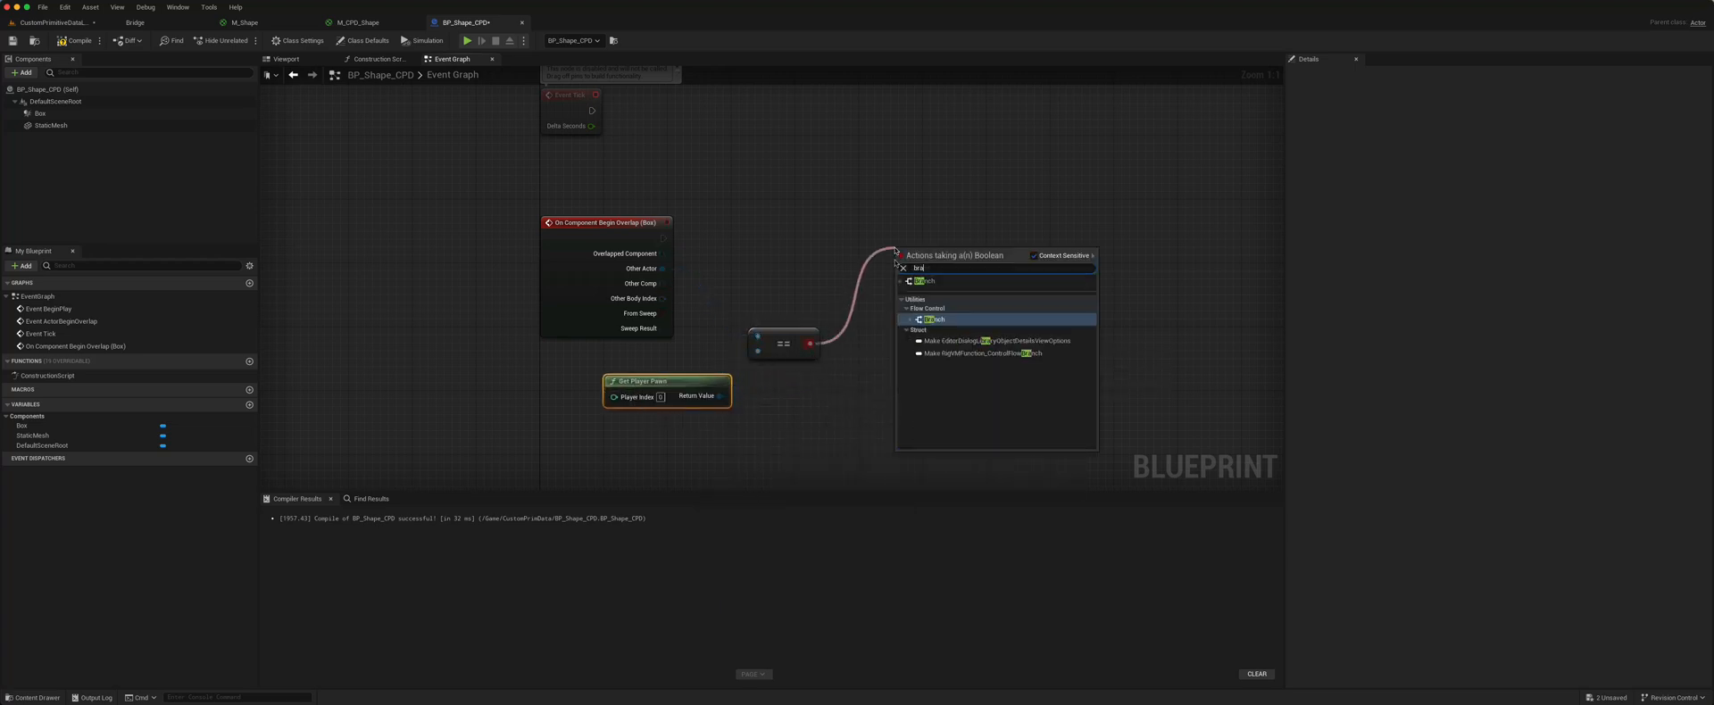
pyautogui.click(935, 318)
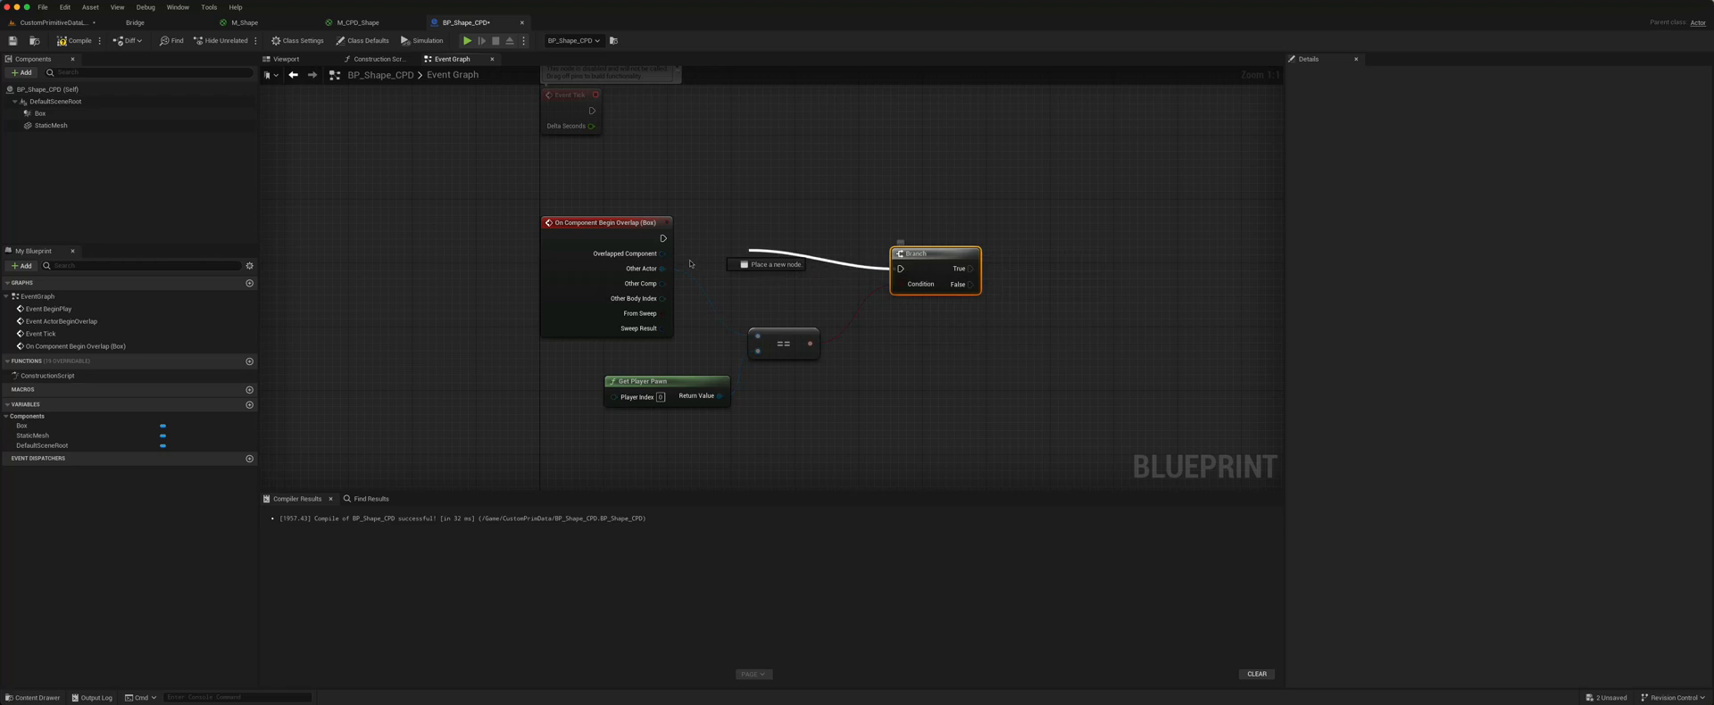
pyautogui.moveTo(899, 268)
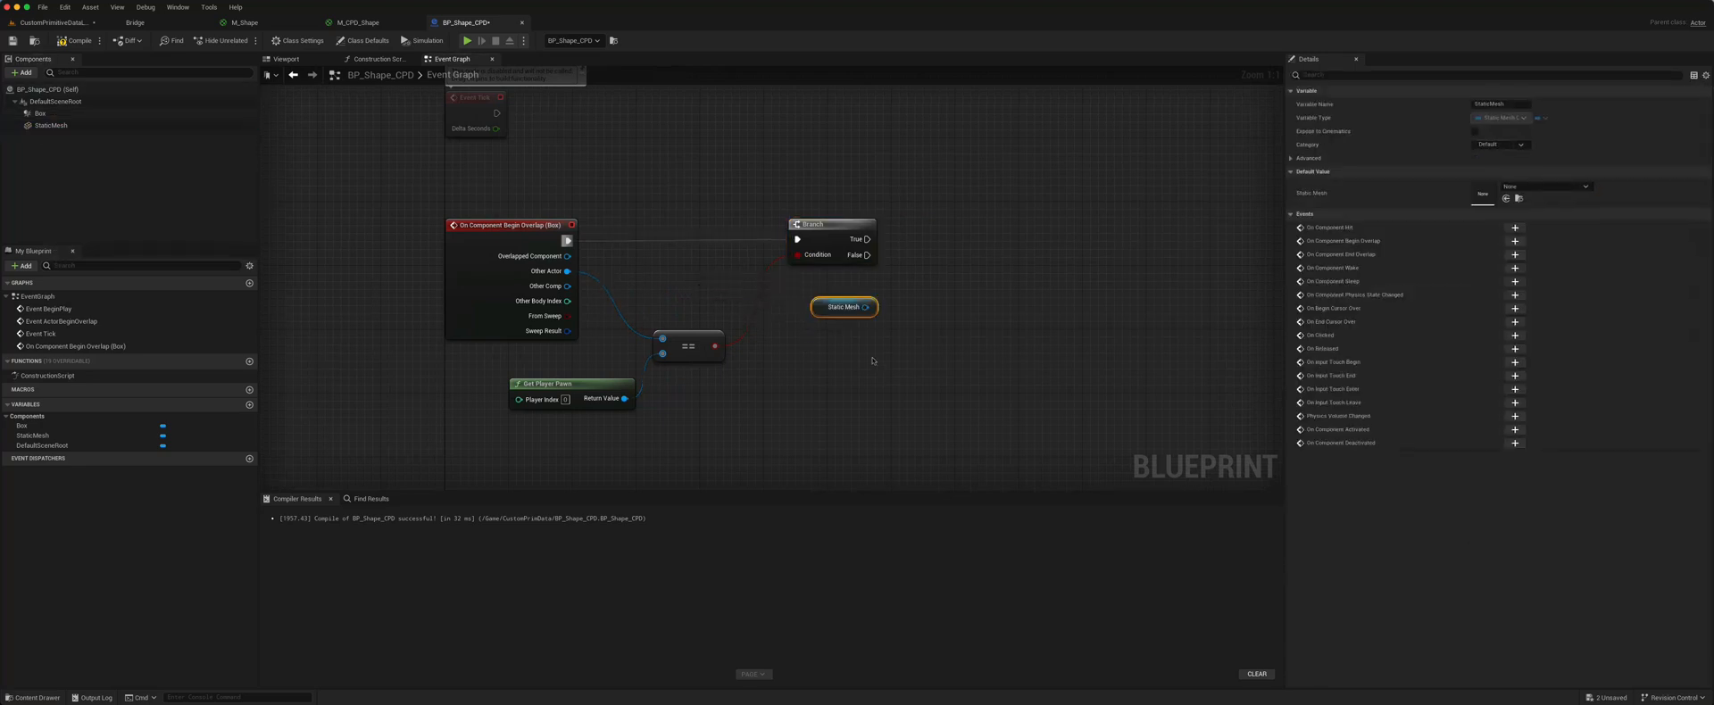
# Set the mesh's Custom Primitive Data Vector 4 from a Make Vector 4 and compile
pyautogui.moveTo(865, 306); pyautogui.dragTo(999, 283)
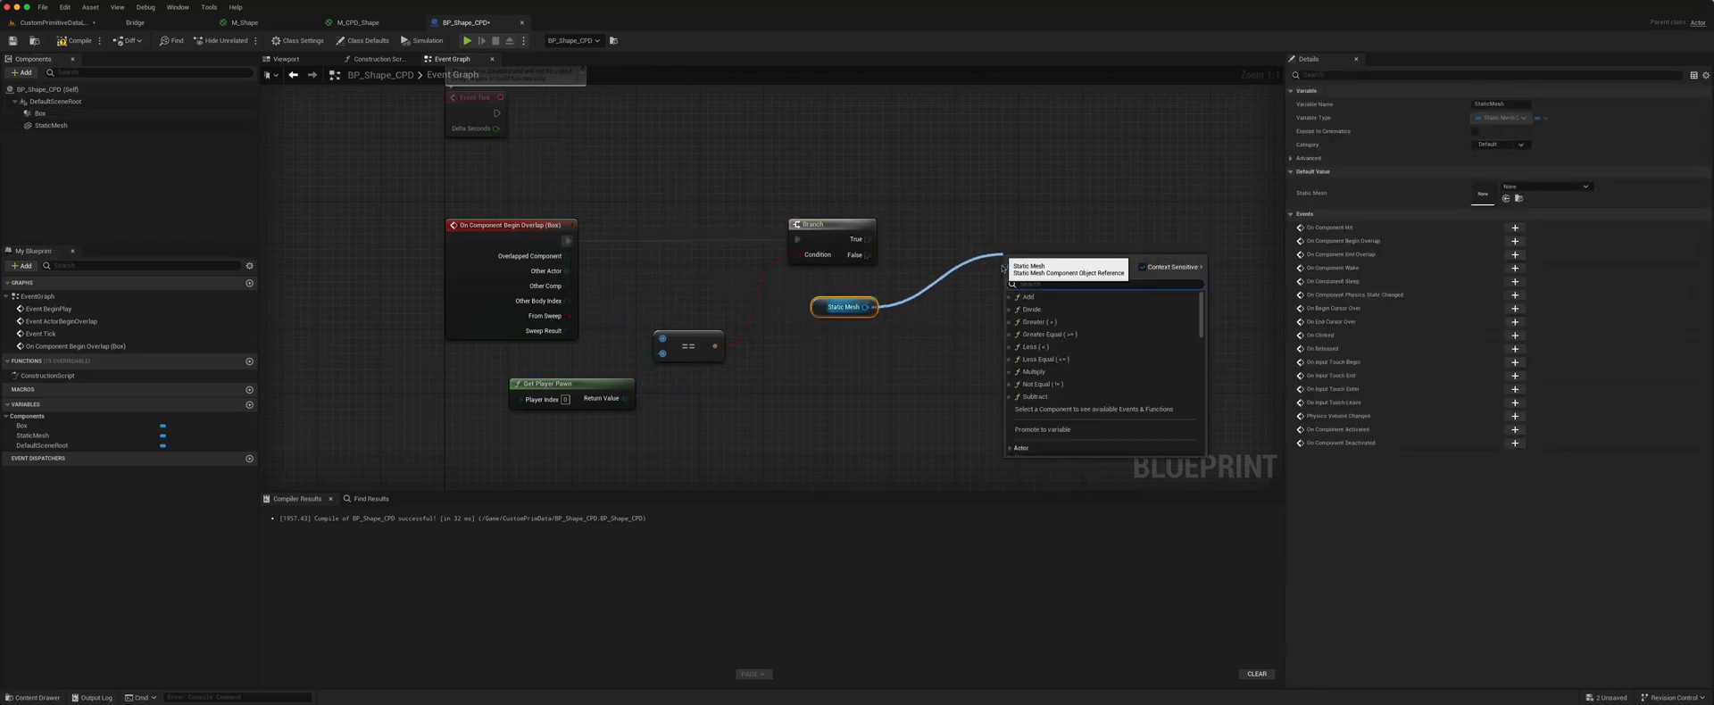
pyautogui.write('set custom prim')
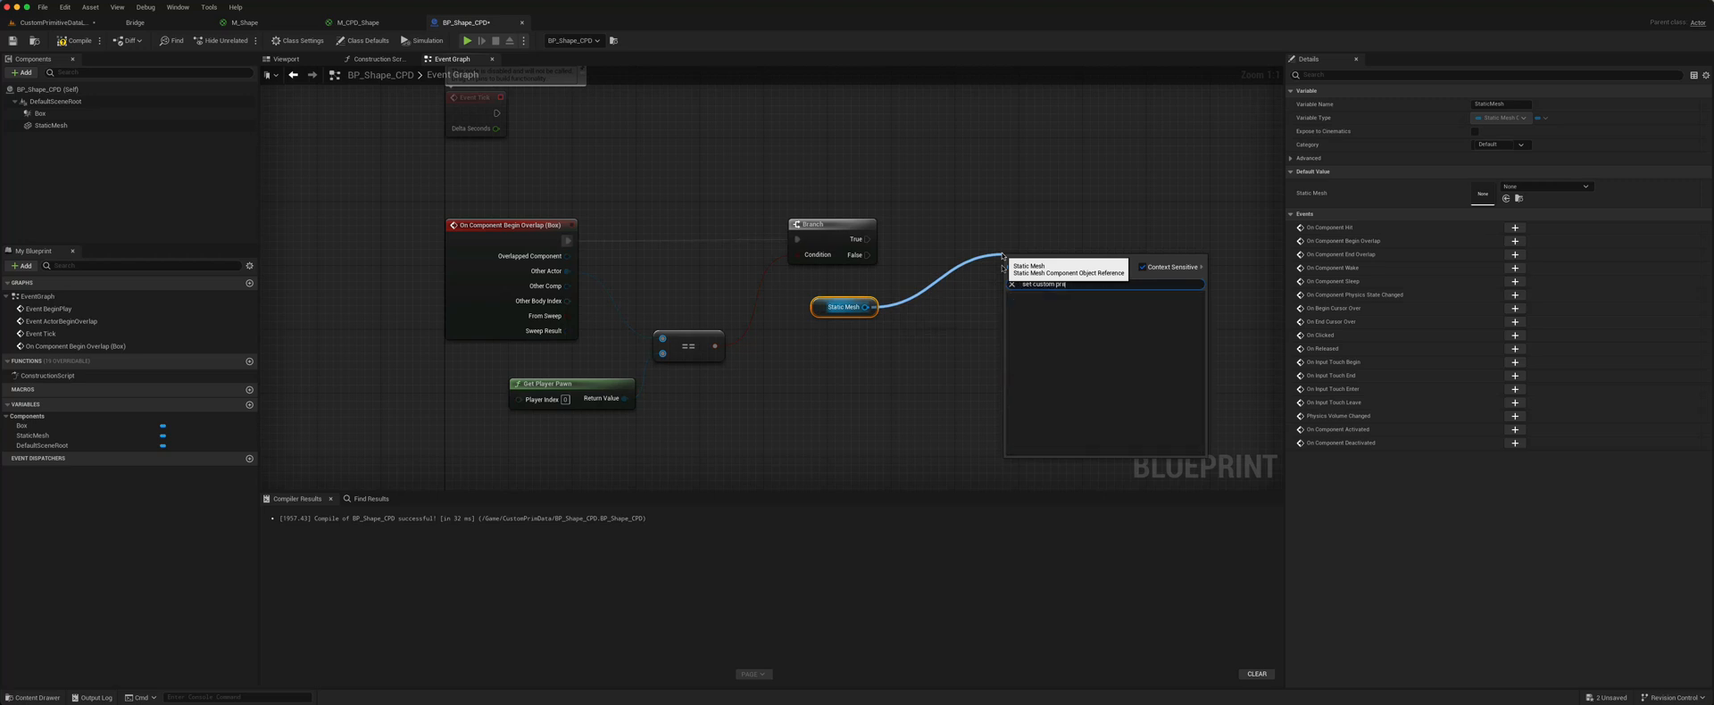
pyautogui.write('set custom pri')
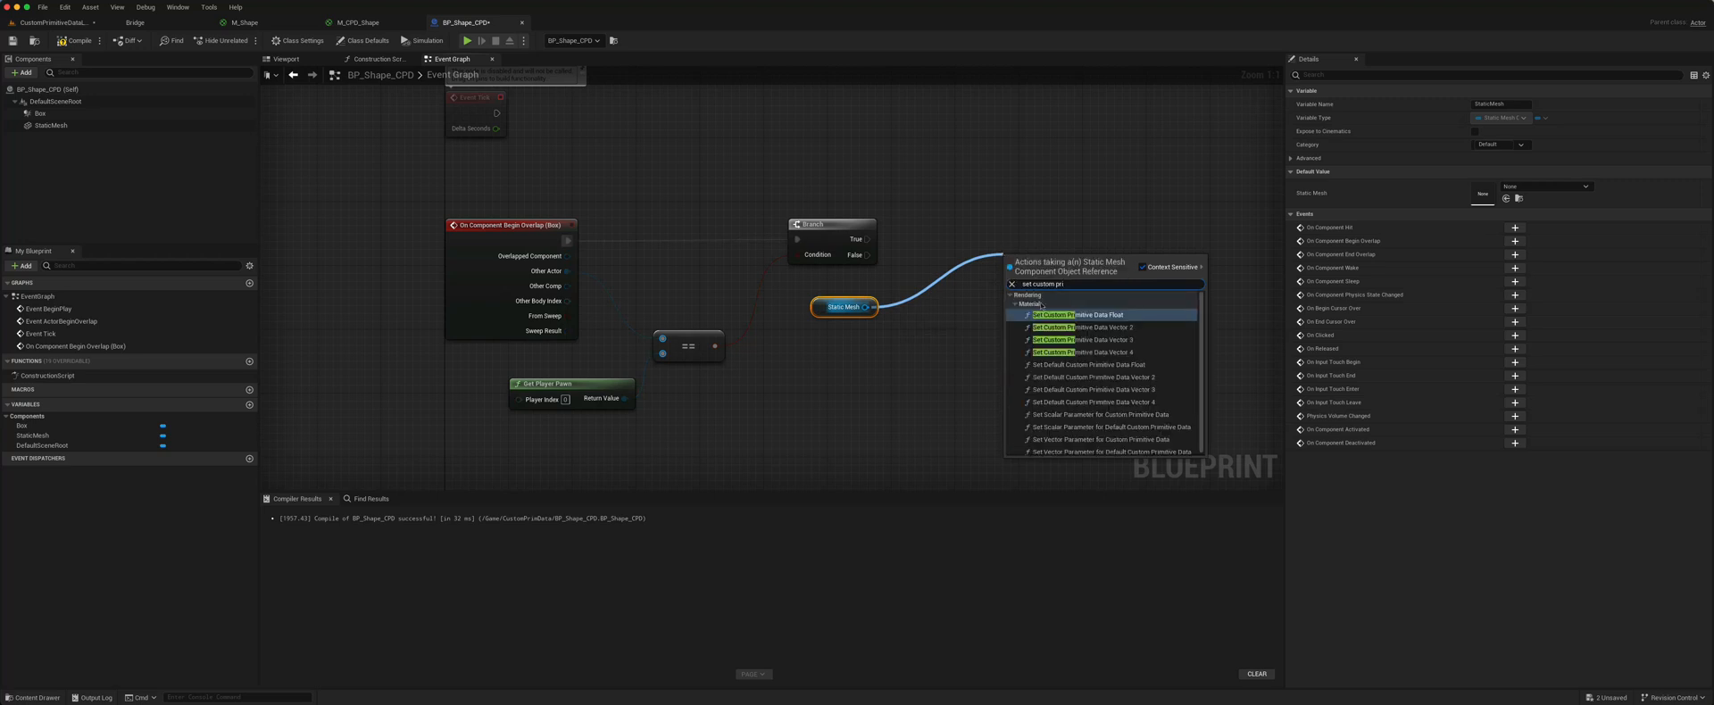
pyautogui.moveTo(1090, 364)
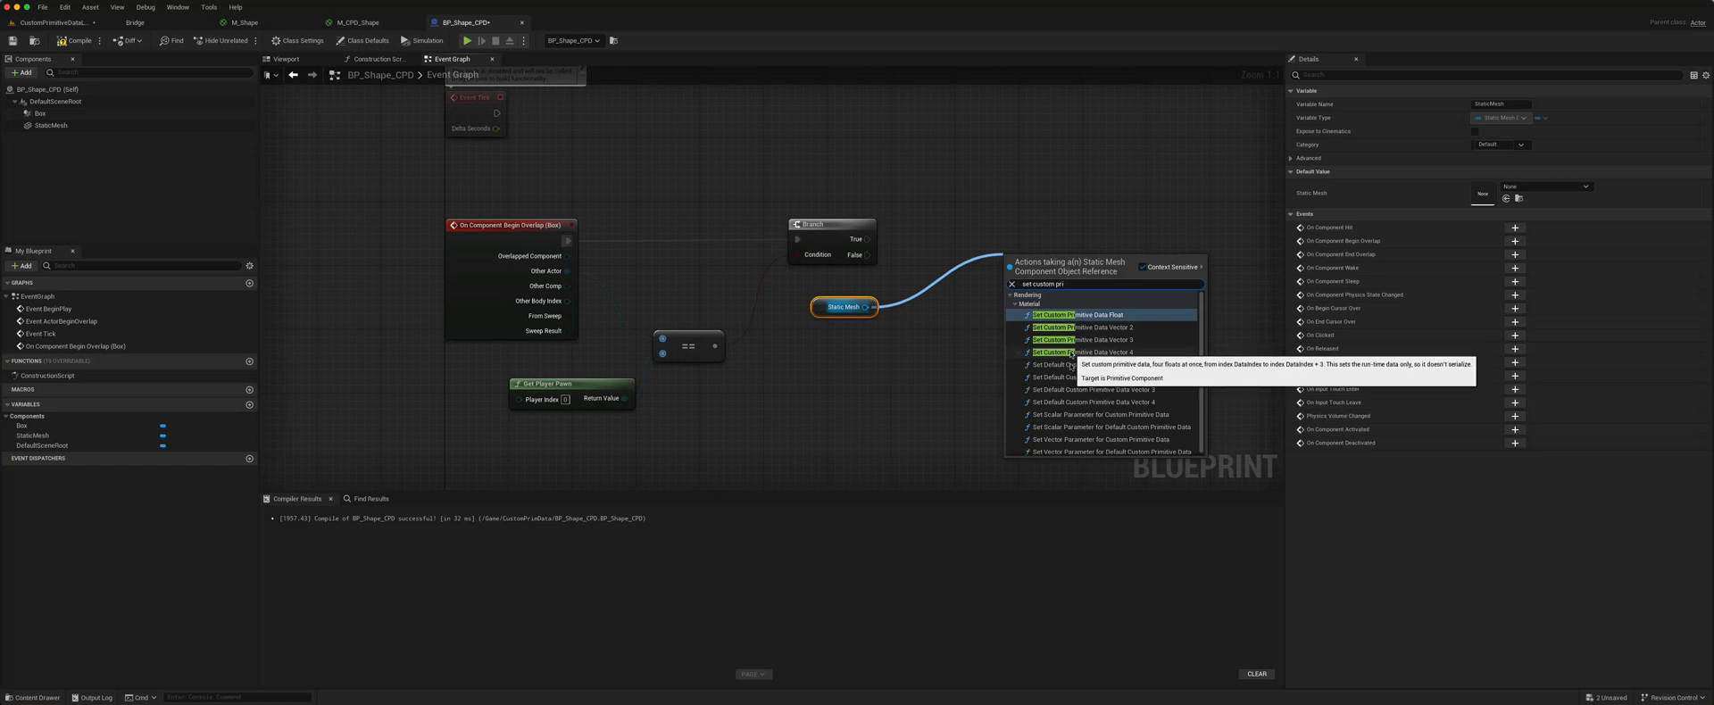
pyautogui.click(1093, 351)
pyautogui.write('make')
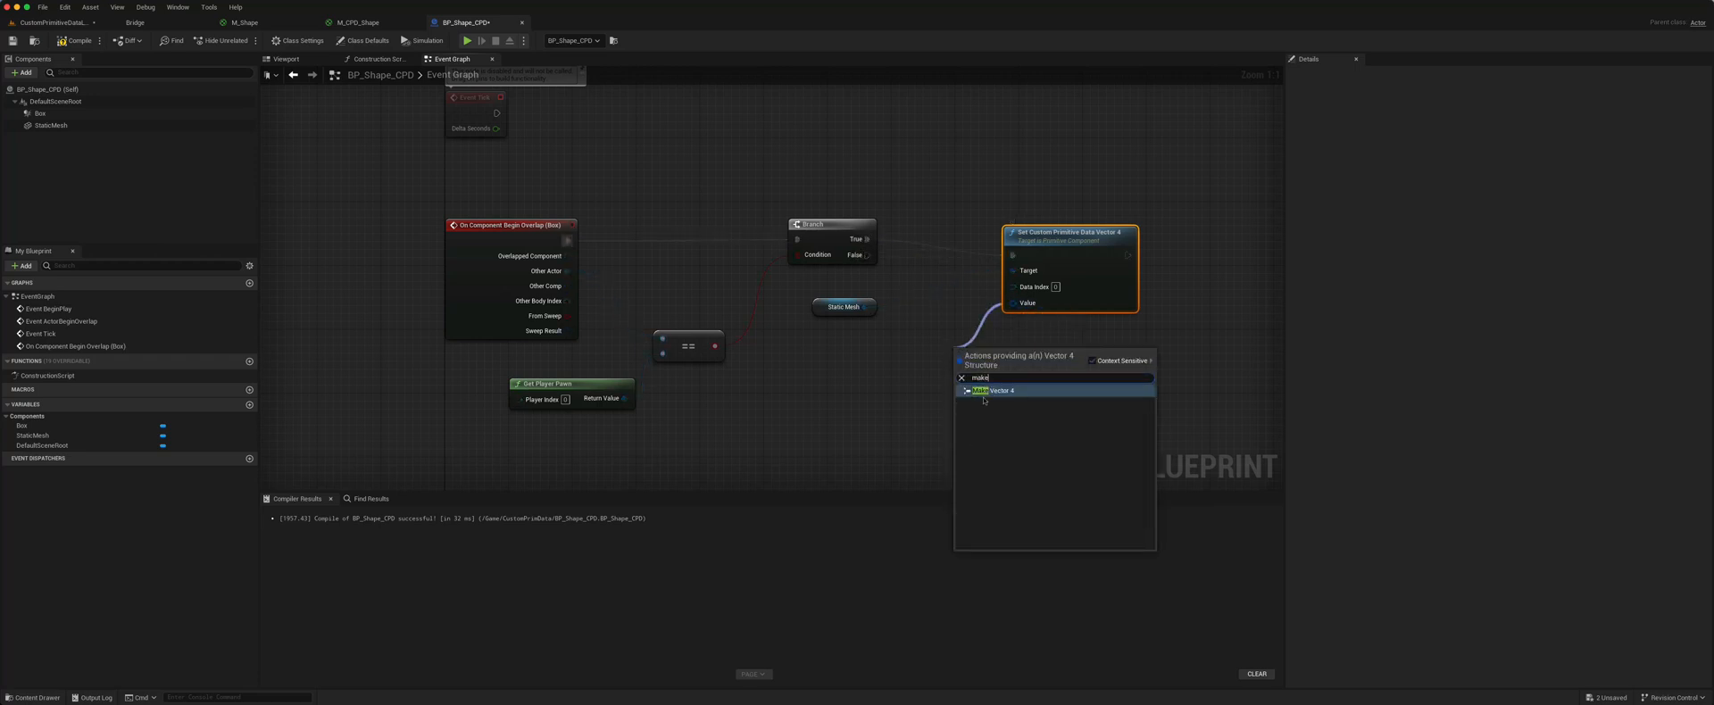
pyautogui.click(993, 390)
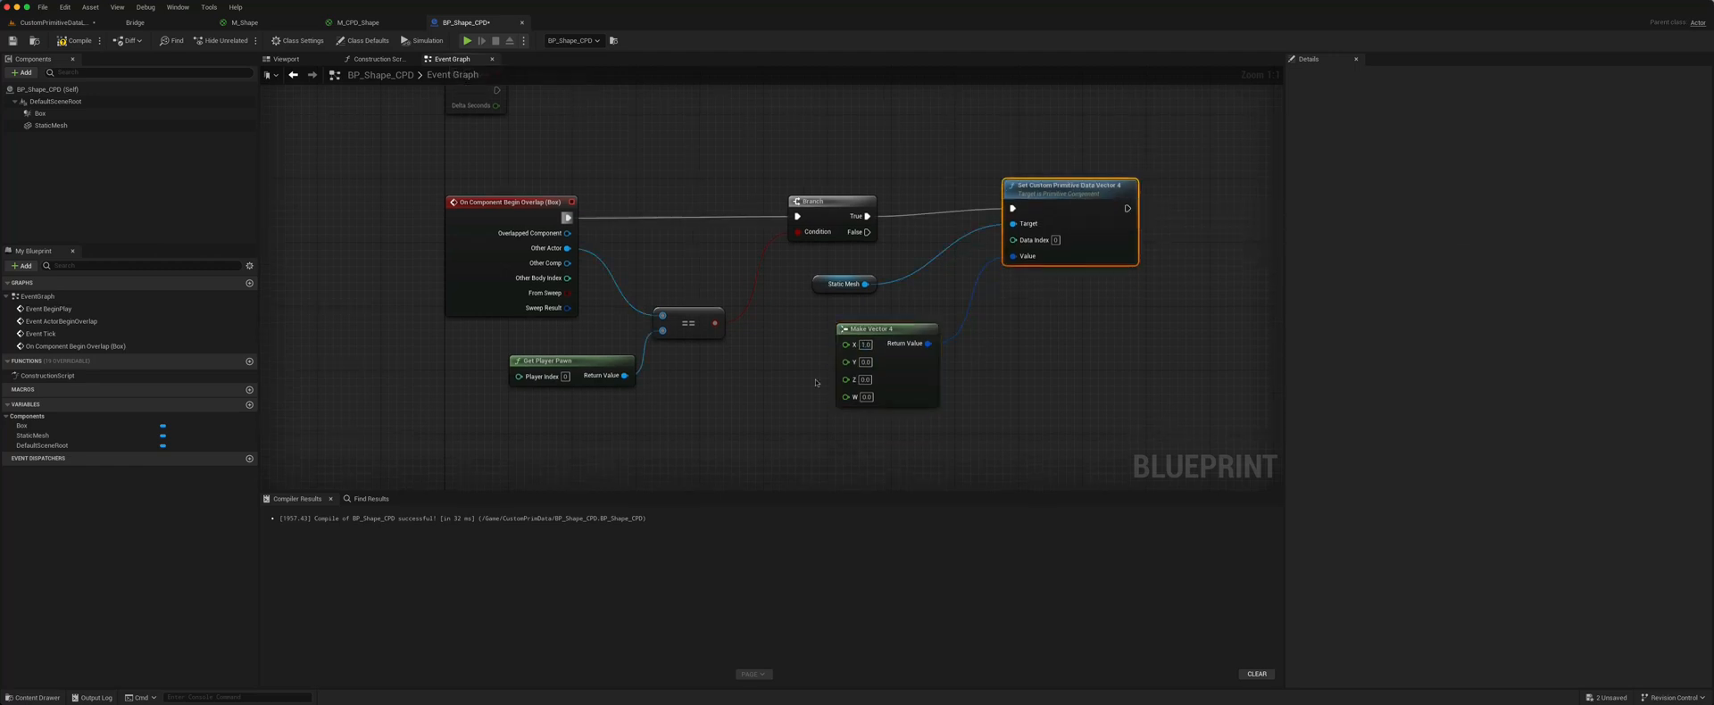
pyautogui.moveTo(63, 40)
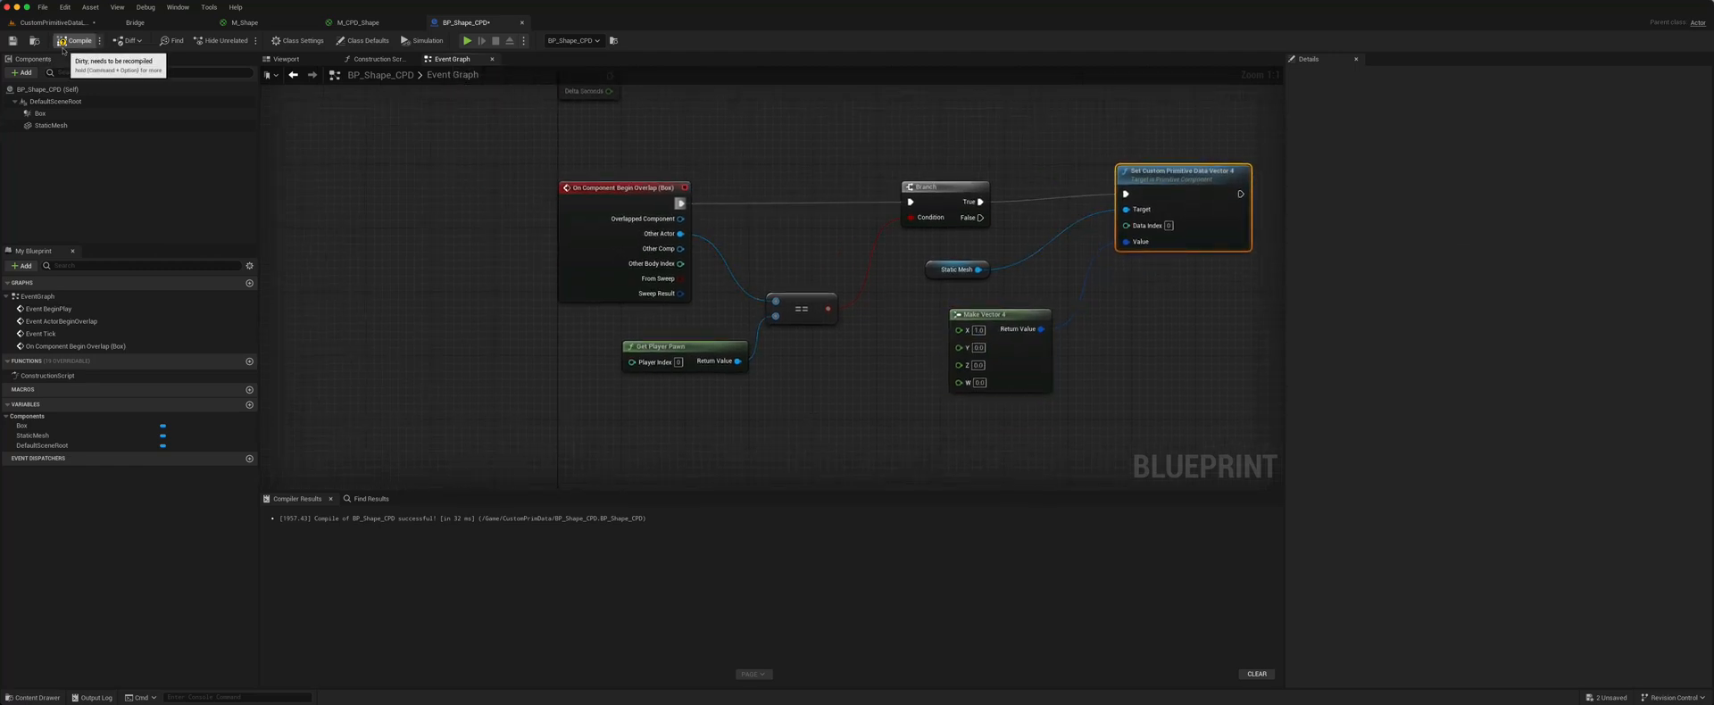
pyautogui.click(77, 40)
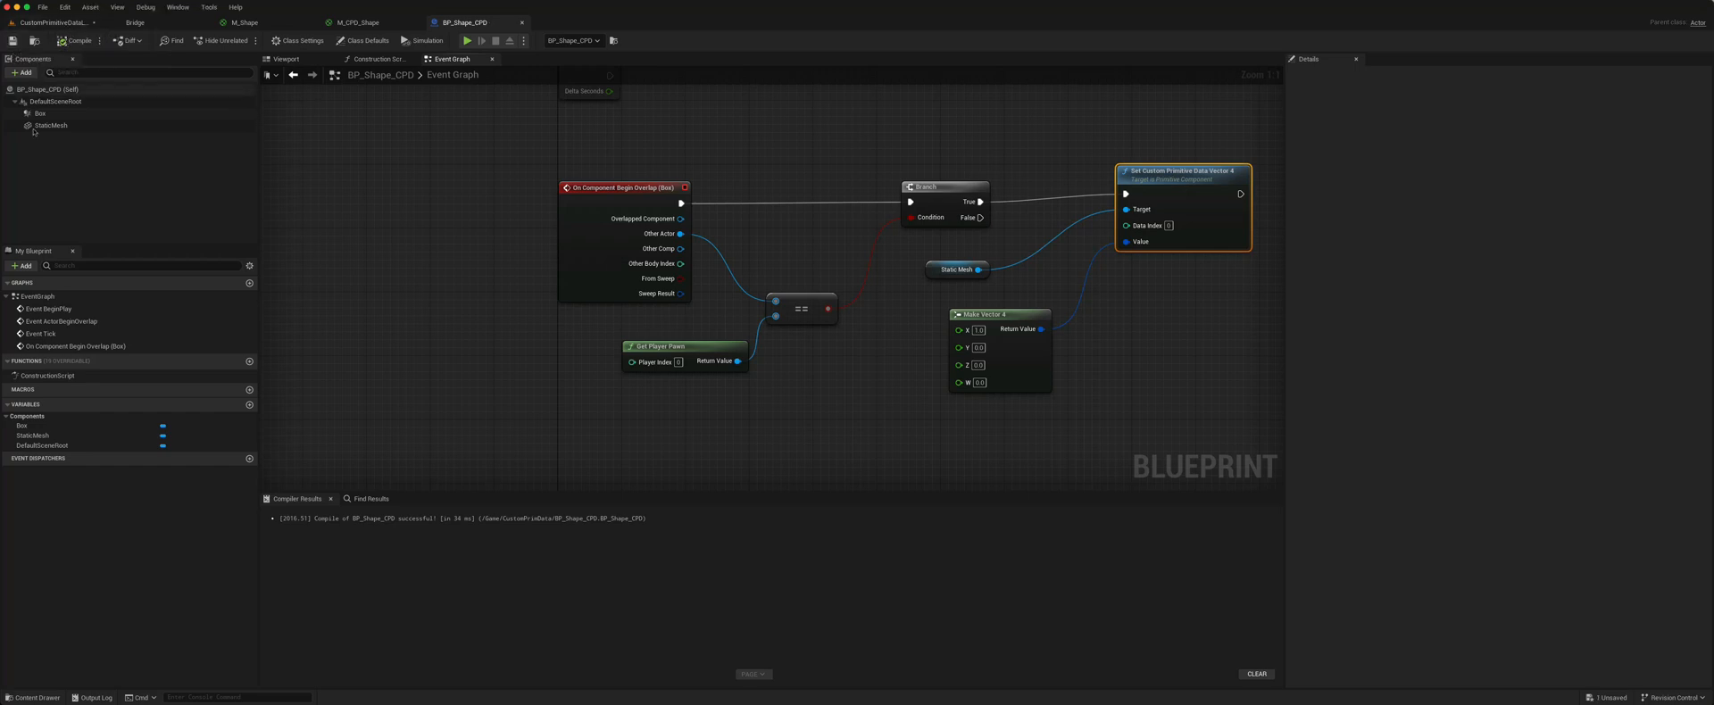
pyautogui.rightClick(39, 113)
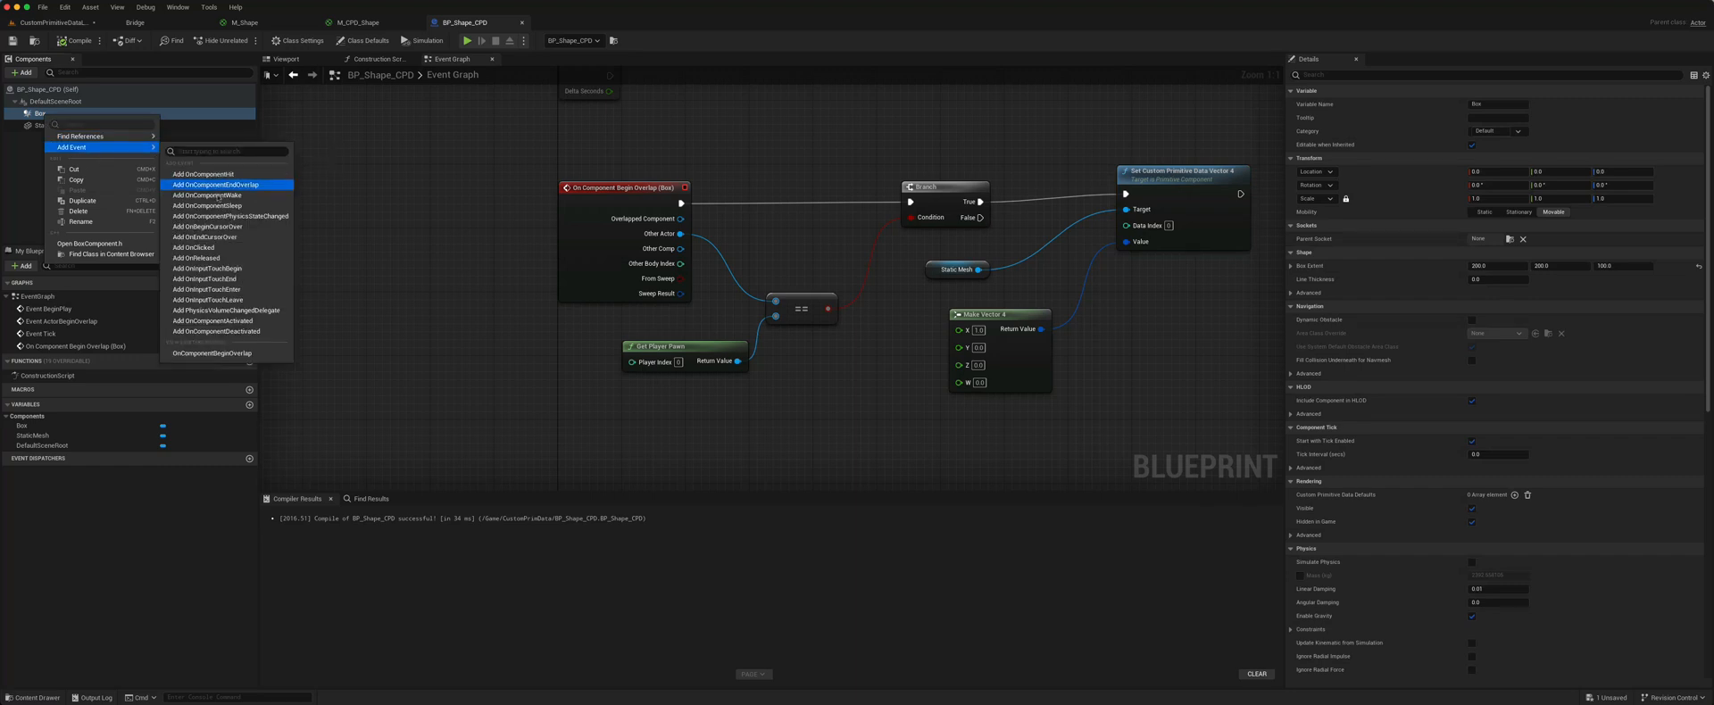
# Add a Box end-overlap event and select the begin-overlap player check and color-setting nodes to reuse
pyautogui.click(216, 184)
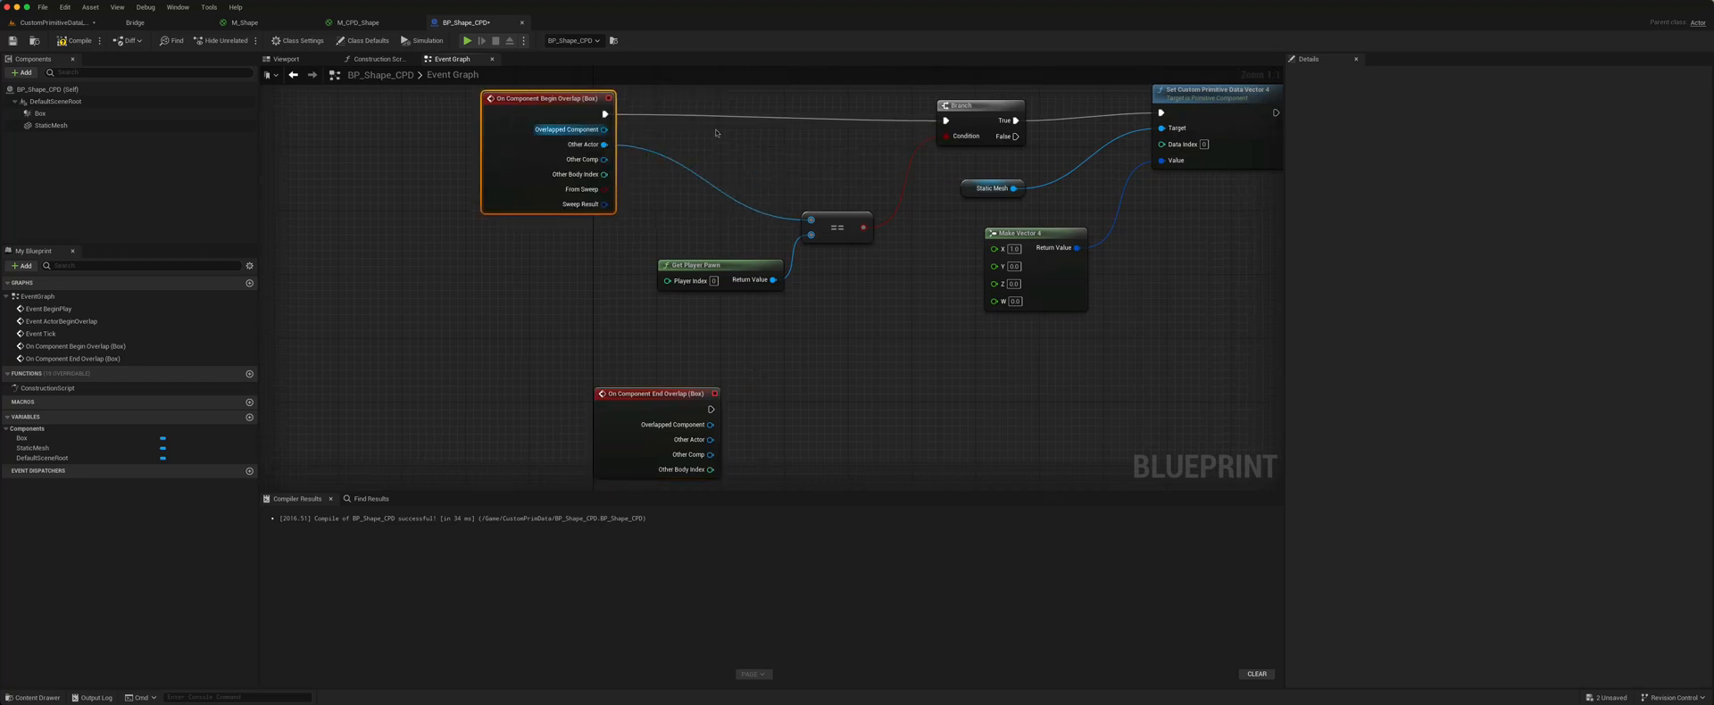
pyautogui.moveTo(714, 131); pyautogui.dragTo(1203, 312)
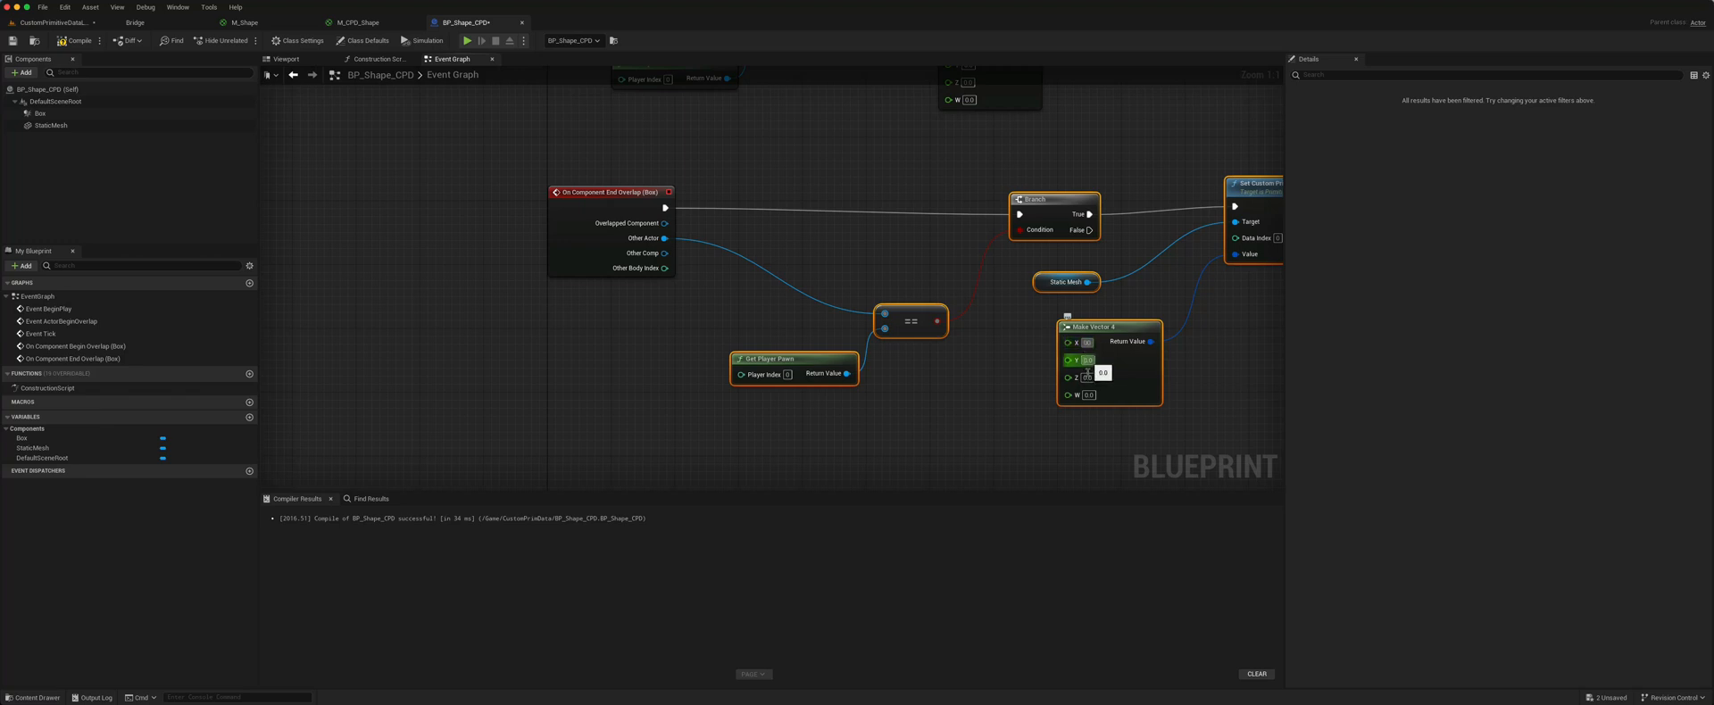
pyautogui.moveTo(1077, 361)
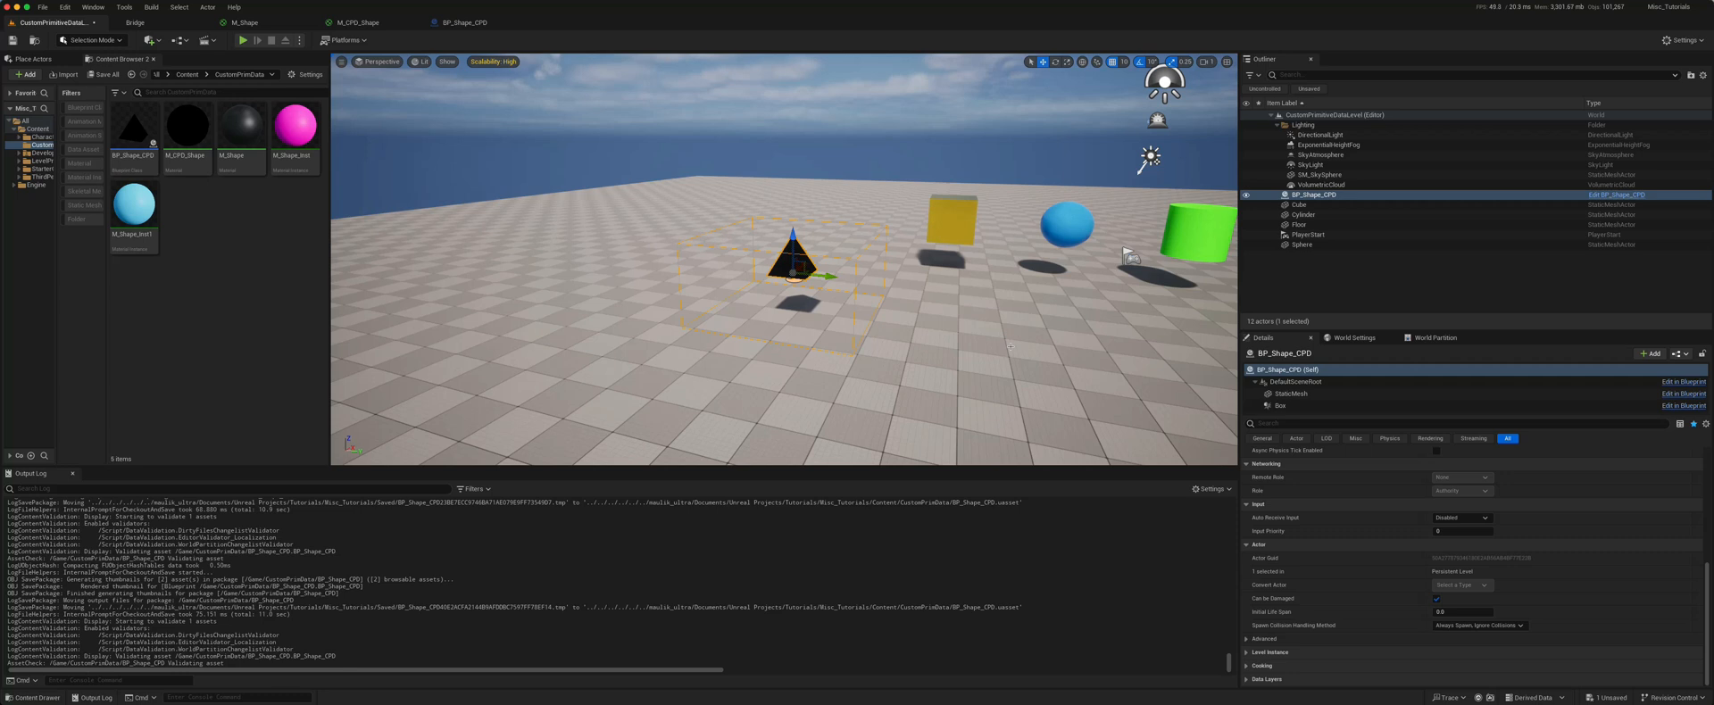
# Play the level with the pyramid blueprint among the coloured shapes
pyautogui.click(244, 39)
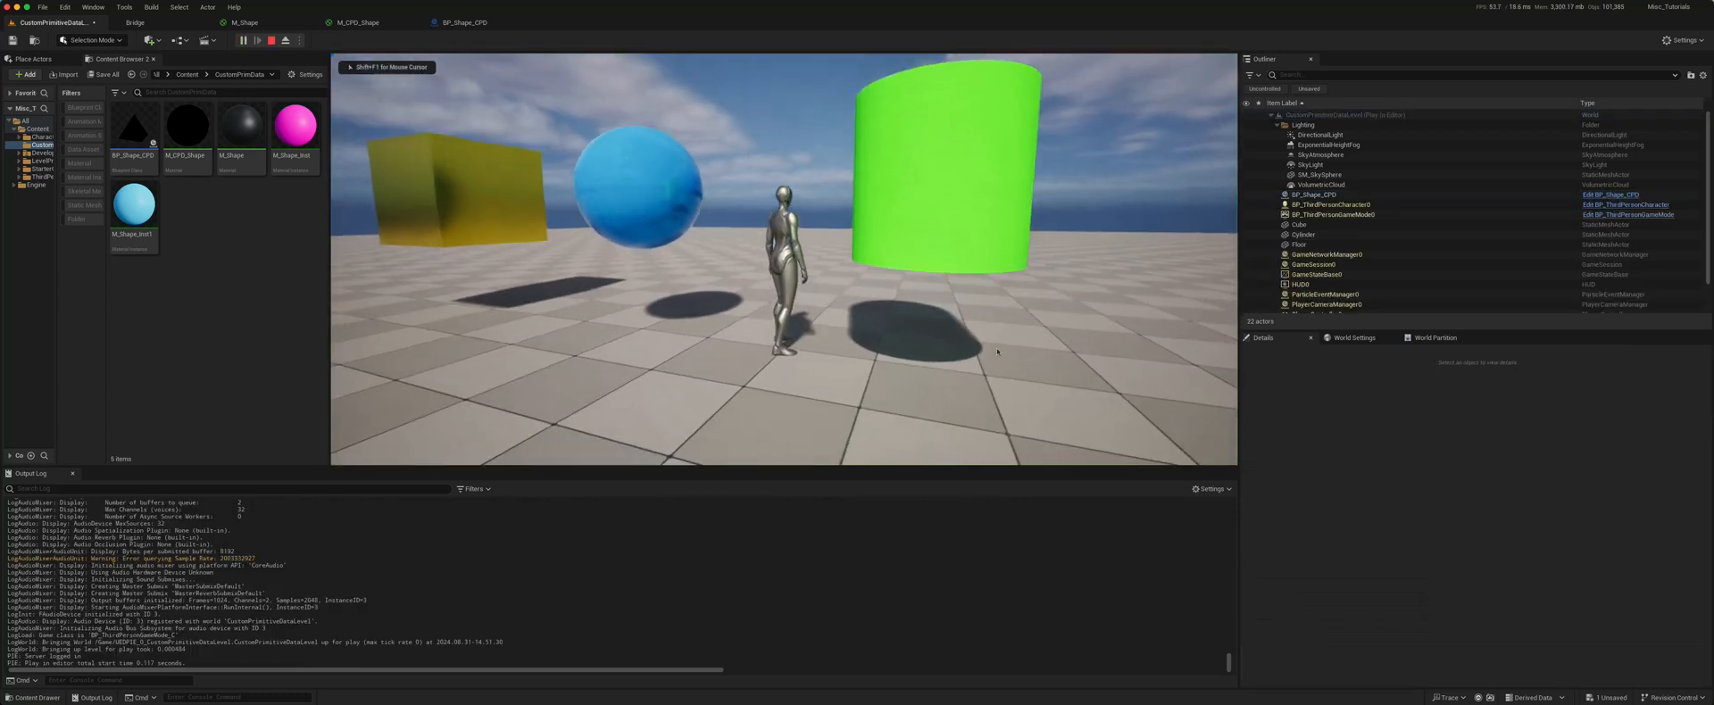